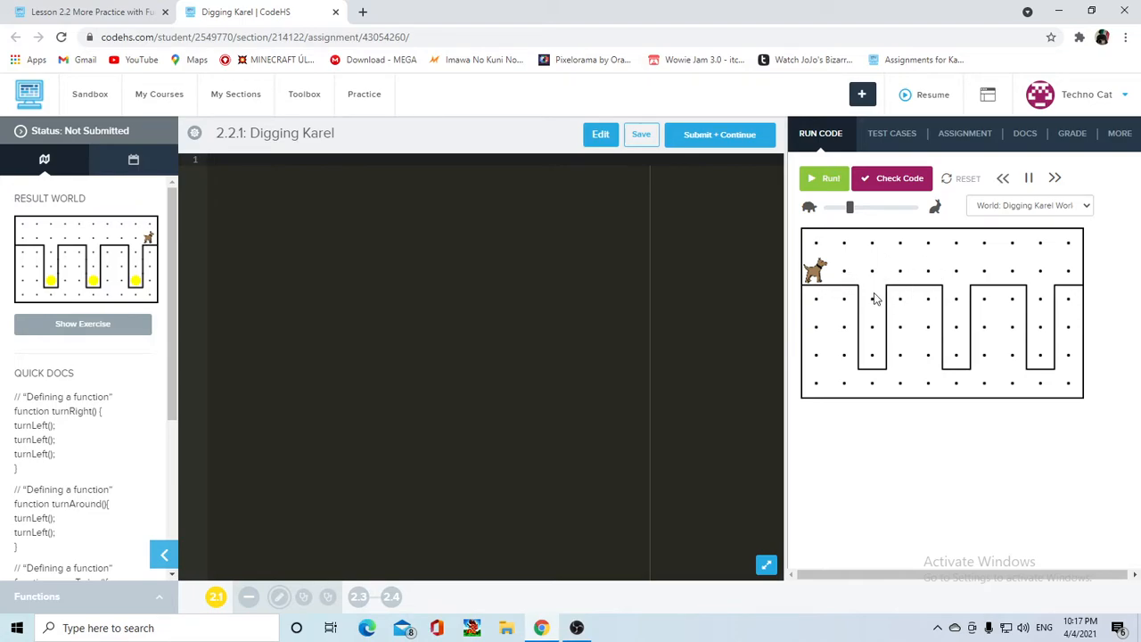
{"action": "mouse_move", "coordinate": [872, 361]}
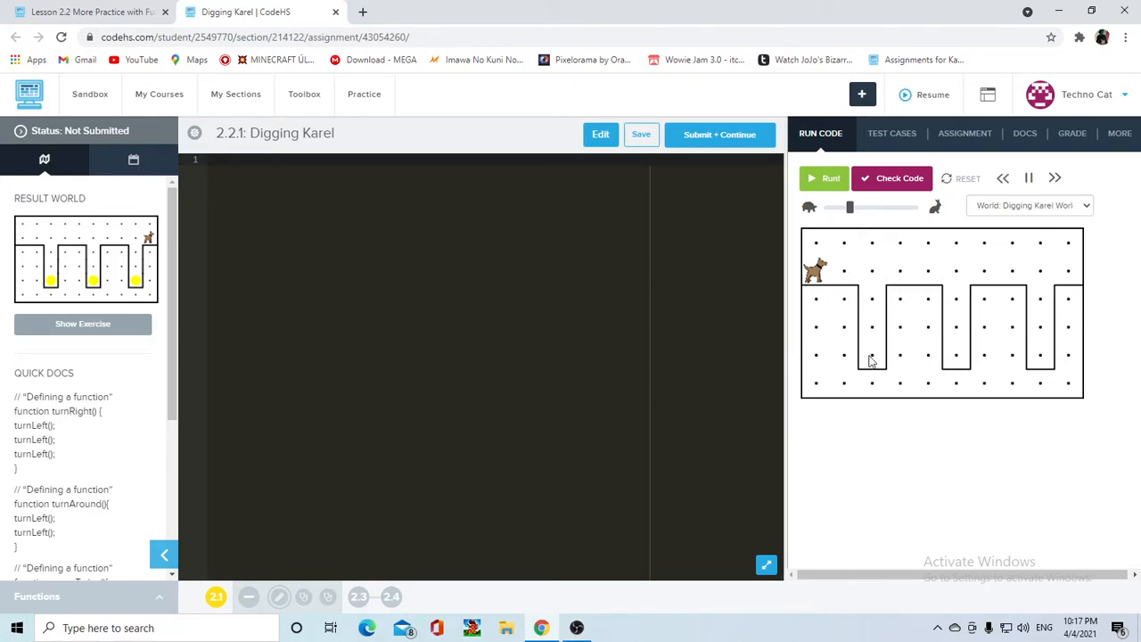
{"action": "mouse_move", "coordinate": [1012, 315]}
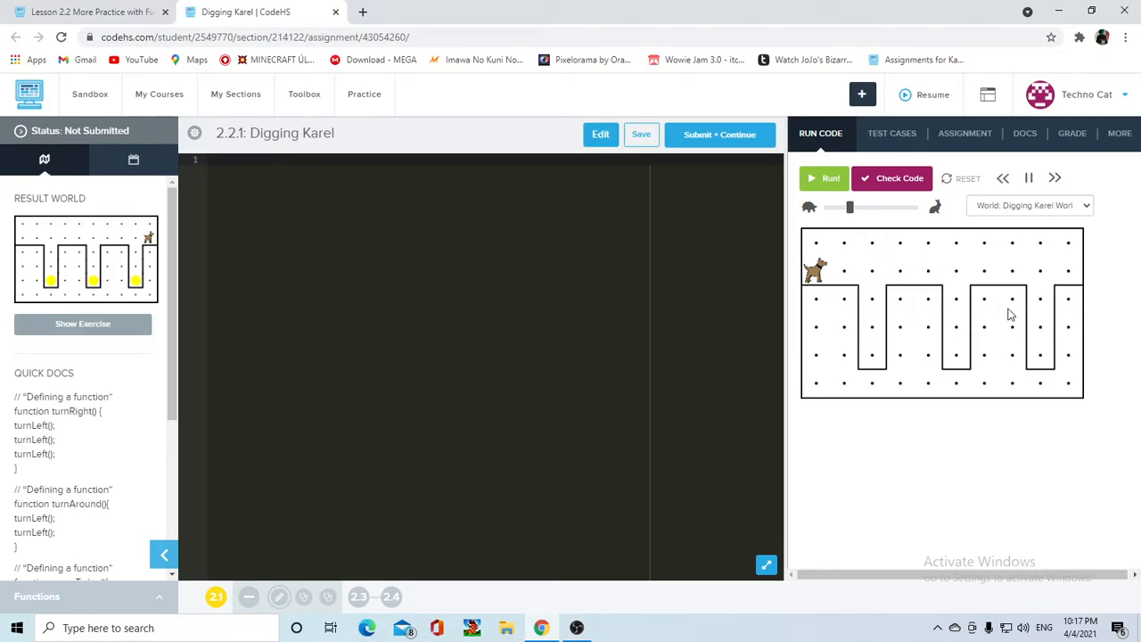
{"action": "mouse_move", "coordinate": [869, 330]}
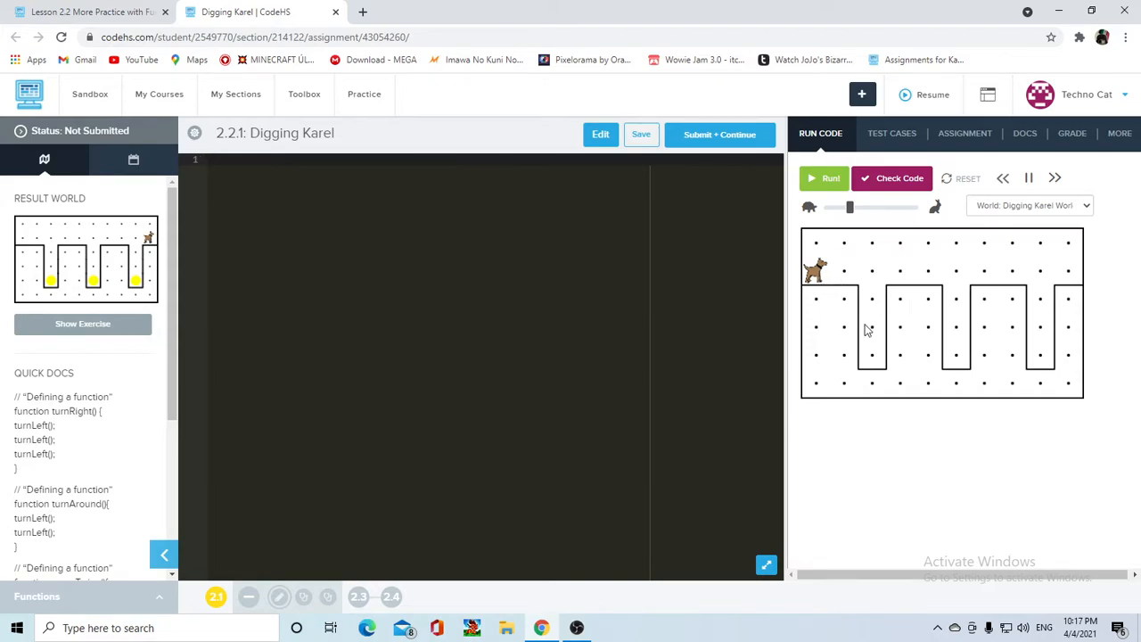
{"action": "mouse_move", "coordinate": [903, 271]}
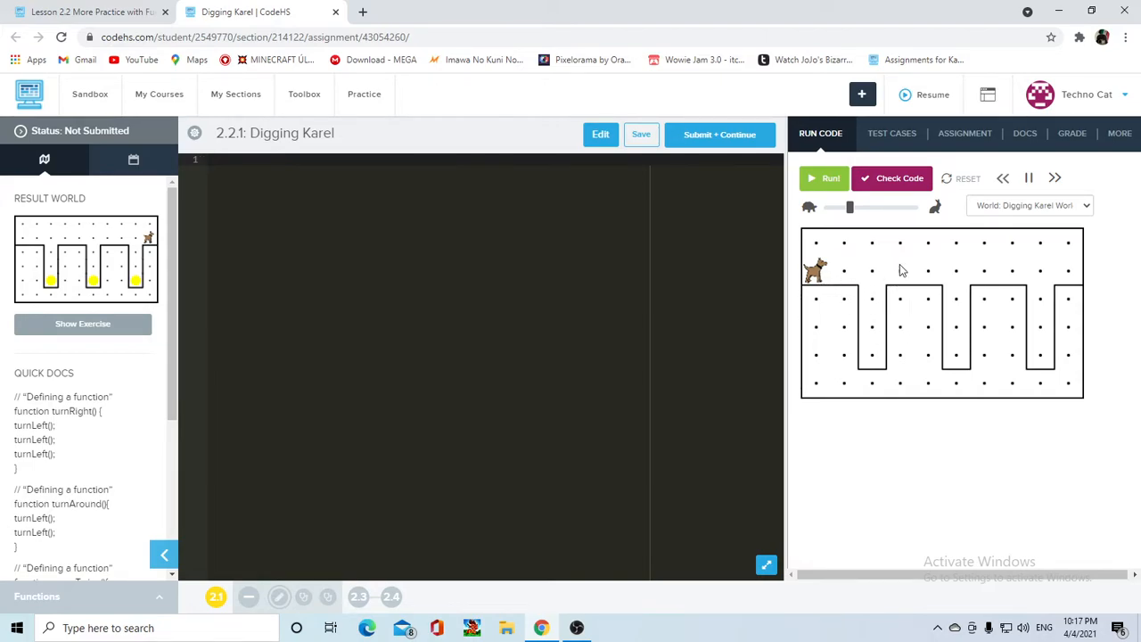
{"action": "mouse_move", "coordinate": [932, 272]}
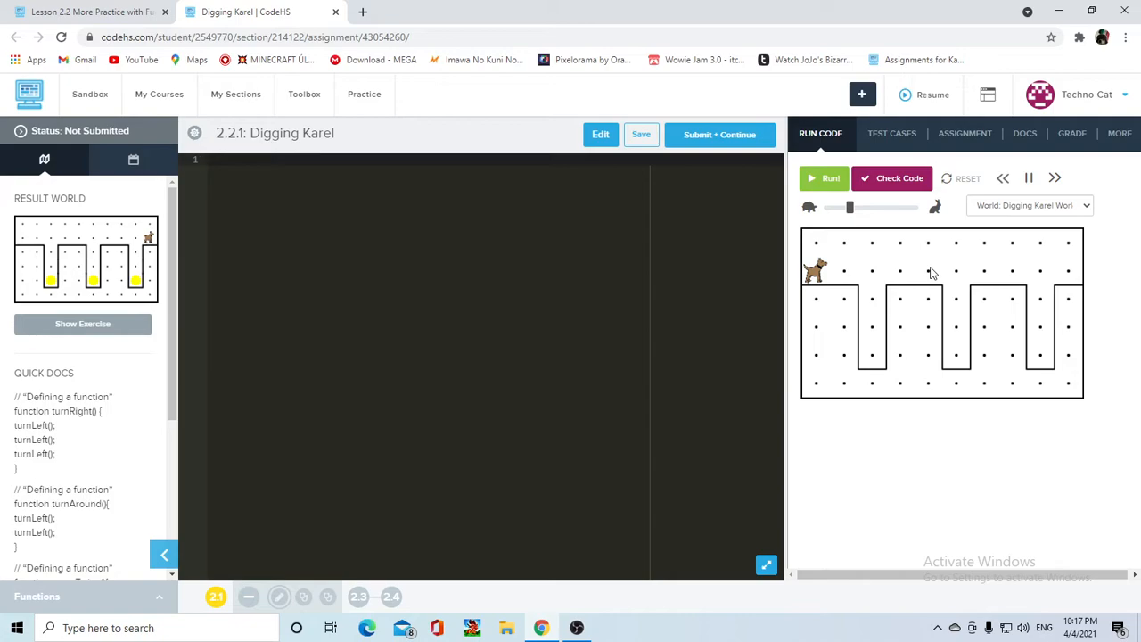
{"action": "mouse_move", "coordinate": [882, 289]}
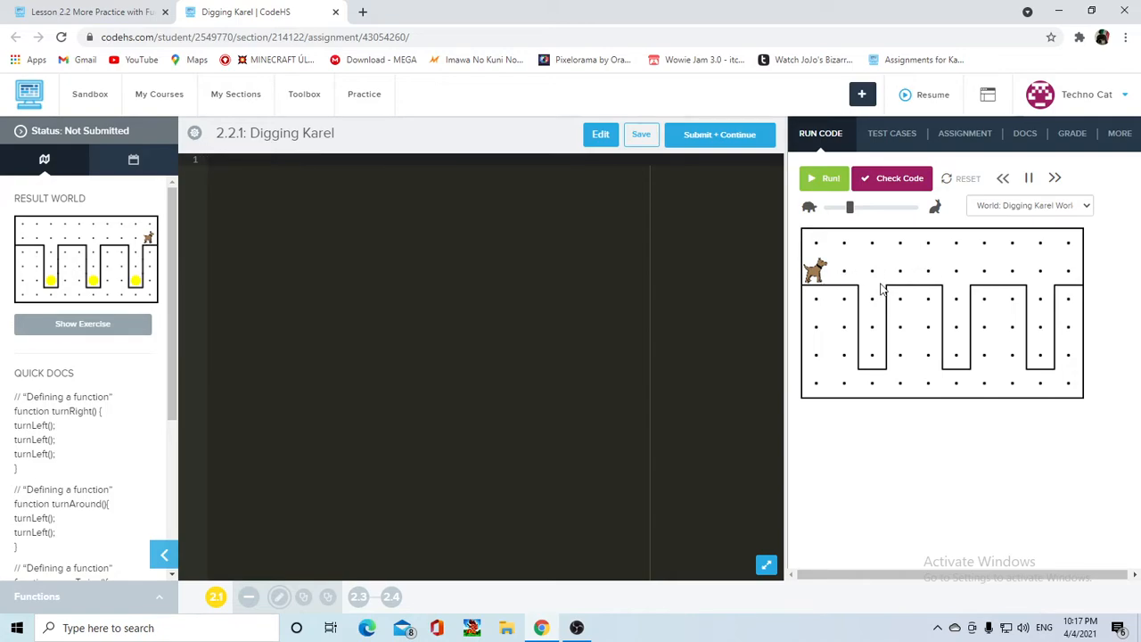
{"action": "mouse_move", "coordinate": [927, 274]}
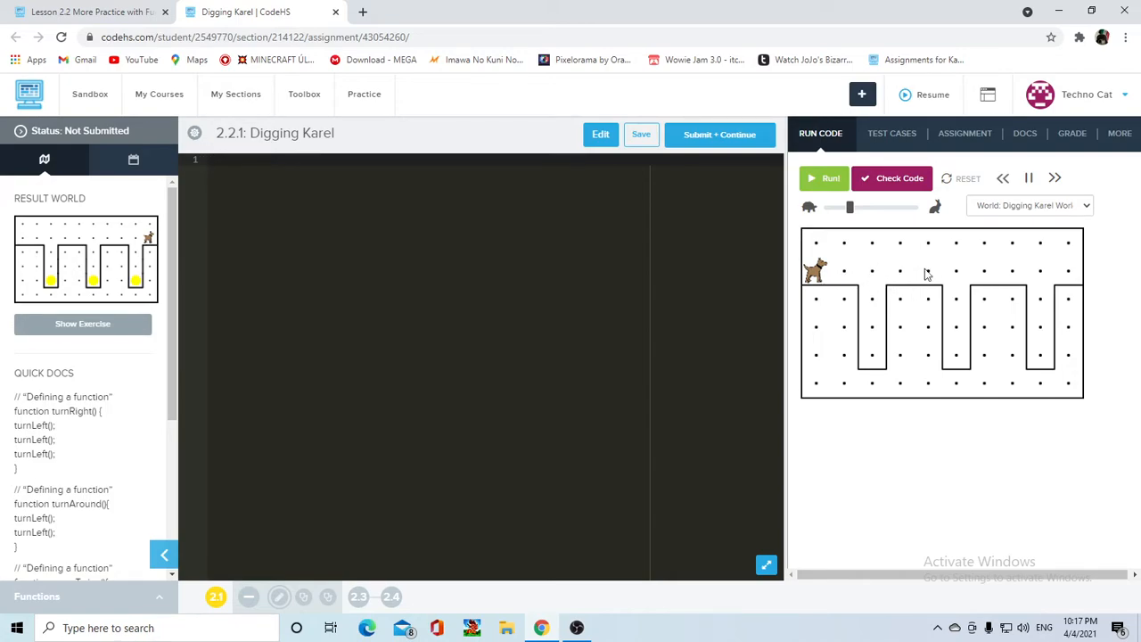
{"action": "mouse_move", "coordinate": [932, 273]}
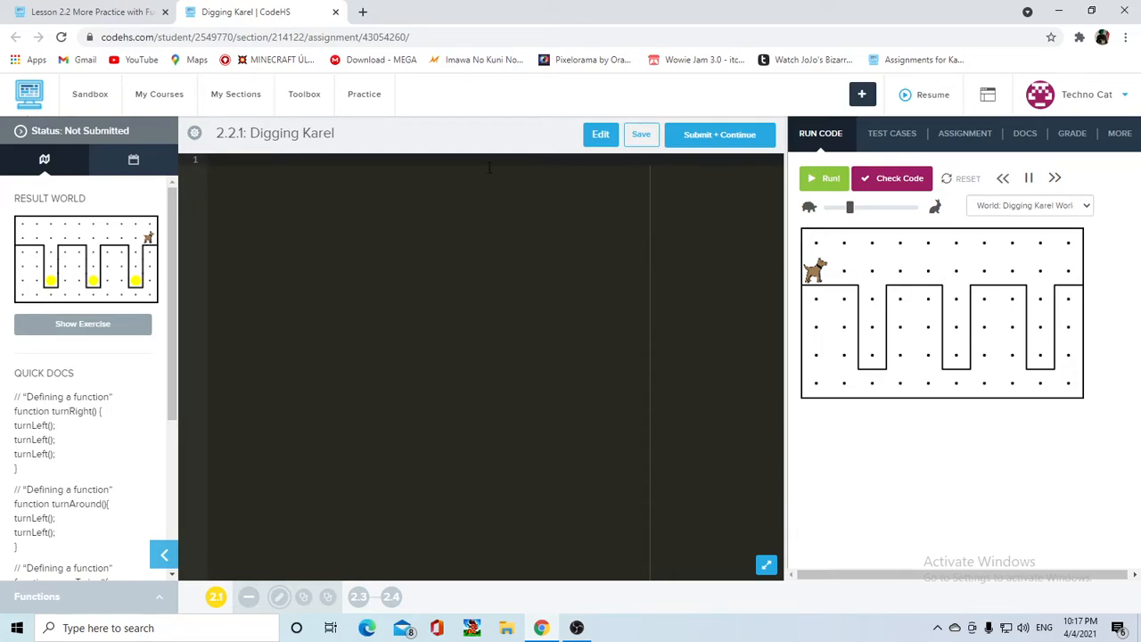
Step: Write an empty function start(){ } as the Digging Karel program's first code
{"action": "left_click", "coordinate": [641, 134]}
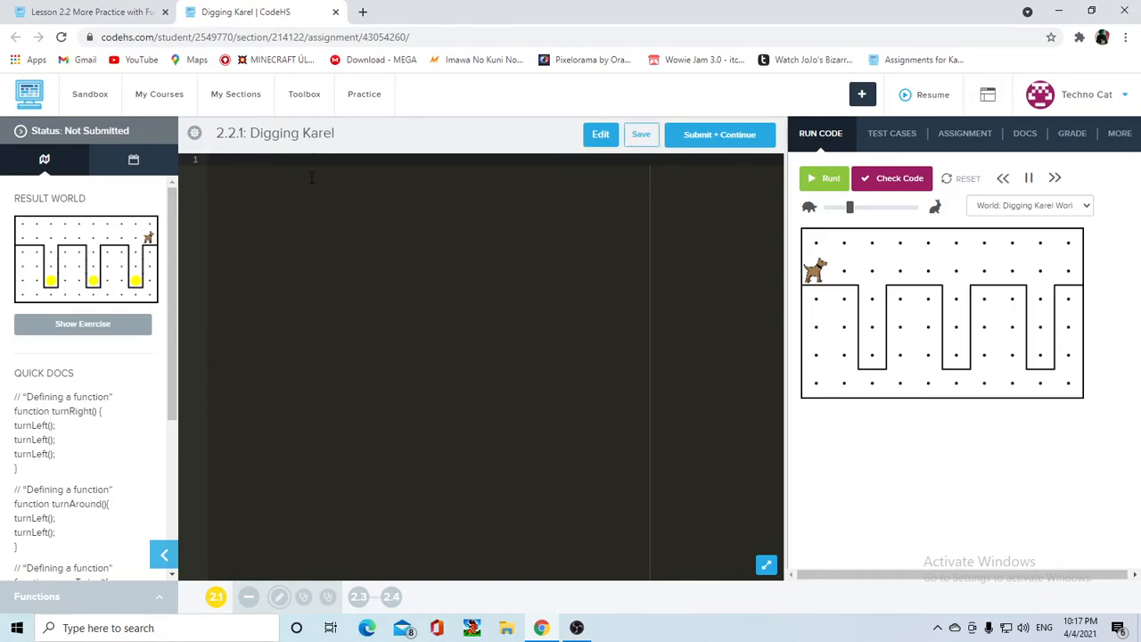
{"action": "type", "text": "function sta"}
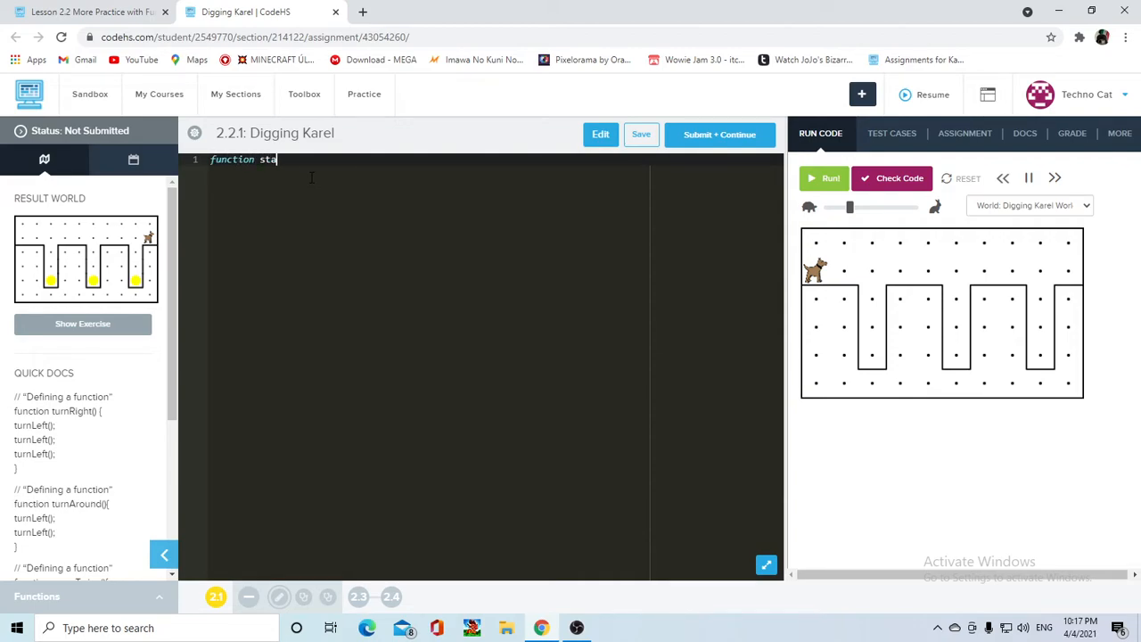
{"action": "type", "text": "rt(){"}
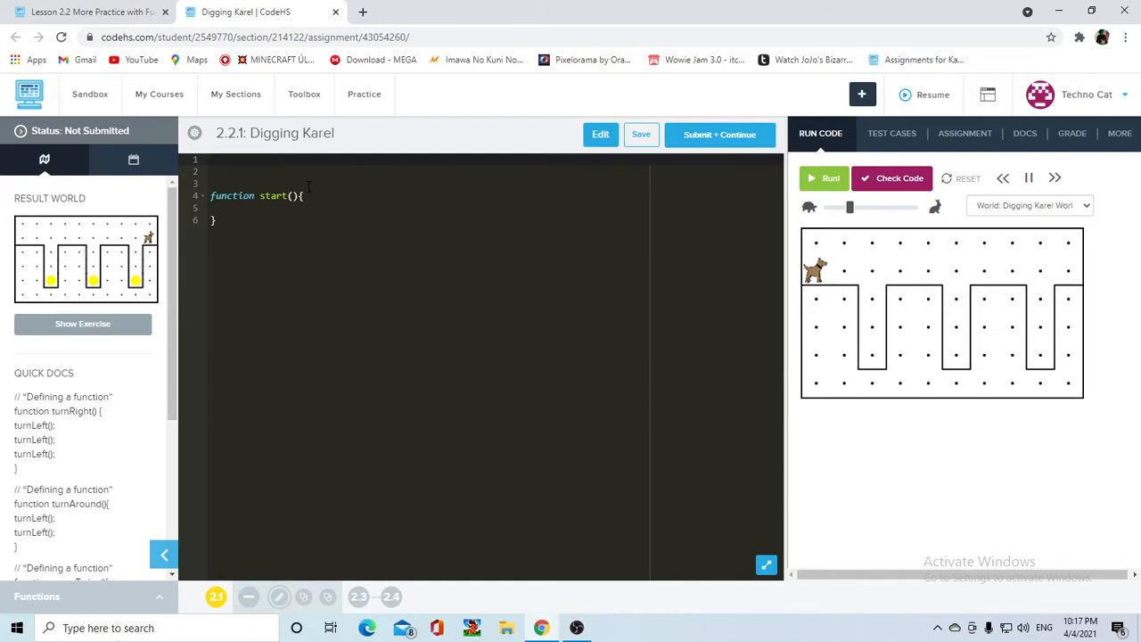
{"action": "mouse_move", "coordinate": [936, 244]}
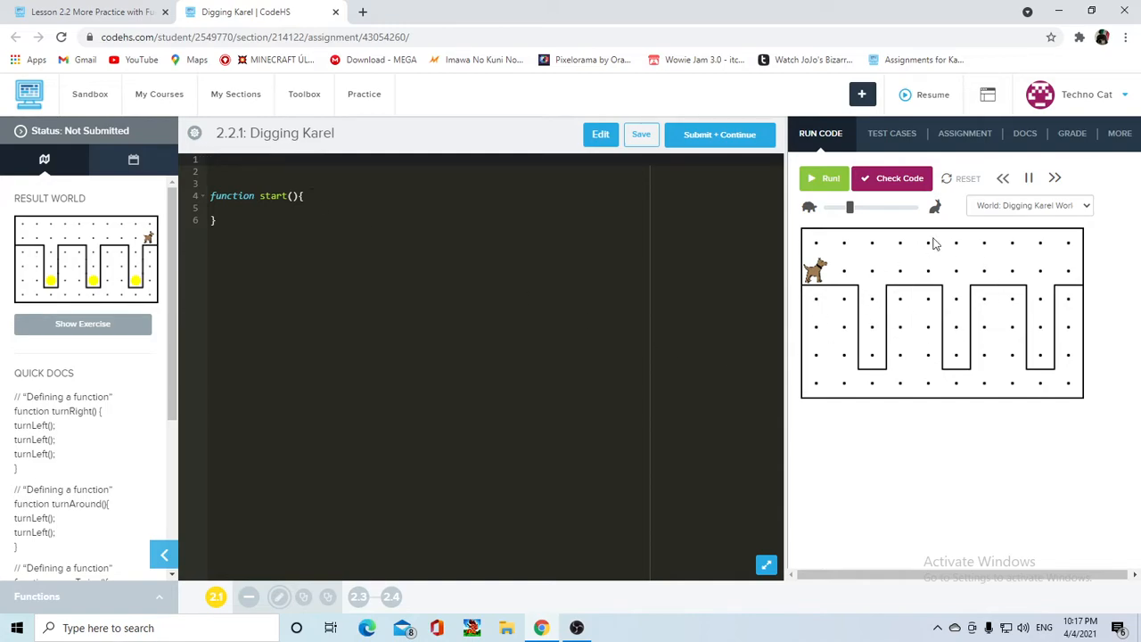
{"action": "mouse_move", "coordinate": [871, 287]}
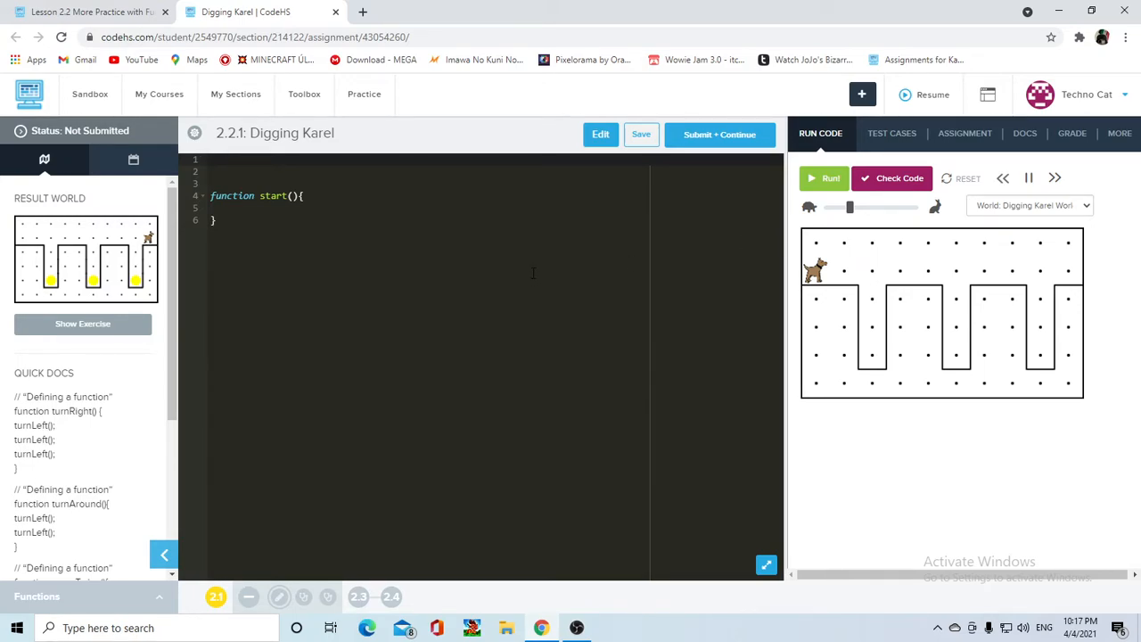
Step: Define dig() as turnRight, three moves, turnAround, three moves, turnRight
{"action": "type", "text": "function"}
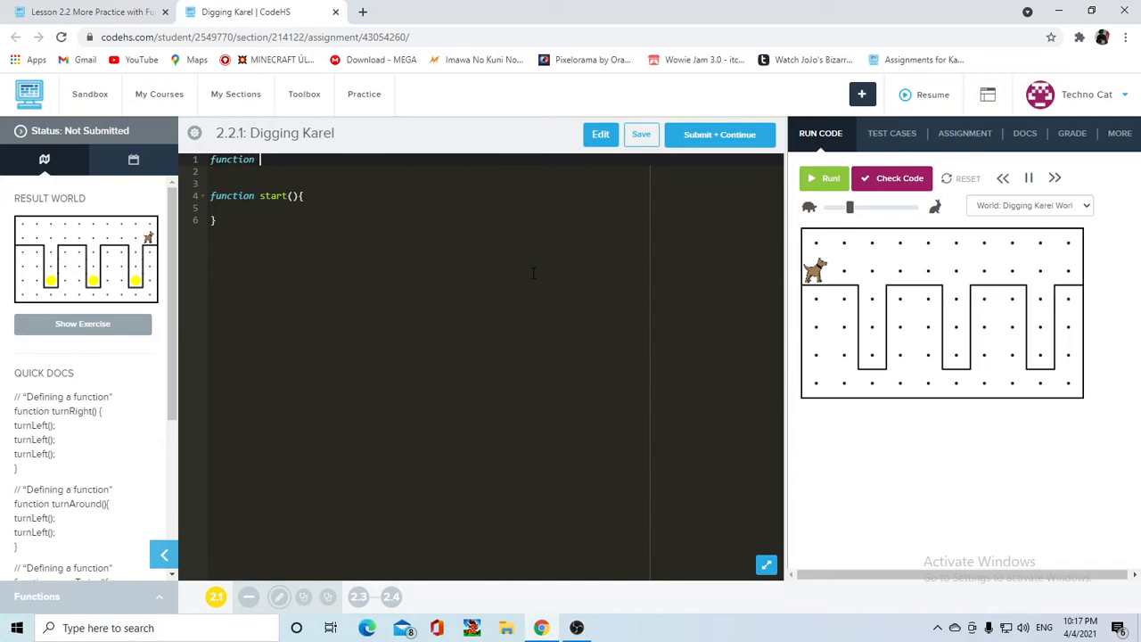
{"action": "type", "text": "dig(){}"}
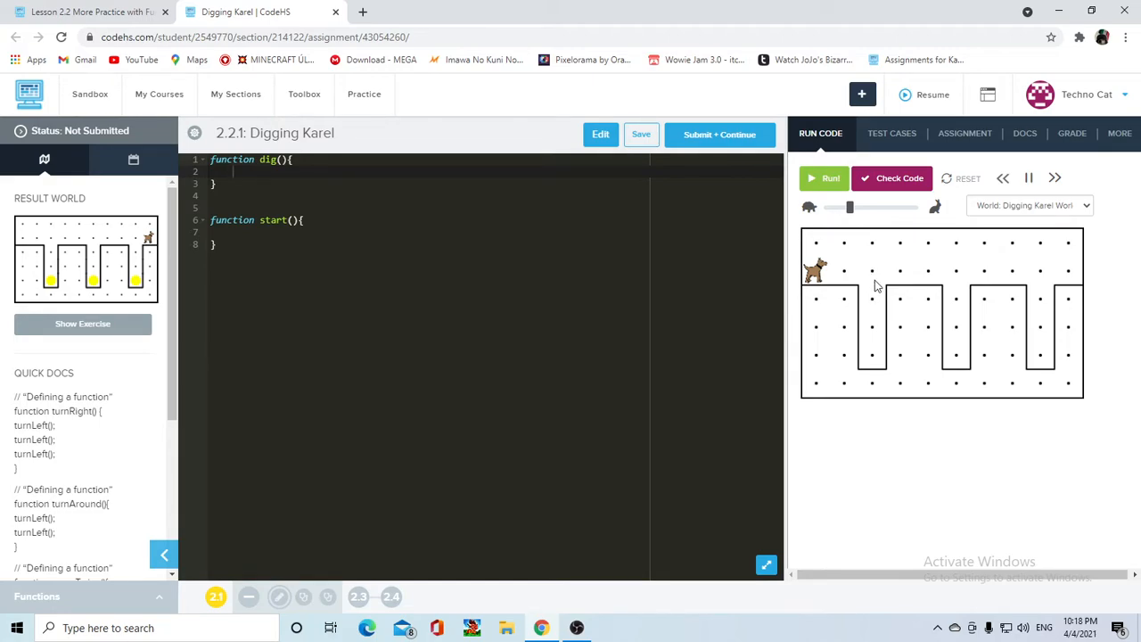
{"action": "mouse_move", "coordinate": [872, 283]}
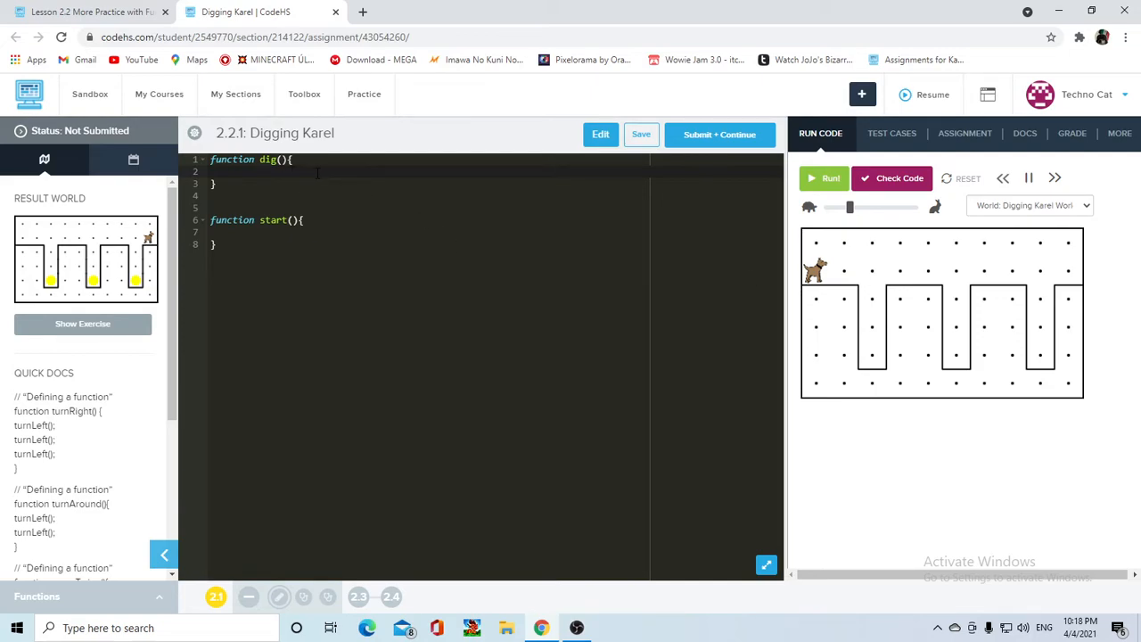
{"action": "type", "text": "turnRight();"}
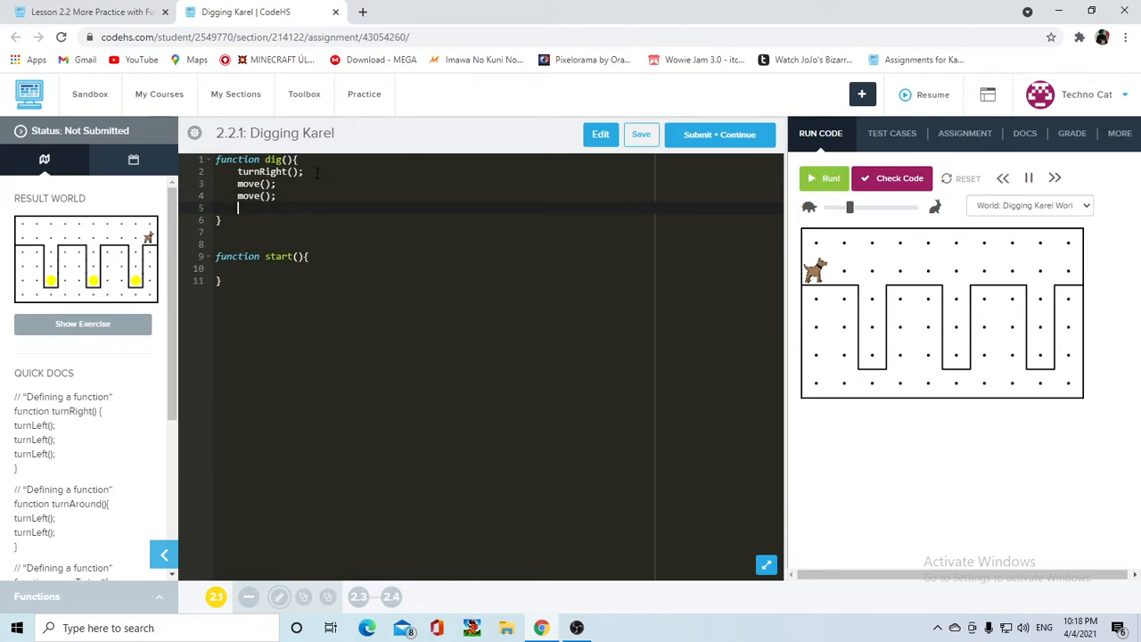
{"action": "type", "text": "move();"}
{"action": "type", "text": "turnAround("}
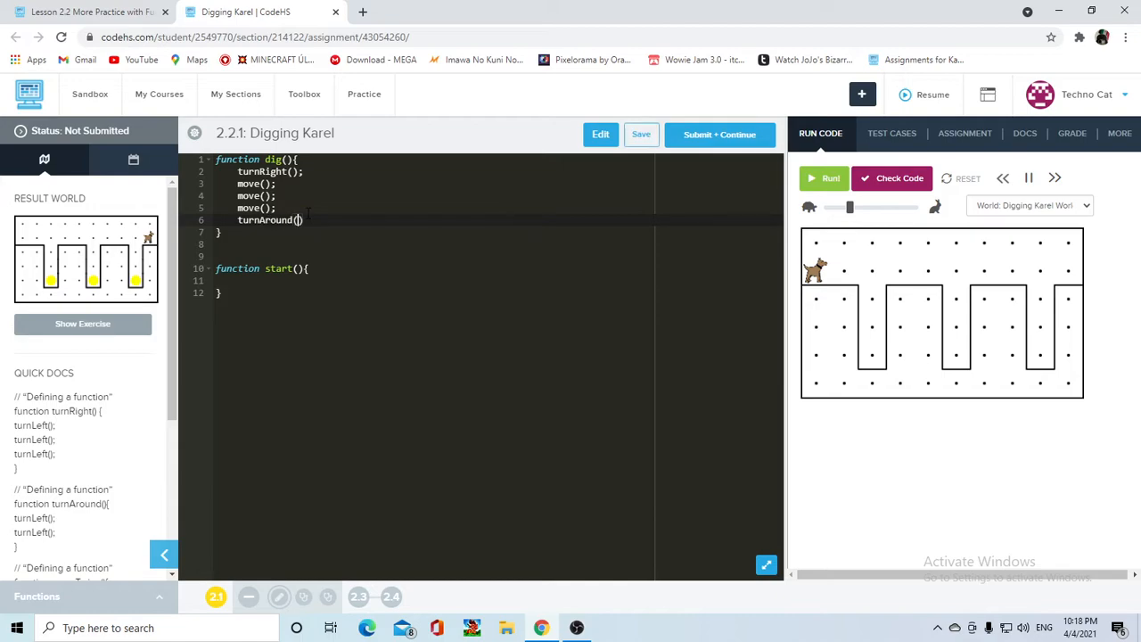
{"action": "type", "text": ";"}
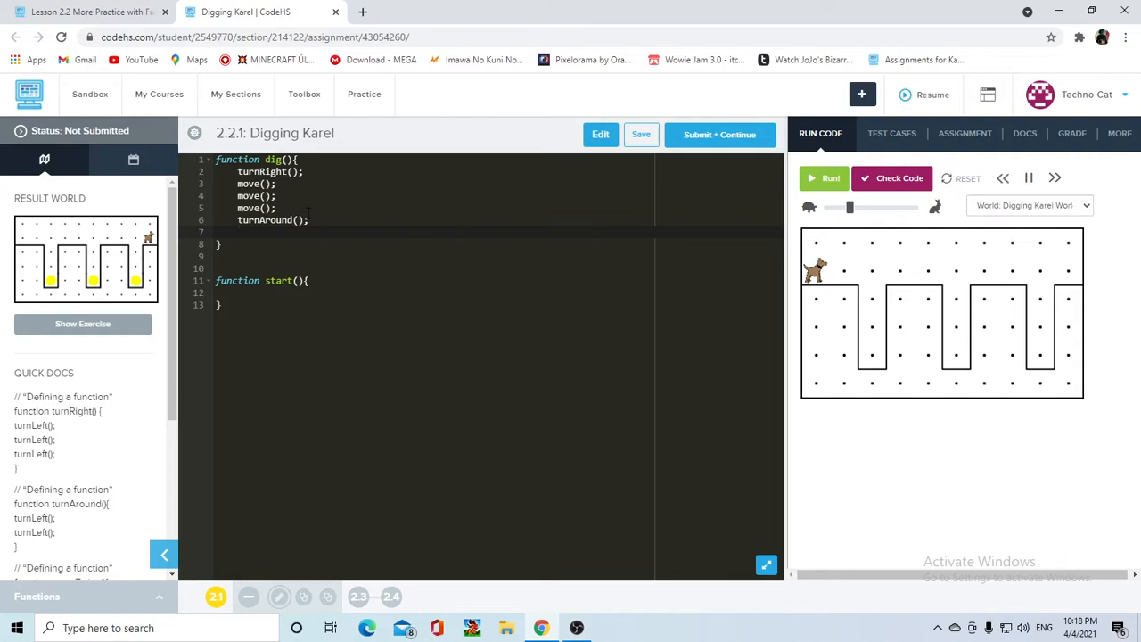
{"action": "type", "text": "move();"}
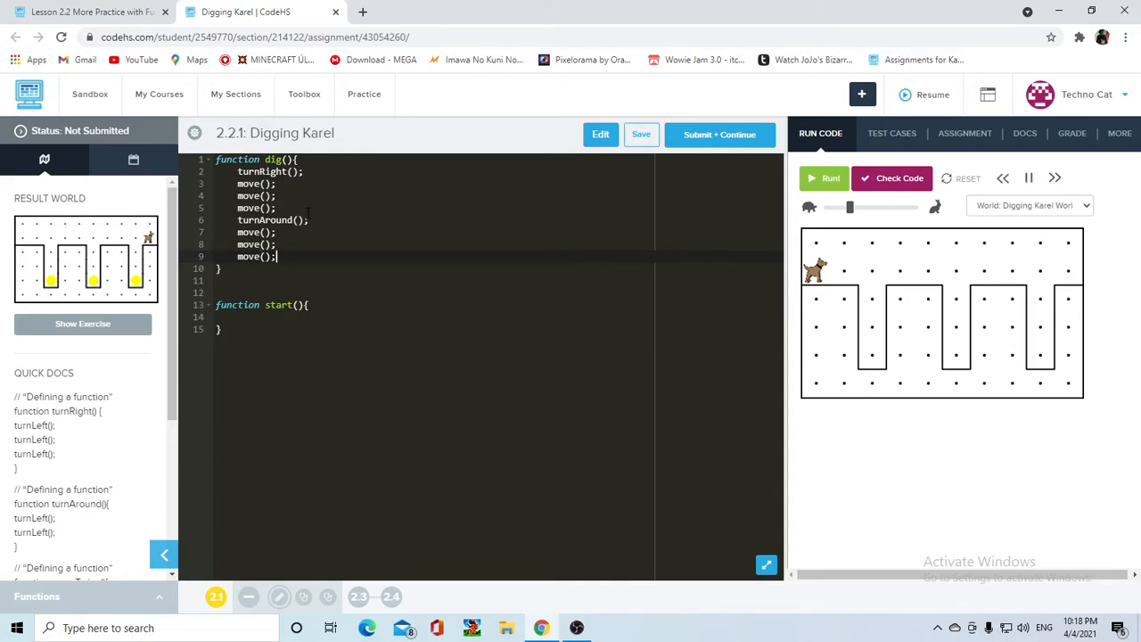
{"action": "mouse_move", "coordinate": [880, 301]}
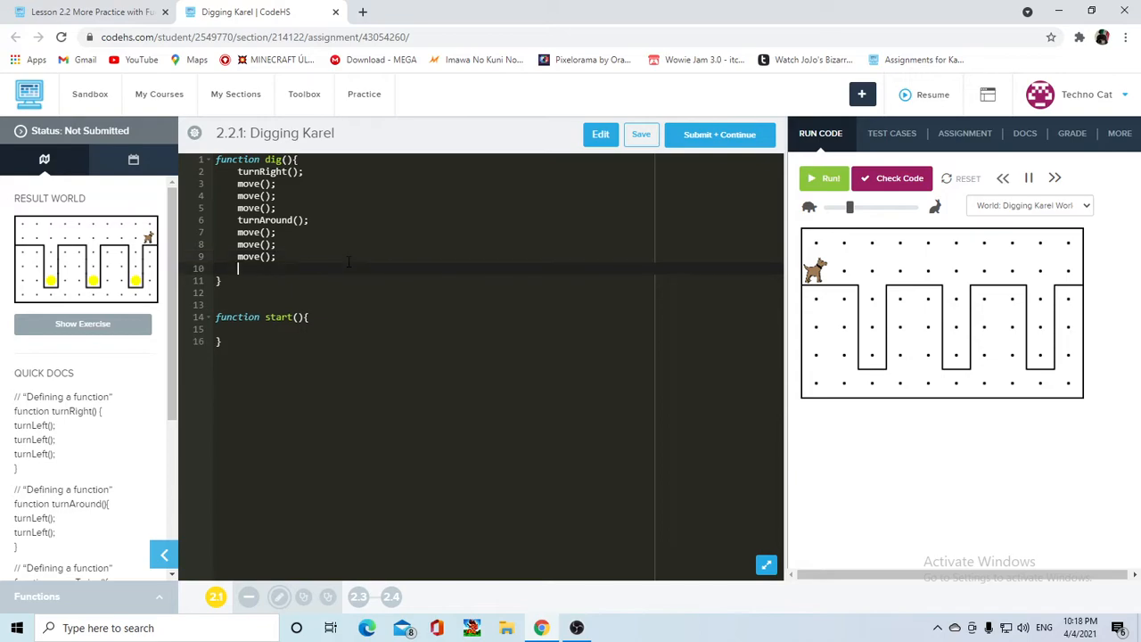
{"action": "type", "text": "turnRight()"}
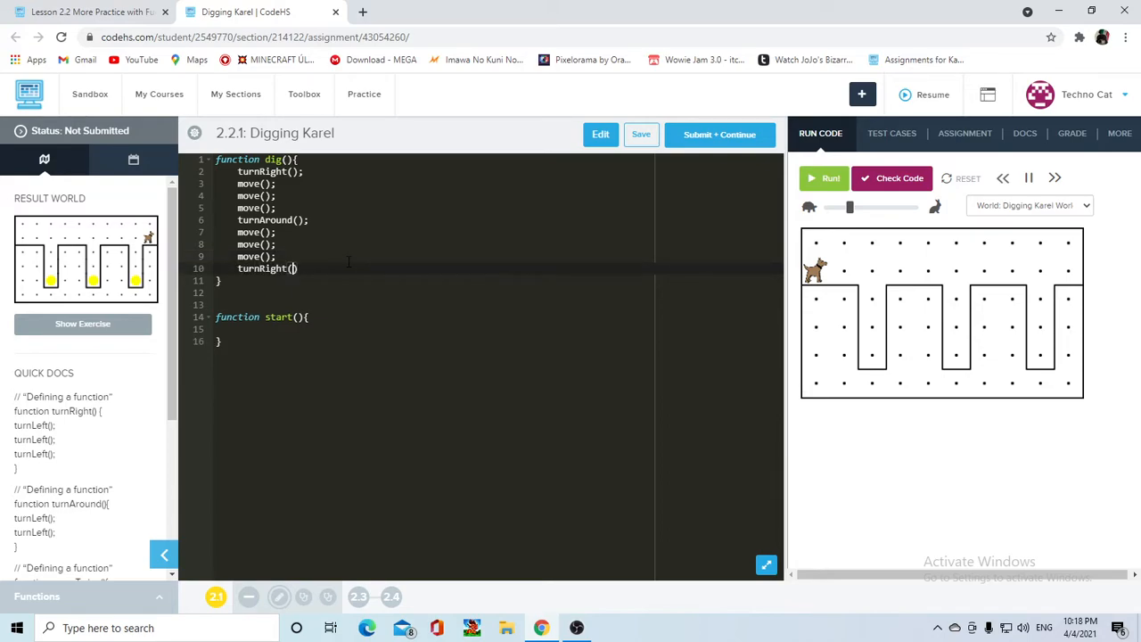
{"action": "type", "text": ";"}
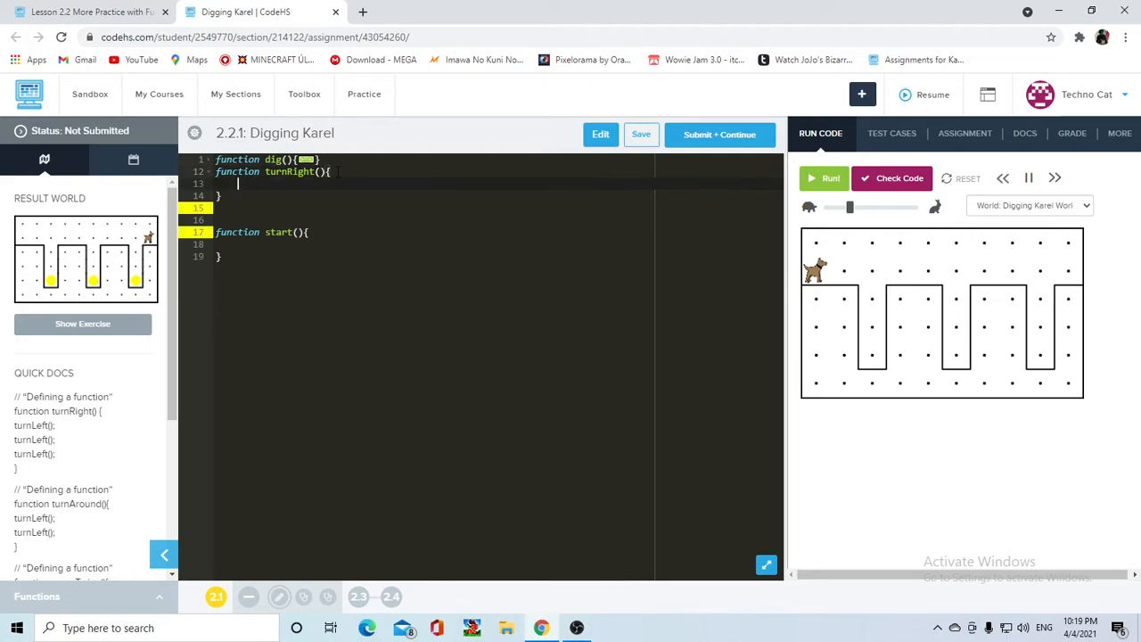
Step: Fill a turnRight() helper below dig() with turnLeft(); calls
{"action": "type", "text": "turn"}
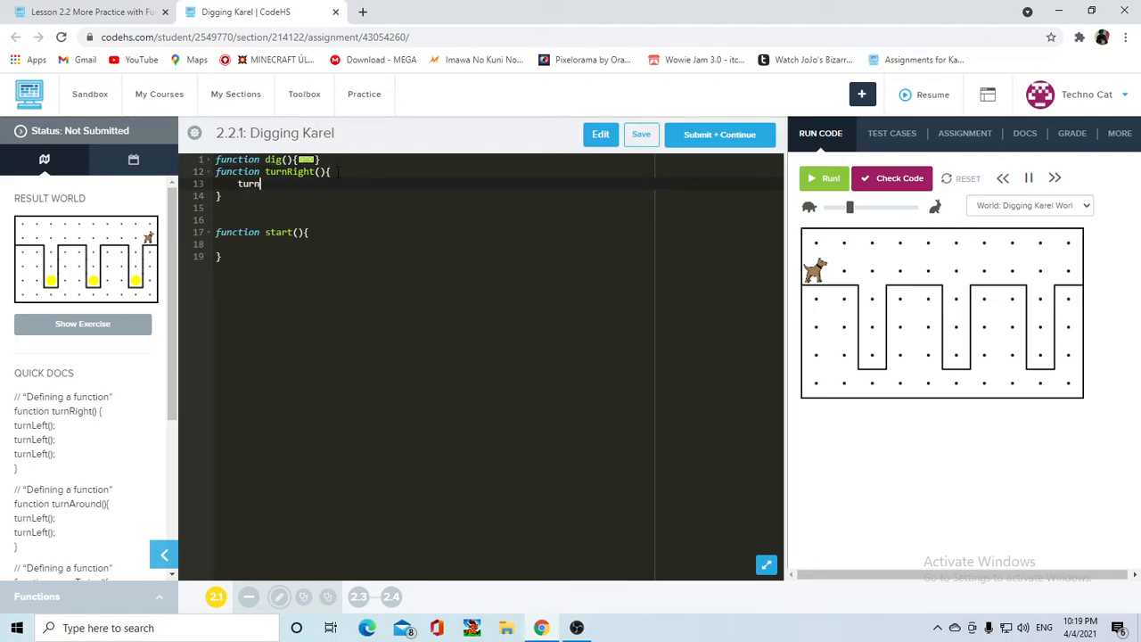
{"action": "type", "text": "Left();"}
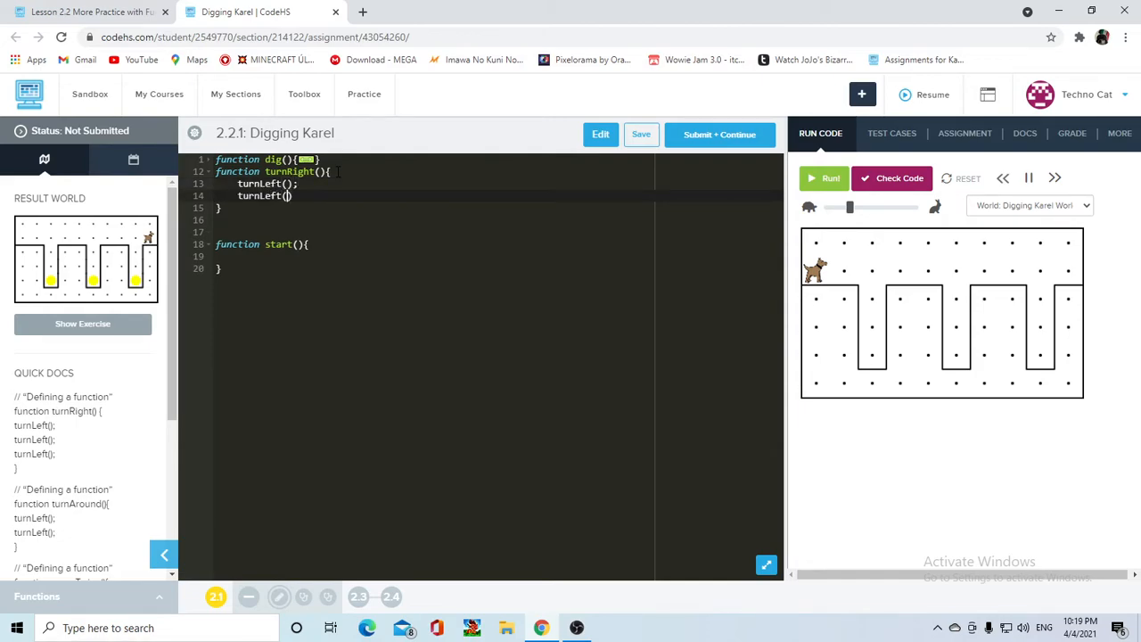
{"action": "type", "text": "t"}
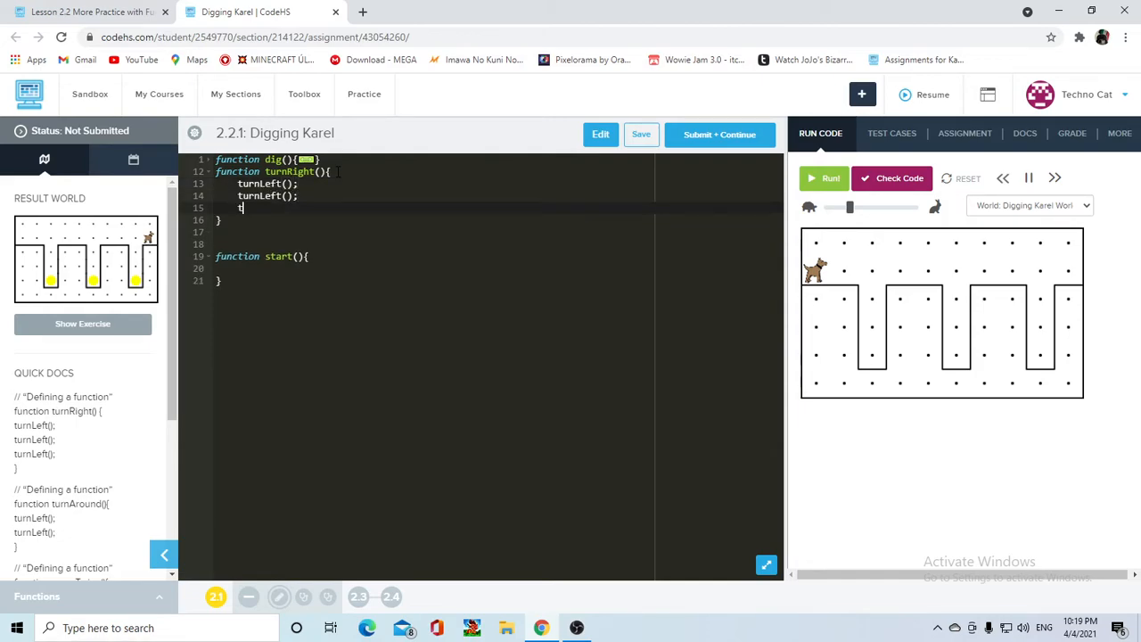
{"action": "type", "text": "urnLeft();"}
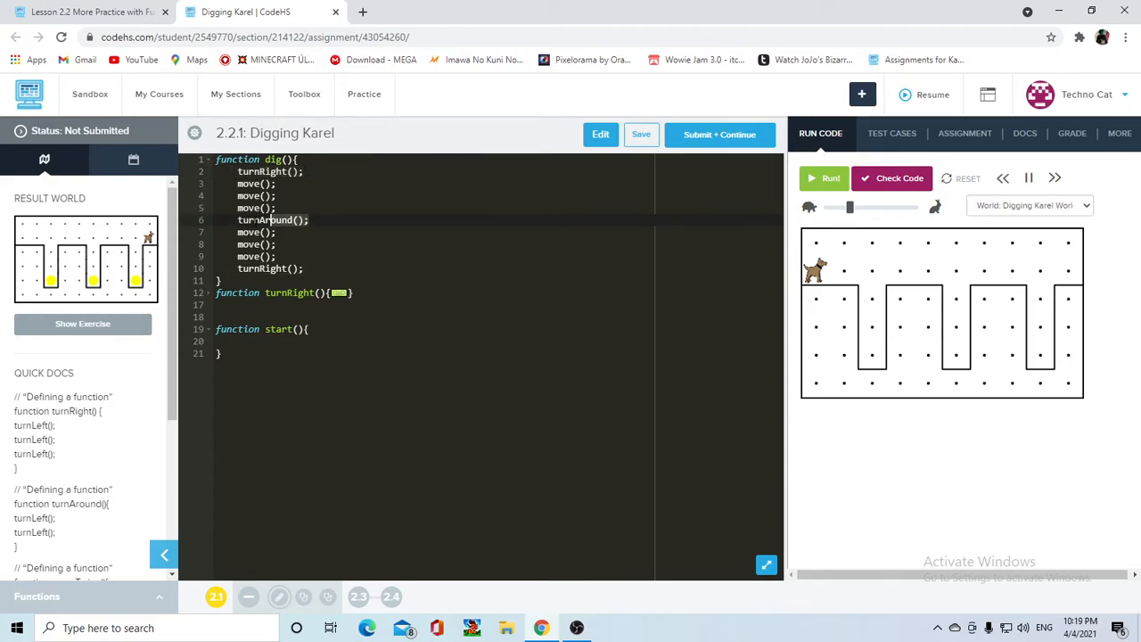
Step: Add a turnAround() helper after turnRight() that calls turnLeft() twice
{"action": "left_click", "coordinate": [207, 159]}
{"action": "type", "text": "function"}
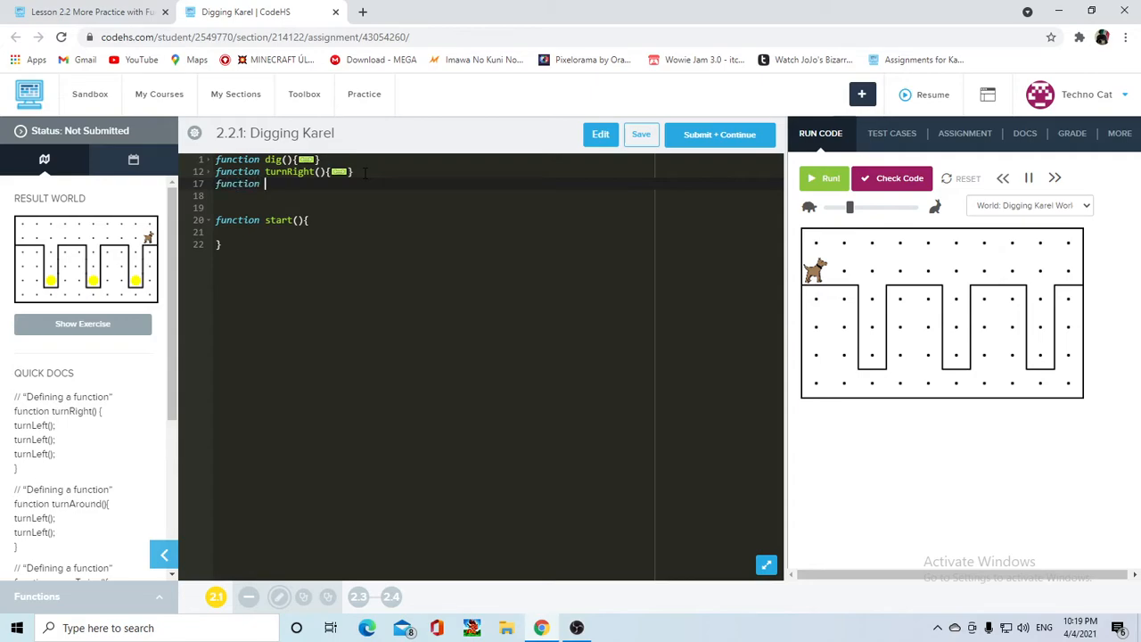
{"action": "type", "text": "turnAround (){"}
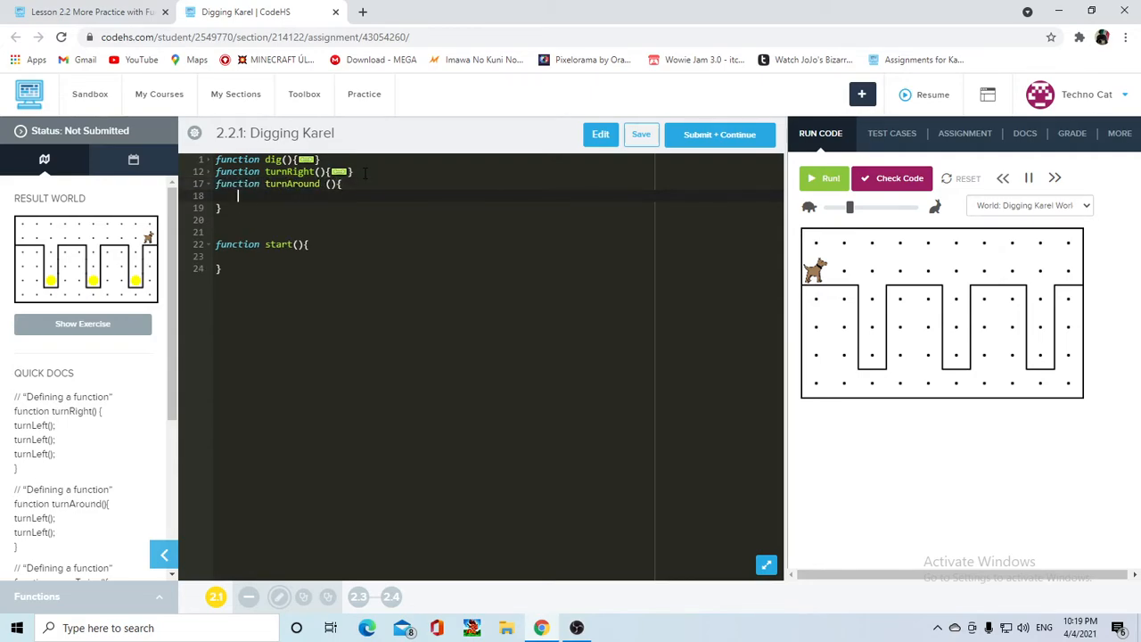
{"action": "type", "text": "turnLeft();"}
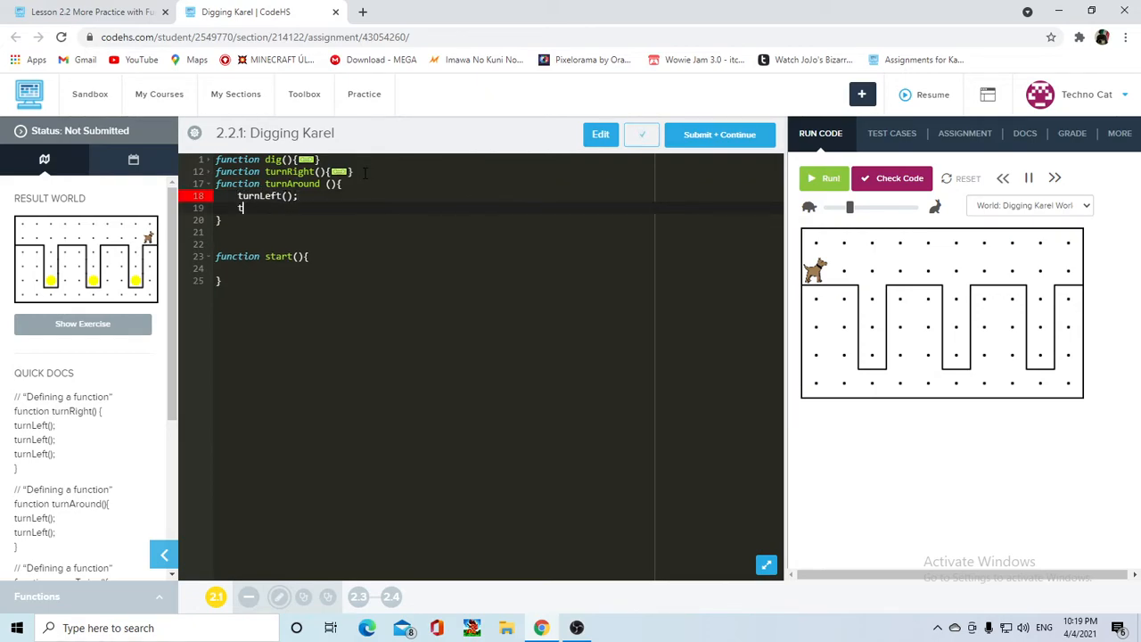
{"action": "type", "text": "urnLeft();"}
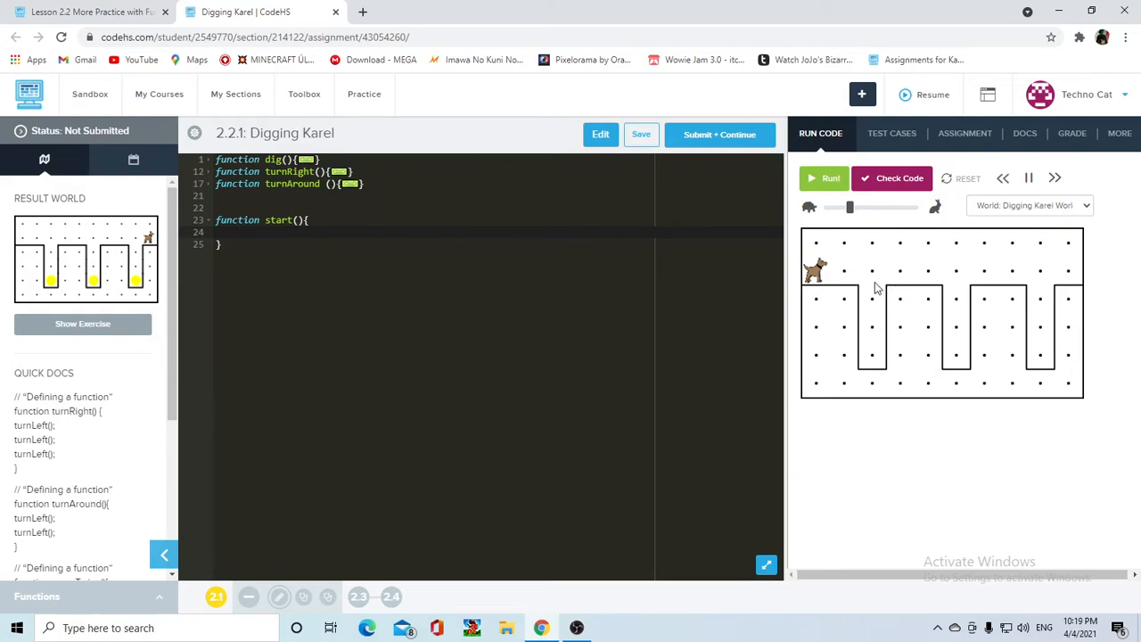
{"action": "mouse_move", "coordinate": [897, 287]}
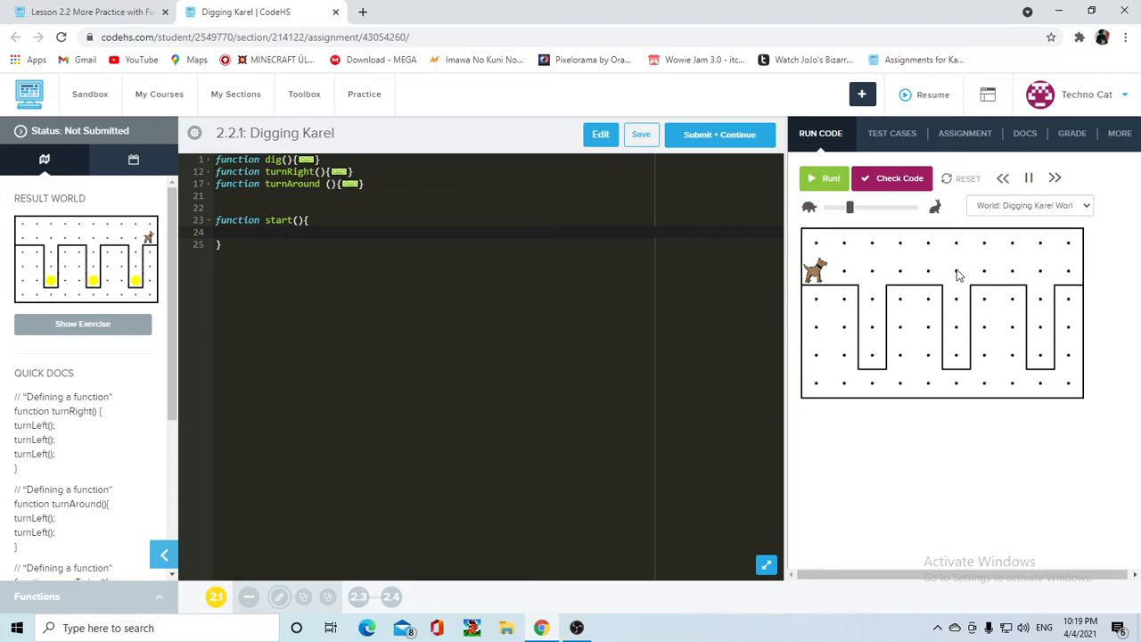
{"action": "mouse_move", "coordinate": [1049, 347]}
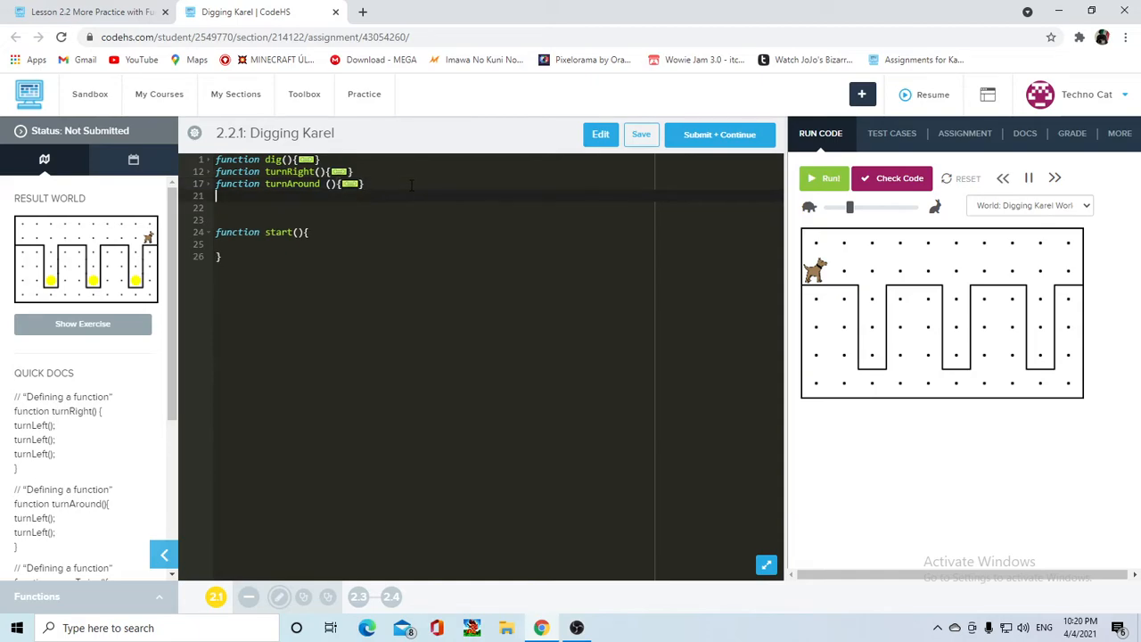
Step: Add a tStep() helper below turnAround() containing move(); statements
{"action": "type", "text": "function t"}
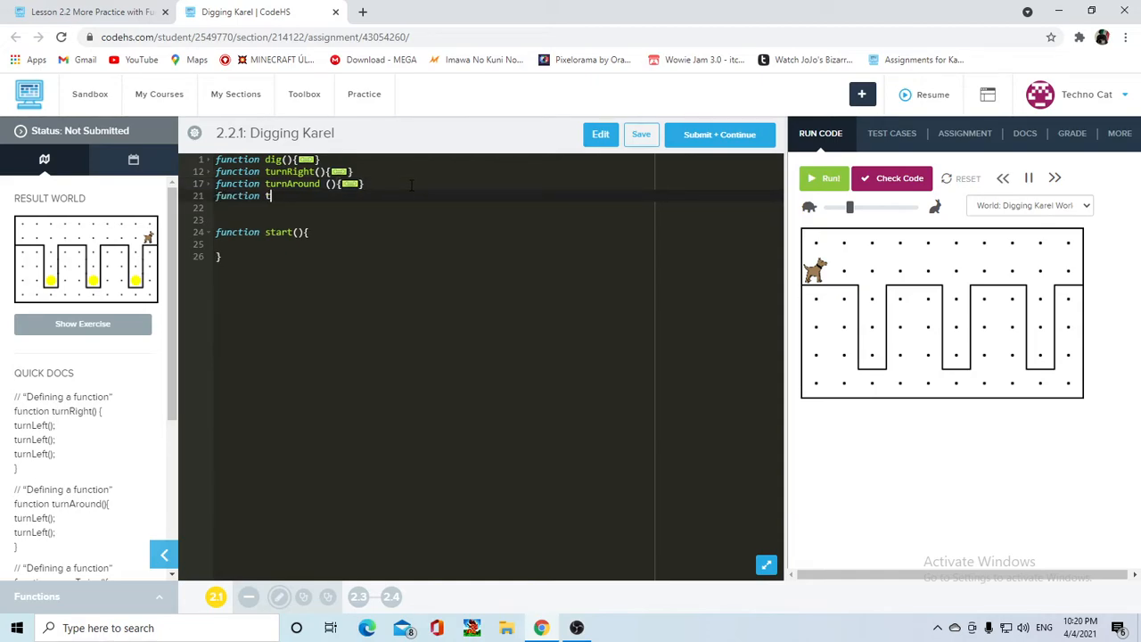
{"action": "type", "text": "Step();"}
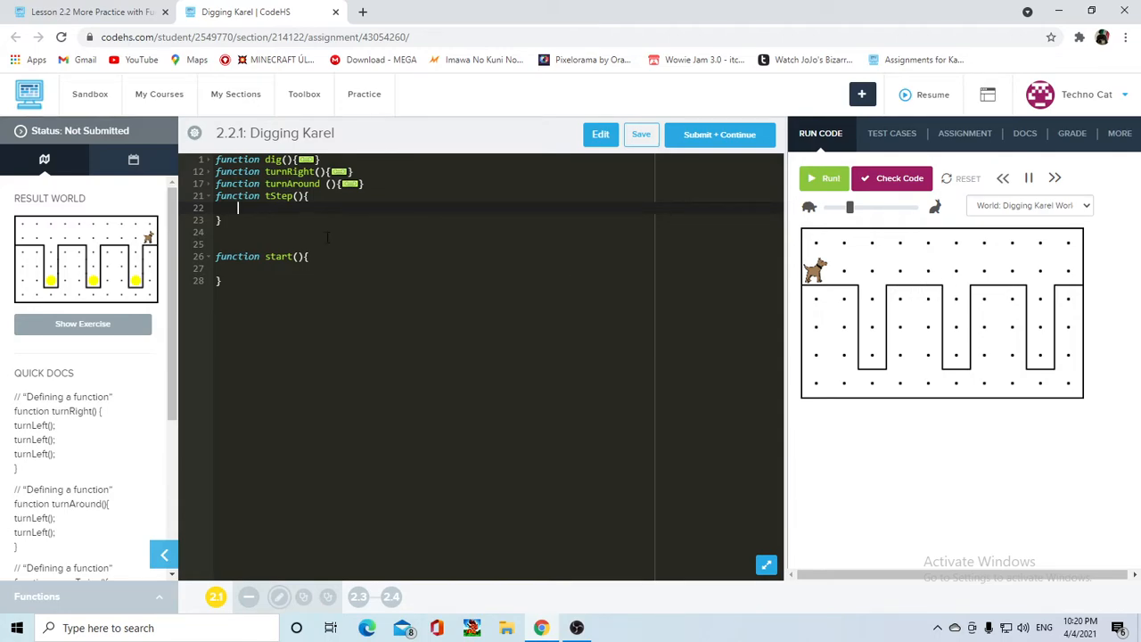
{"action": "type", "text": "move();"}
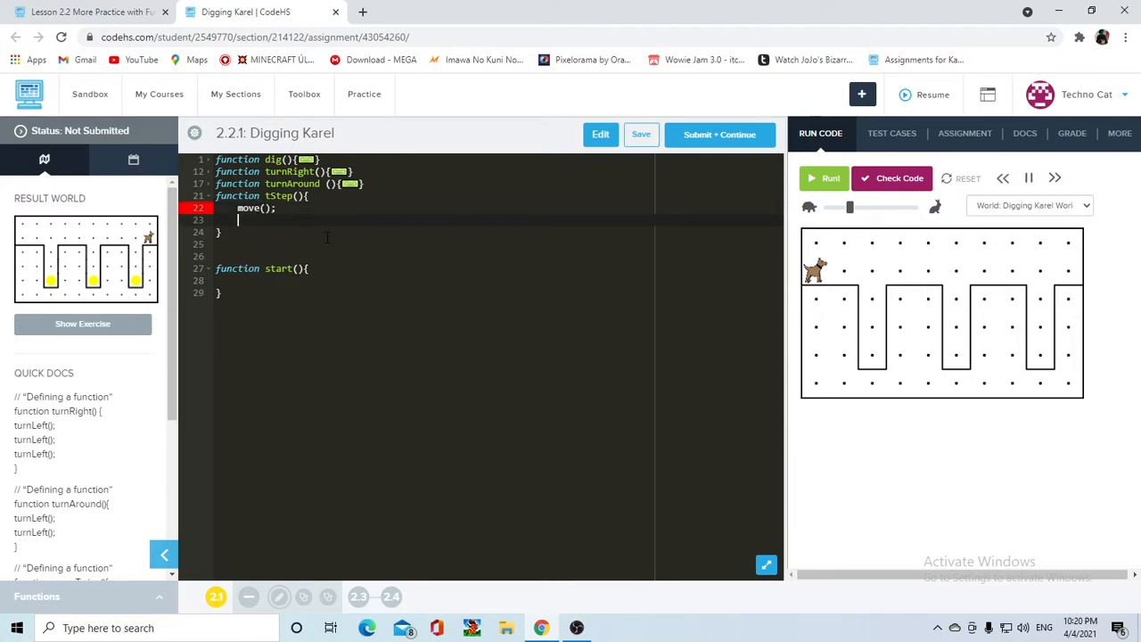
{"action": "type", "text": "move();"}
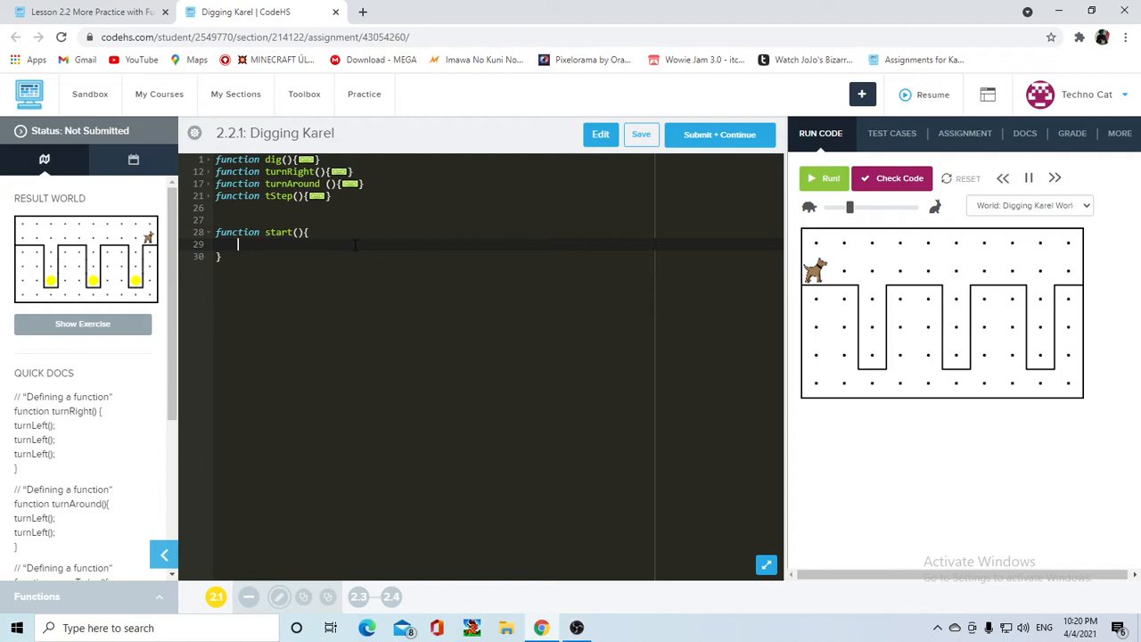
Step: Fill start() with move(); move(); dig(); tStep(); and save the program
{"action": "type", "text": "move()"}
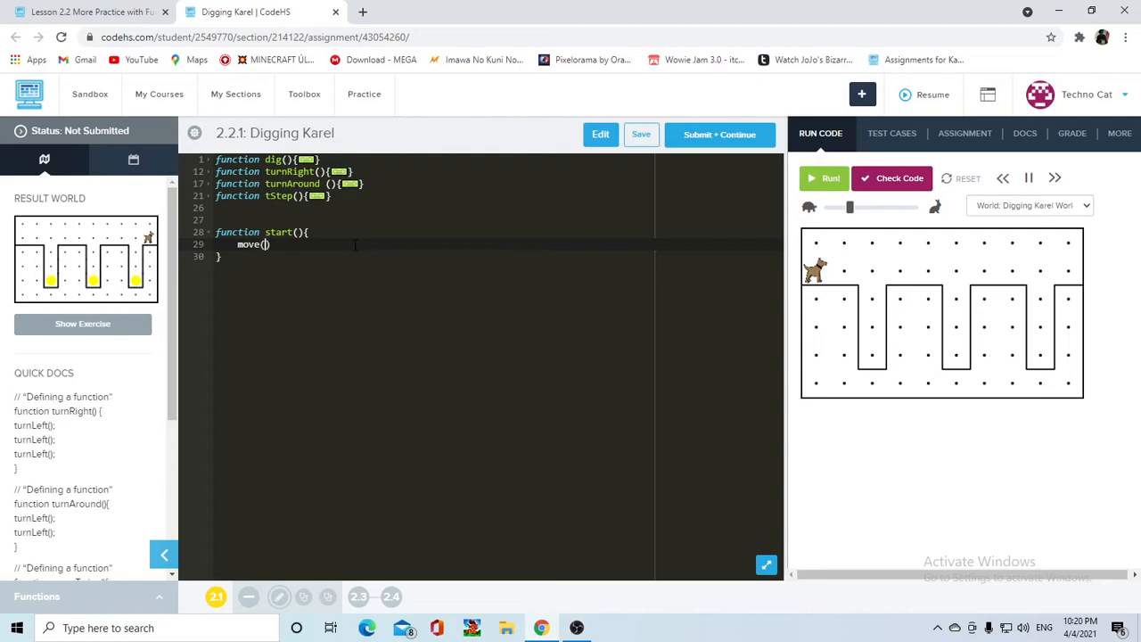
{"action": "type", "text": ";"}
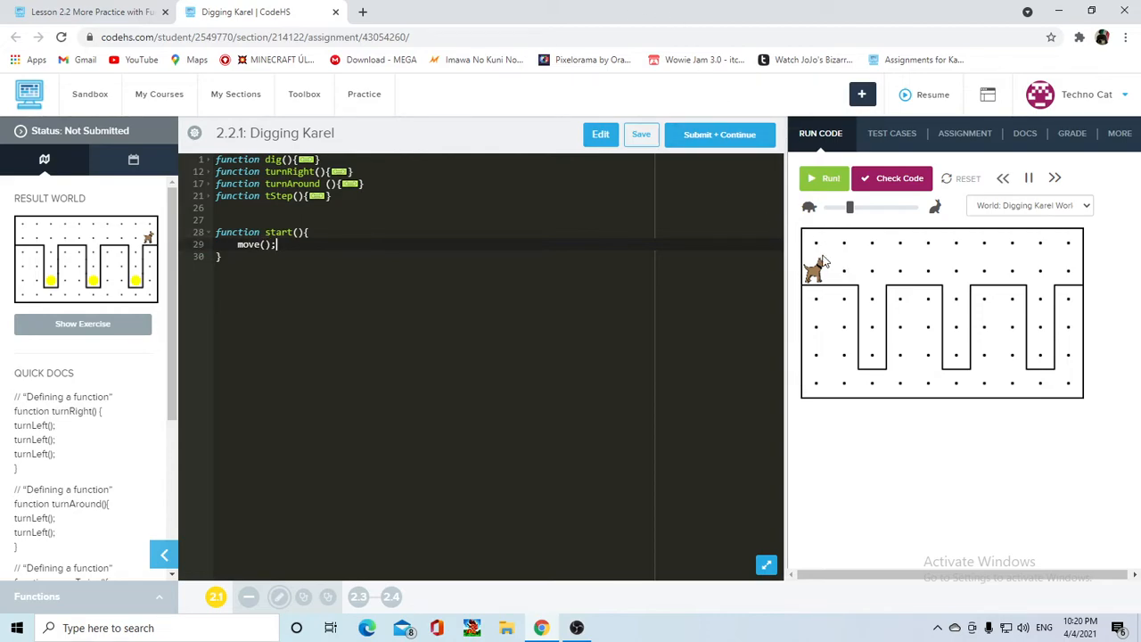
{"action": "type", "text": "move();"}
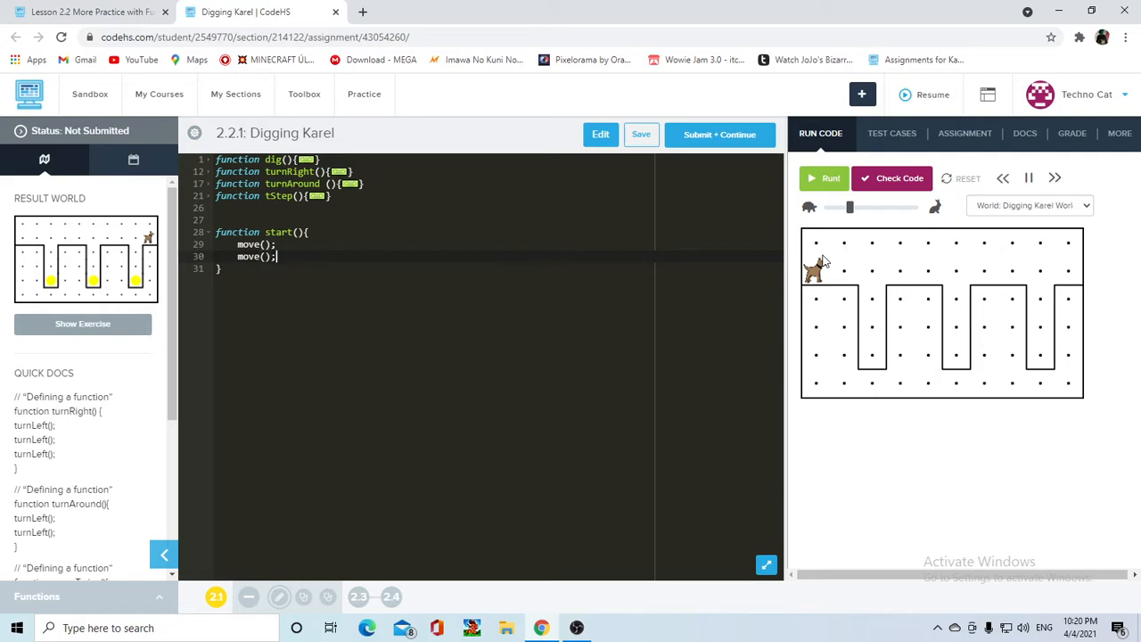
{"action": "left_click", "coordinate": [641, 134]}
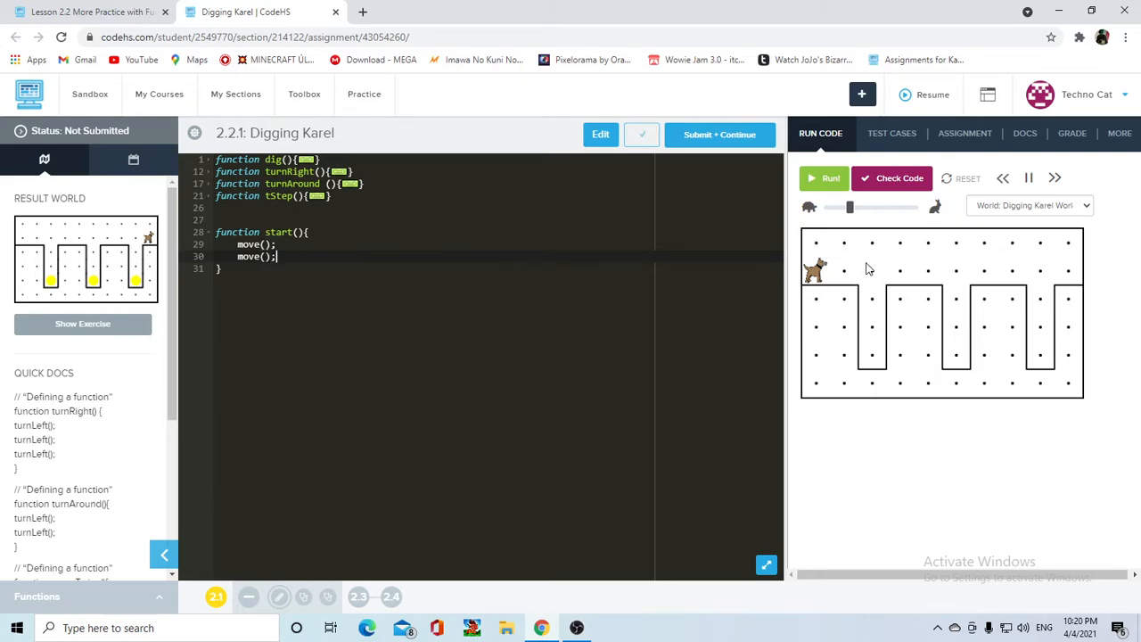
{"action": "type", "text": "d"}
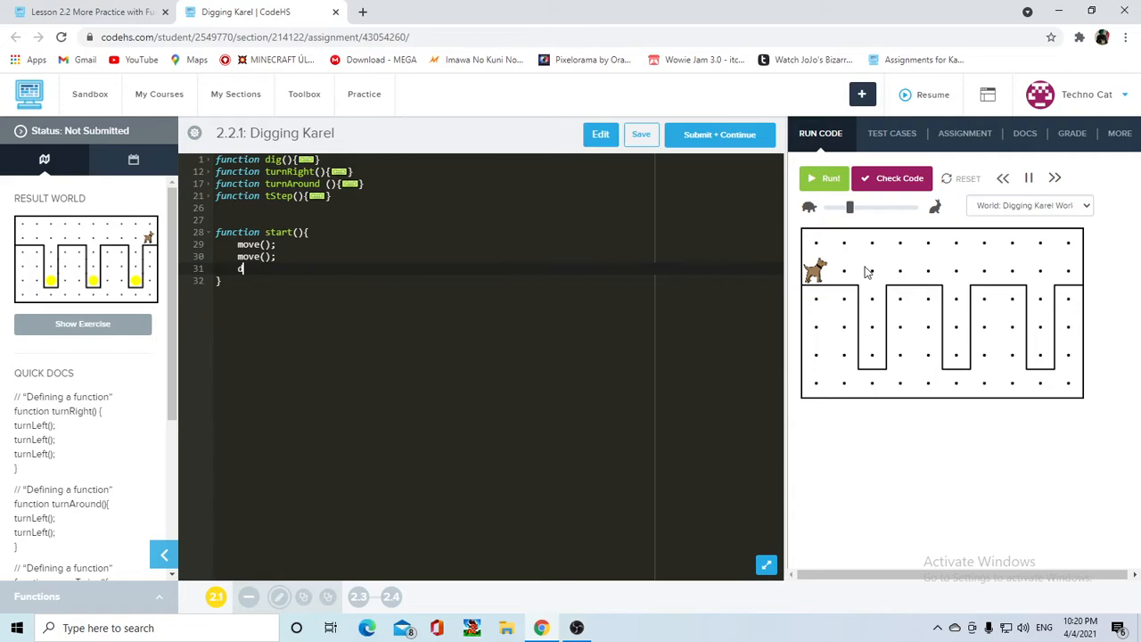
{"action": "type", "text": "ig();"}
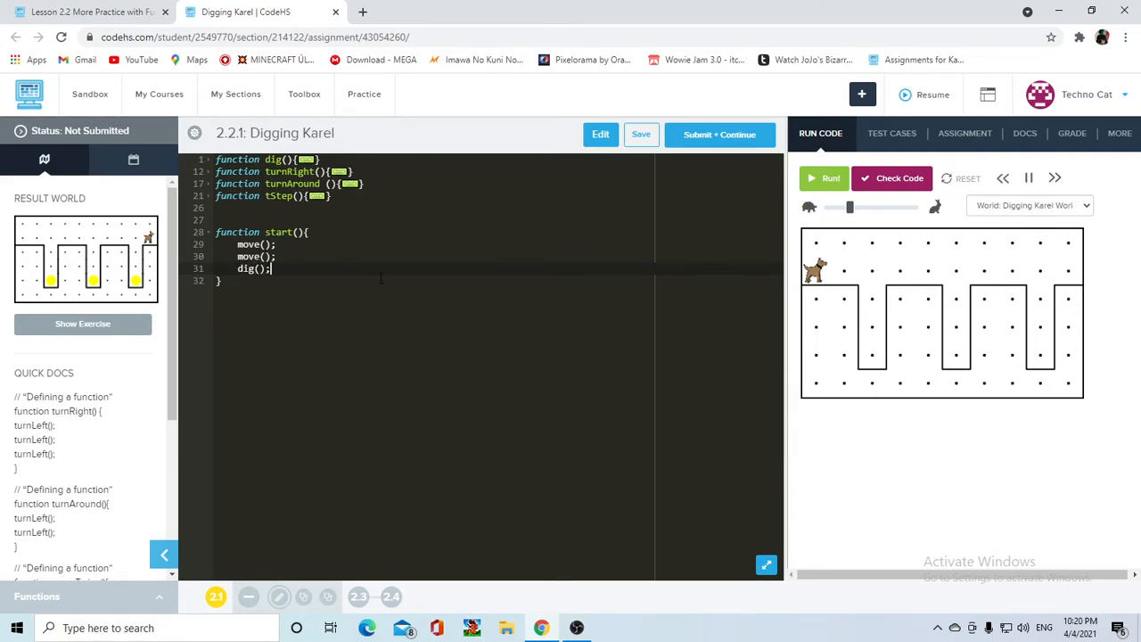
{"action": "type", "text": "t"}
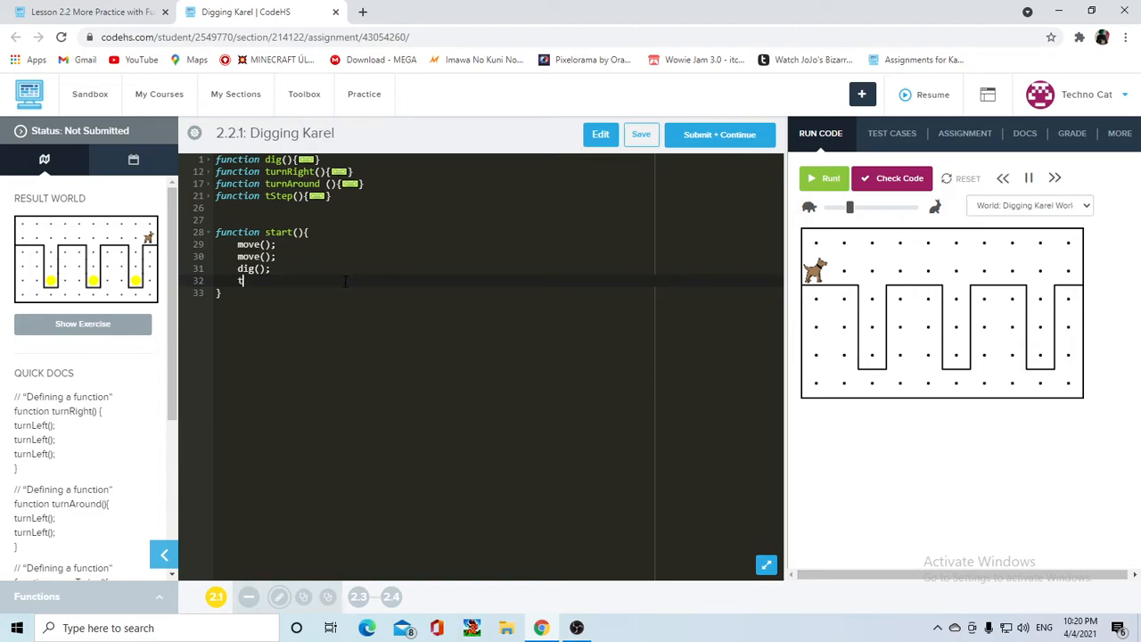
{"action": "type", "text": "tStep"}
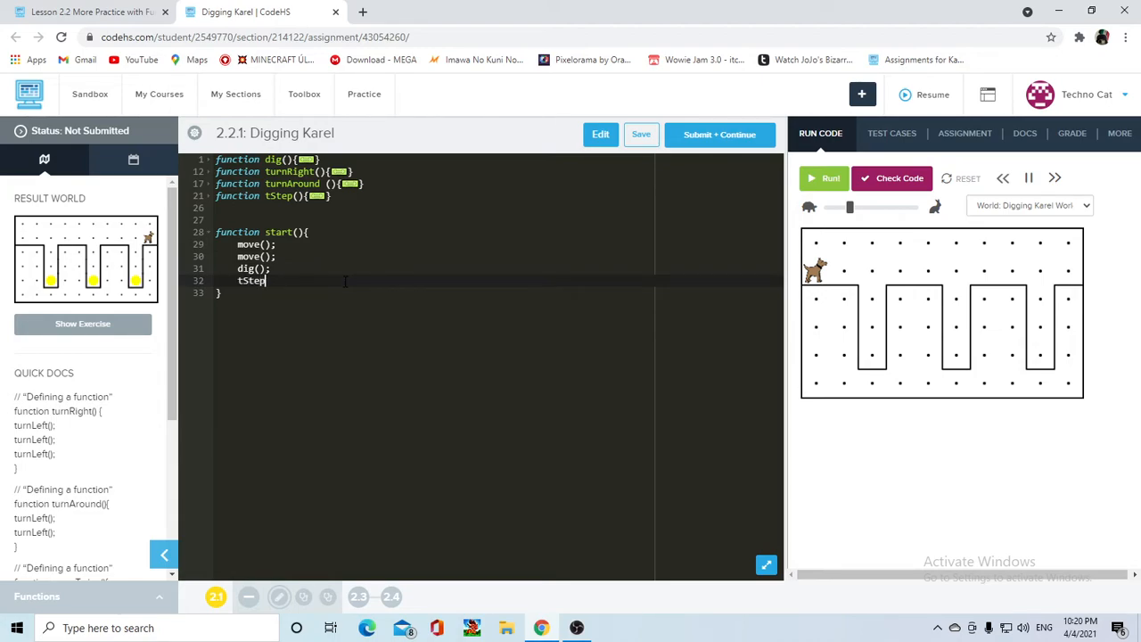
{"action": "type", "text": "();"}
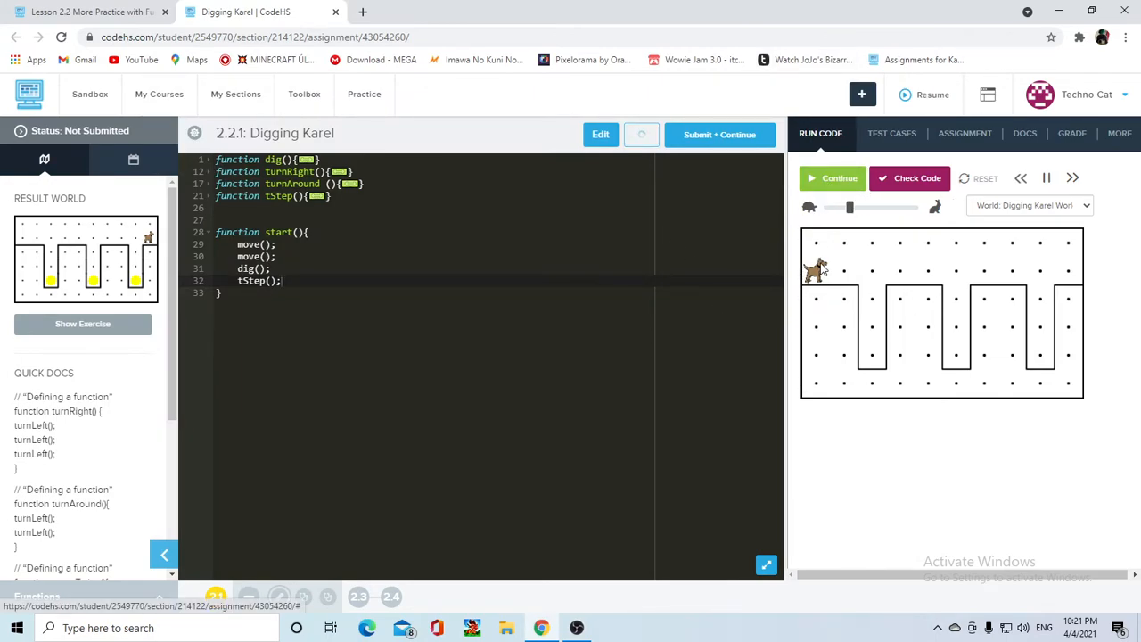
Step: Run the program to the missing-ball error at (2, 9), then reopen dig()'s code
{"action": "left_click", "coordinate": [839, 177]}
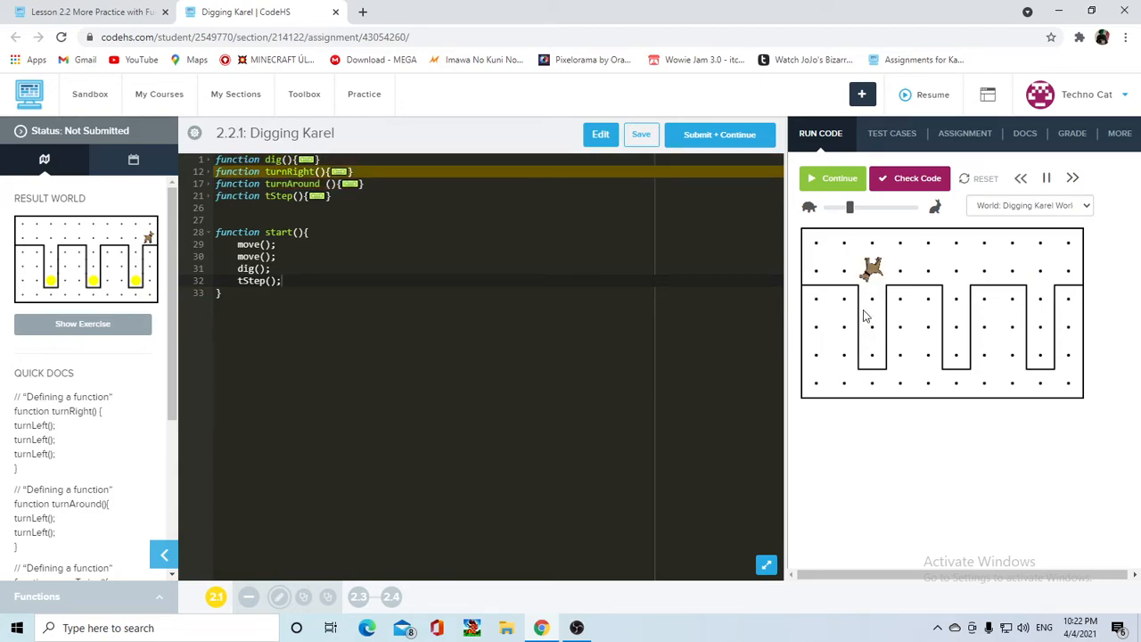
{"action": "left_click", "coordinate": [839, 178]}
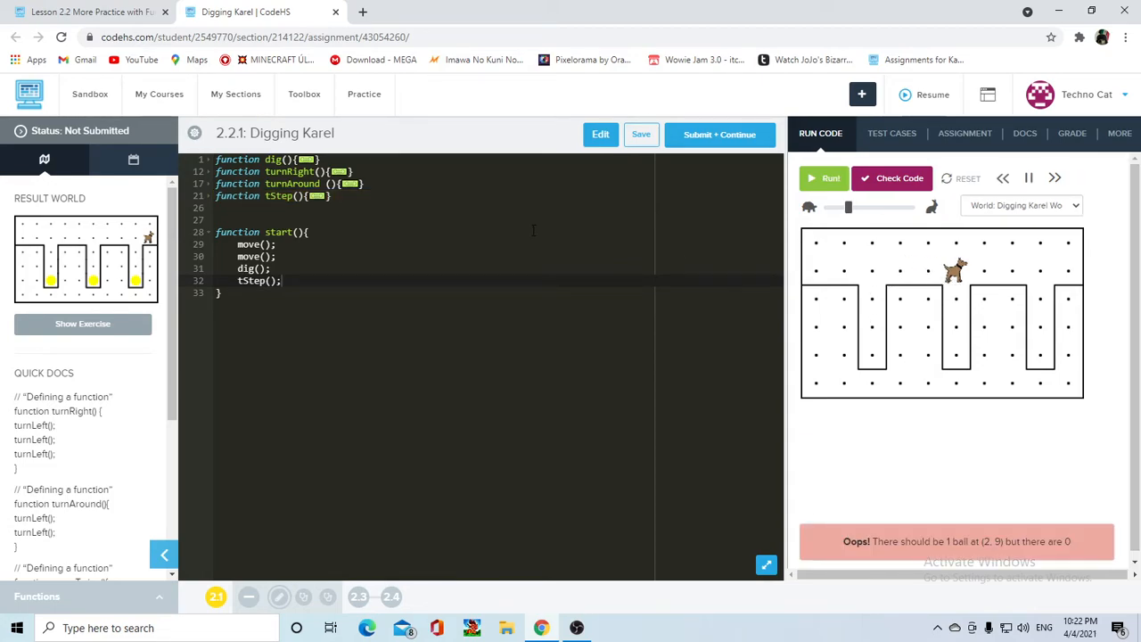
{"action": "mouse_move", "coordinate": [758, 269]}
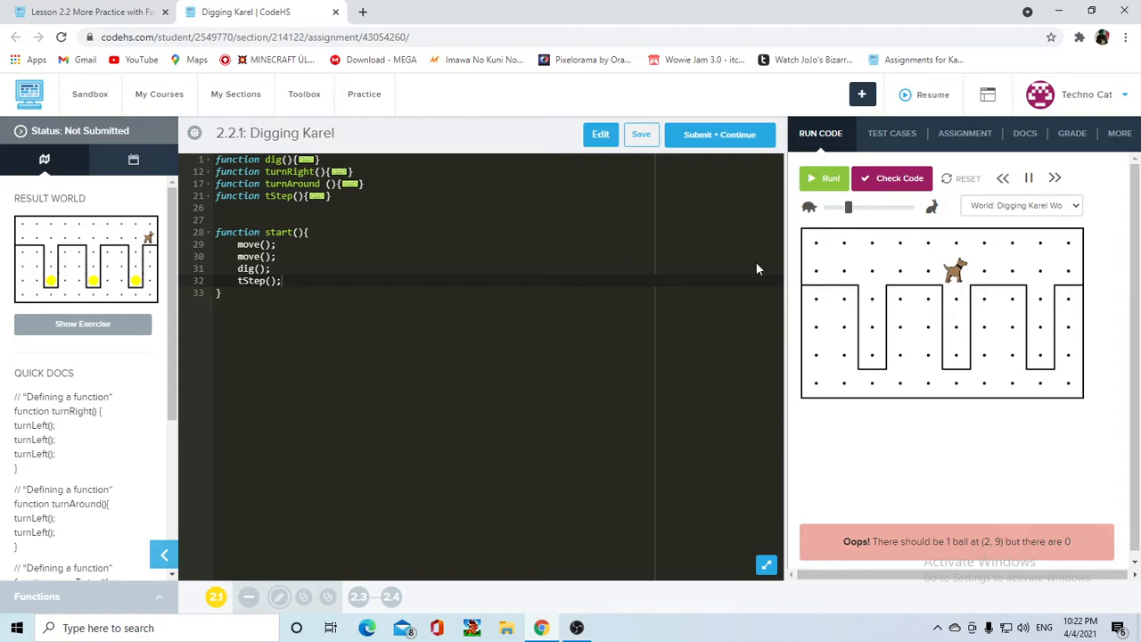
{"action": "left_click", "coordinate": [209, 159]}
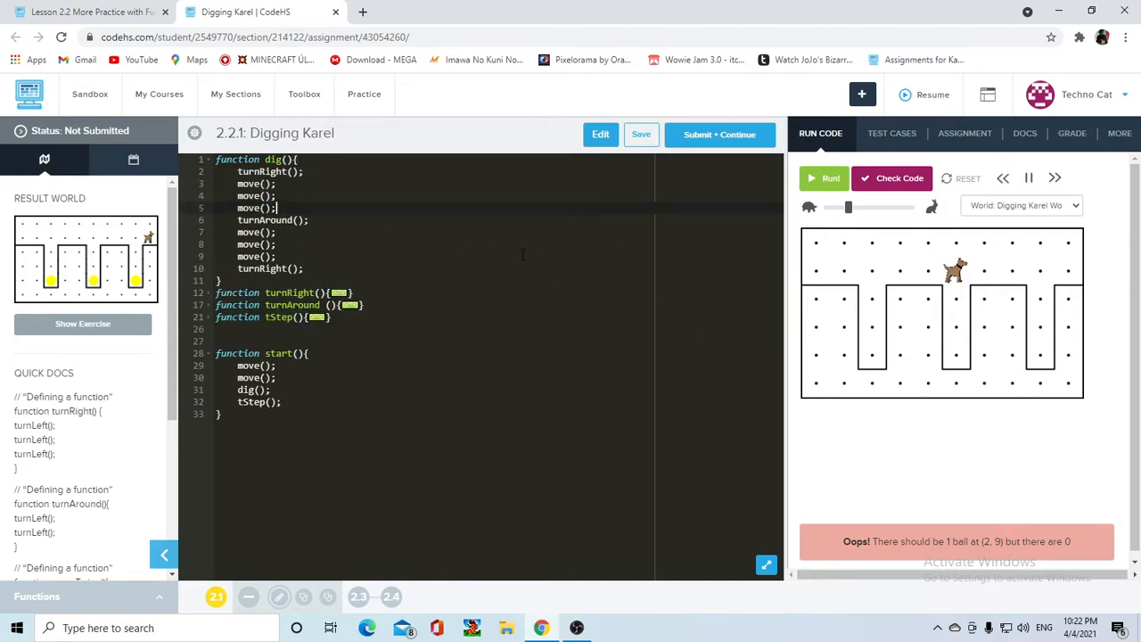
Step: Add putBall(); and extend start() with dig(), tStep(), dig() calls, ending in move()
{"action": "type", "text": "put"}
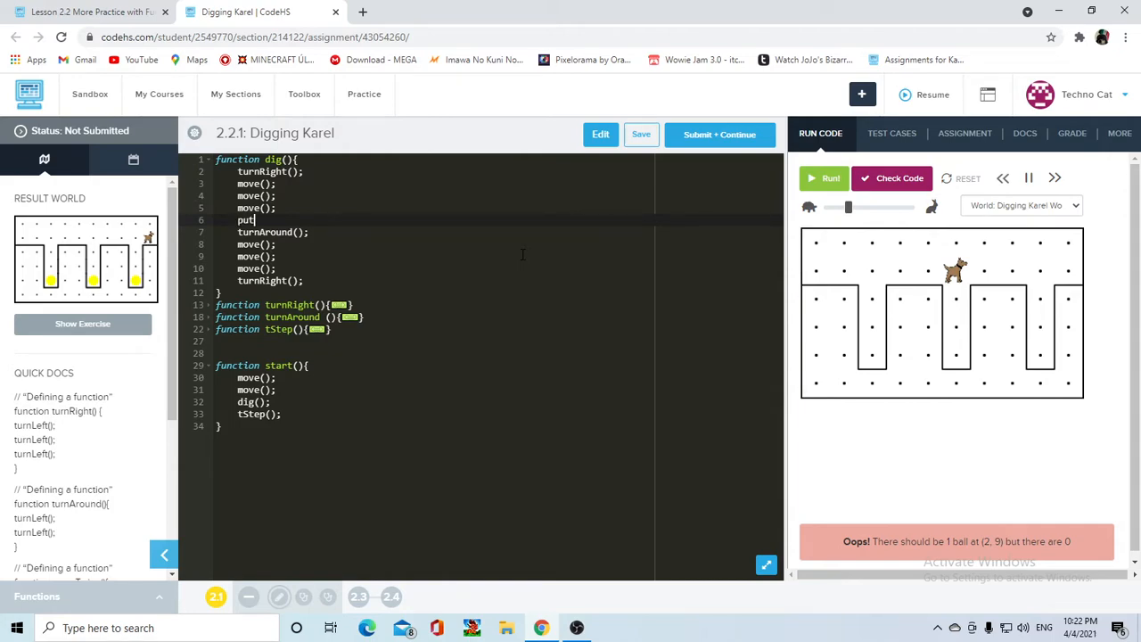
{"action": "type", "text": "Ball();"}
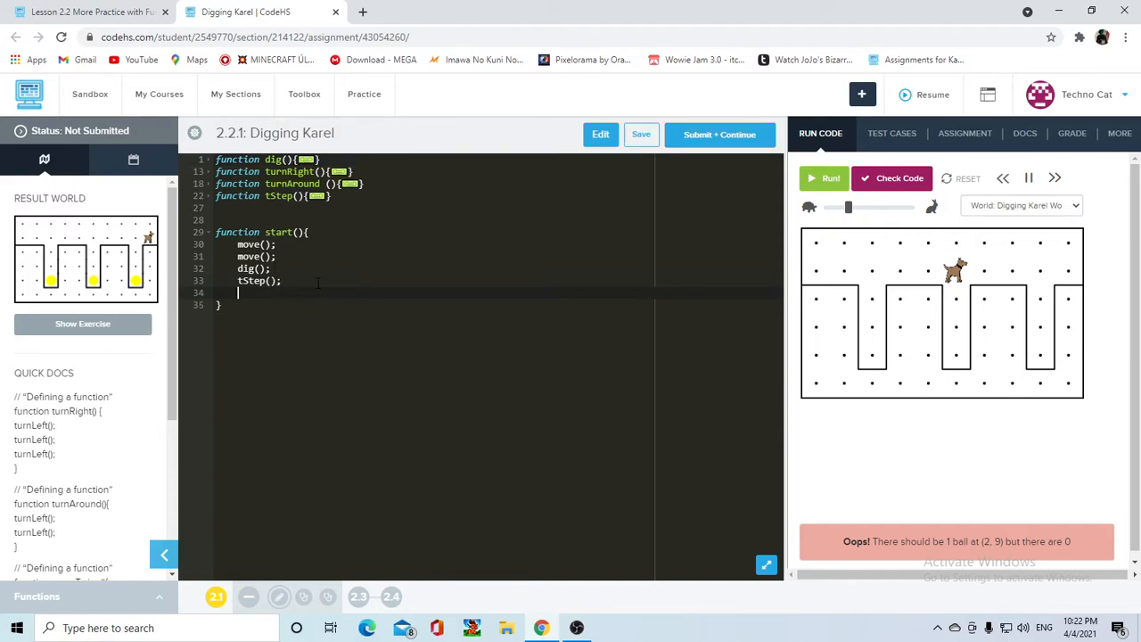
{"action": "type", "text": "dig();"}
{"action": "type", "text": "t"}
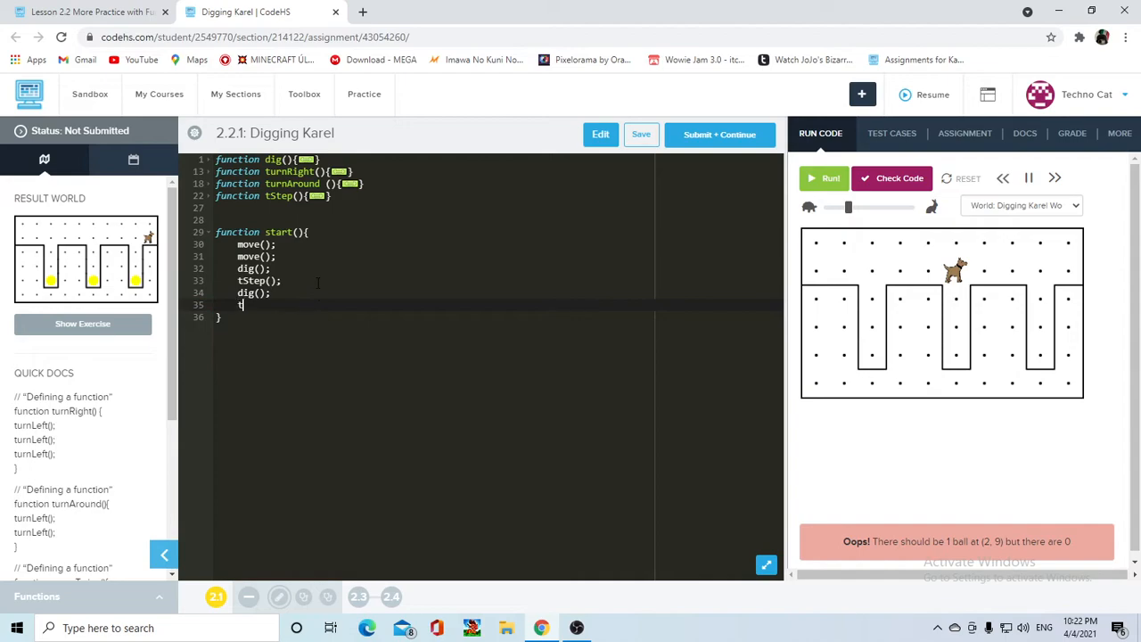
{"action": "type", "text": "Ste"}
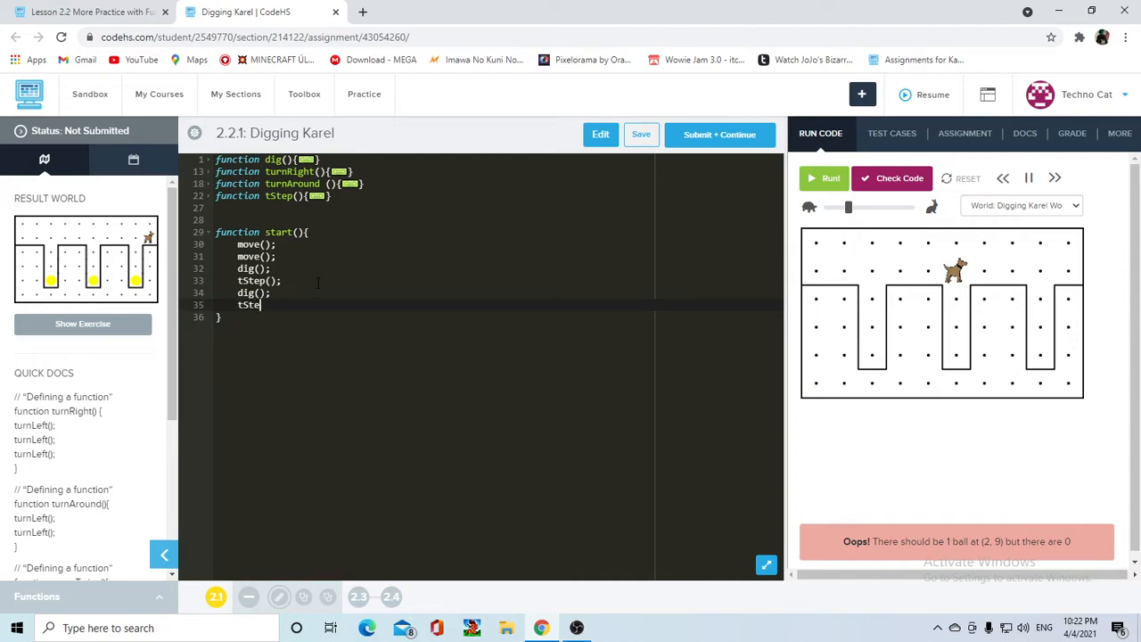
{"action": "type", "text": "p();"}
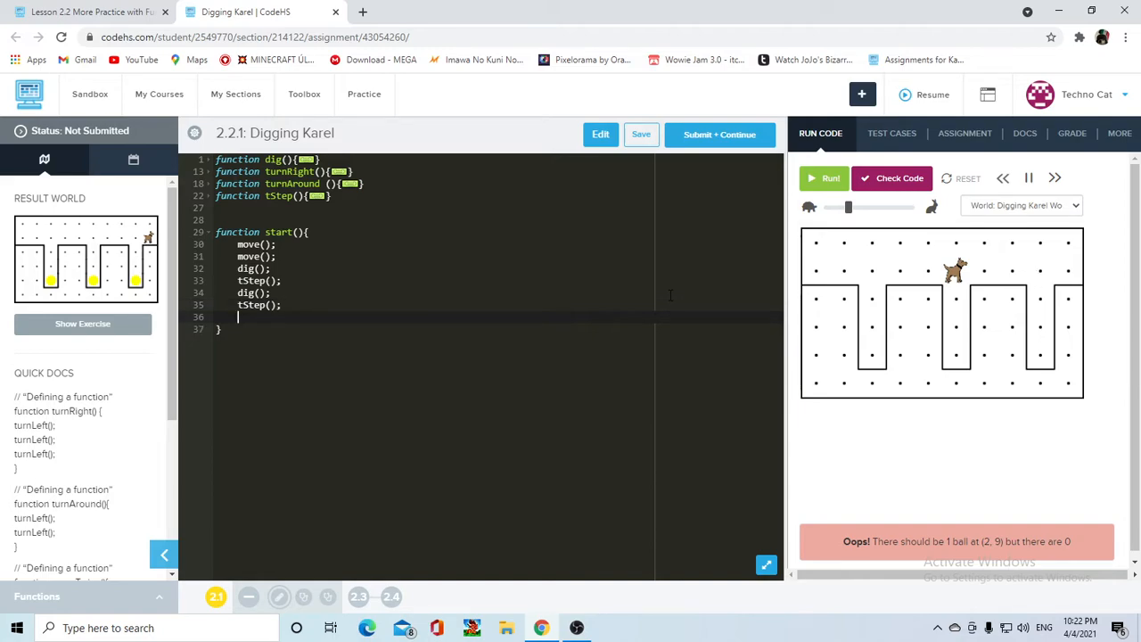
{"action": "type", "text": "dig();"}
{"action": "type", "text": "move"}
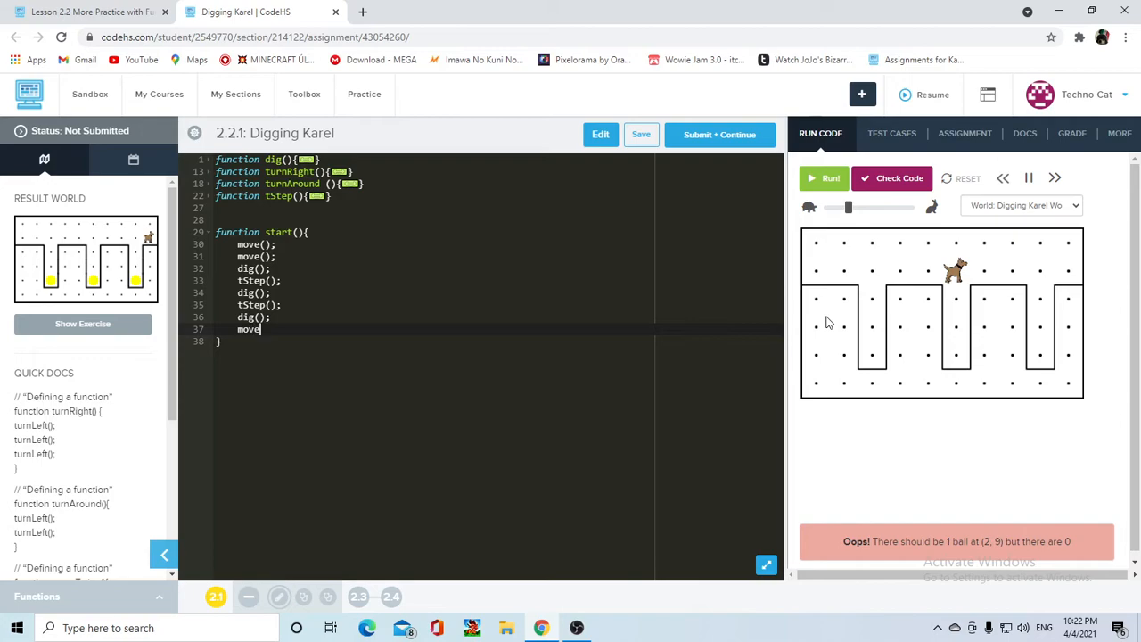
{"action": "type", "text": "();"}
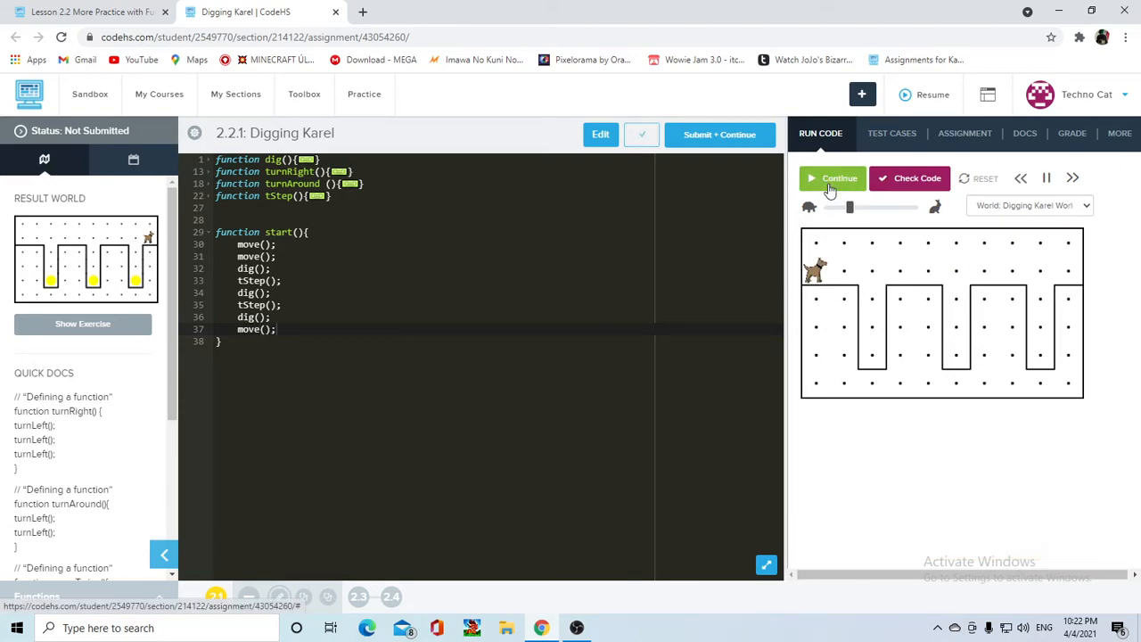
Step: Run the program until all three holes hold balls, then submit it for grading
{"action": "left_click", "coordinate": [834, 178]}
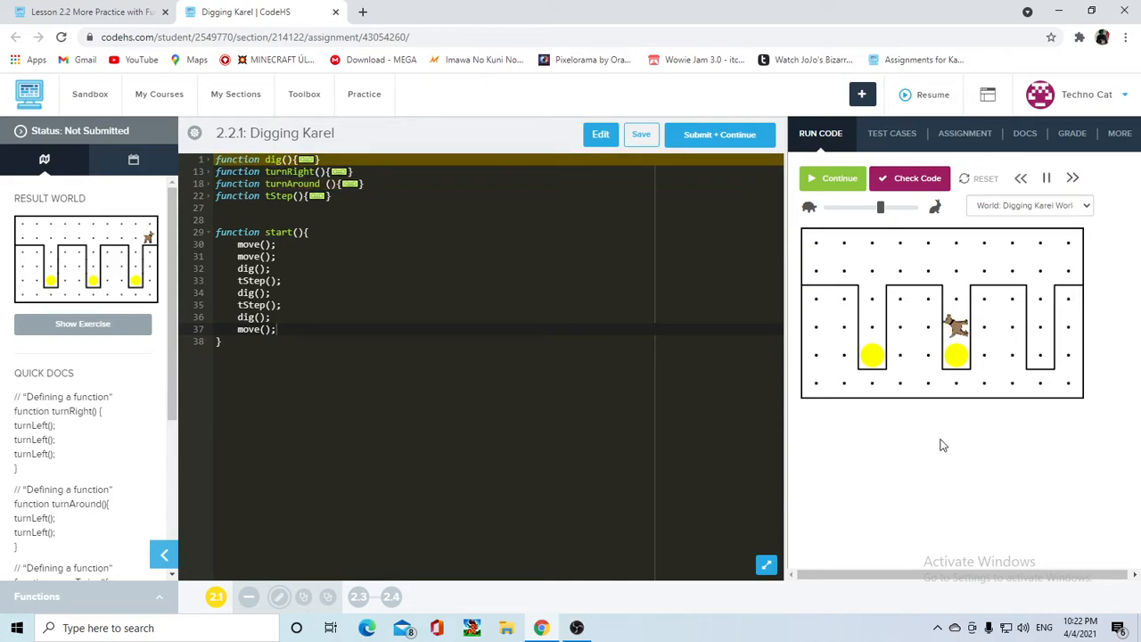
{"action": "left_click", "coordinate": [833, 177]}
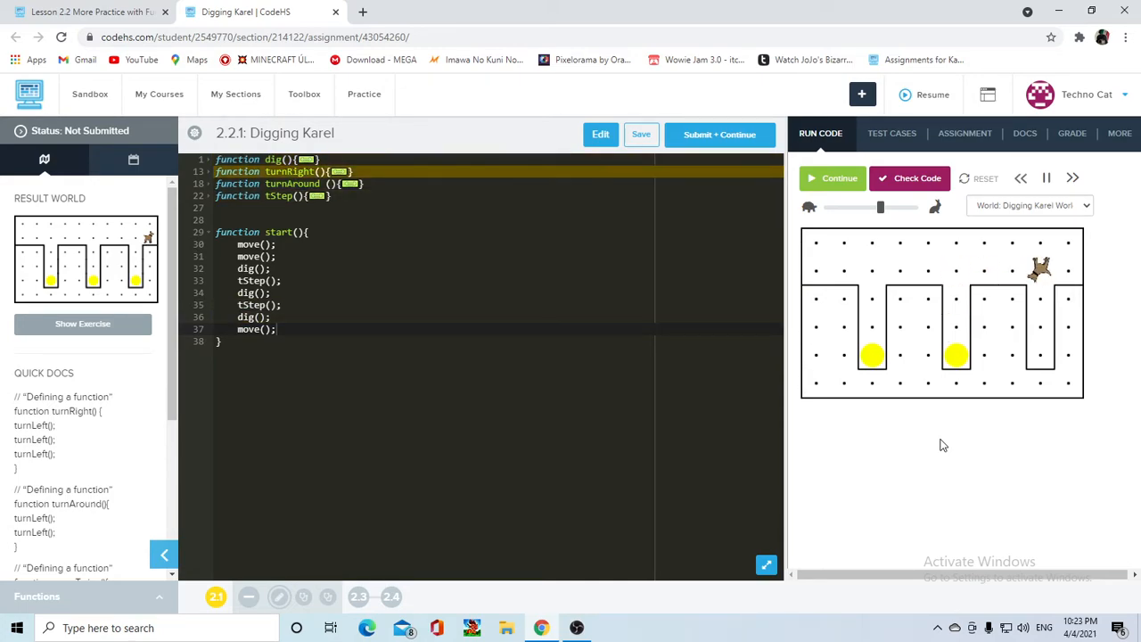
{"action": "left_click", "coordinate": [839, 178]}
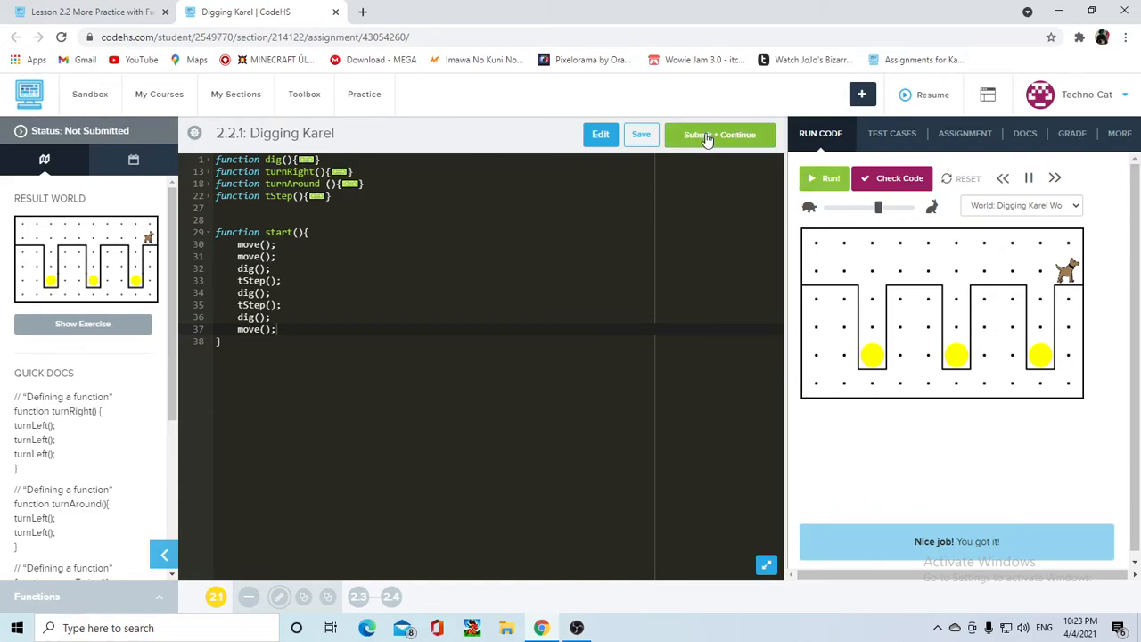
{"action": "left_click", "coordinate": [719, 134]}
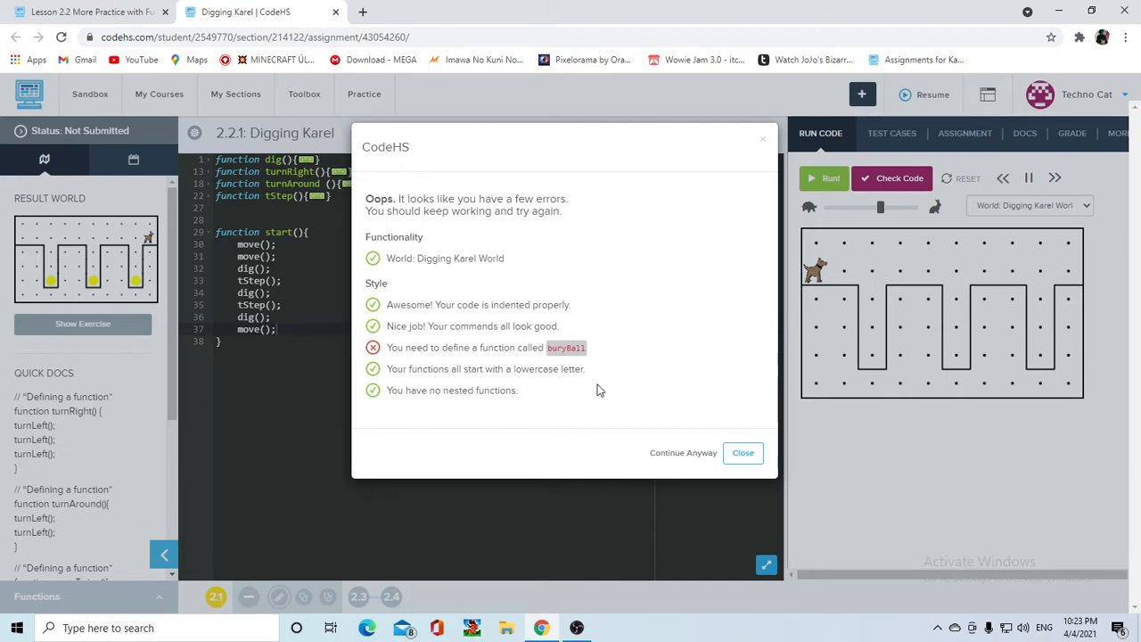
Step: Close the grading dialog, rename dig() to buryBall(), and open the Assignment tab
{"action": "left_click", "coordinate": [742, 452]}
{"action": "type", "text": "b"}
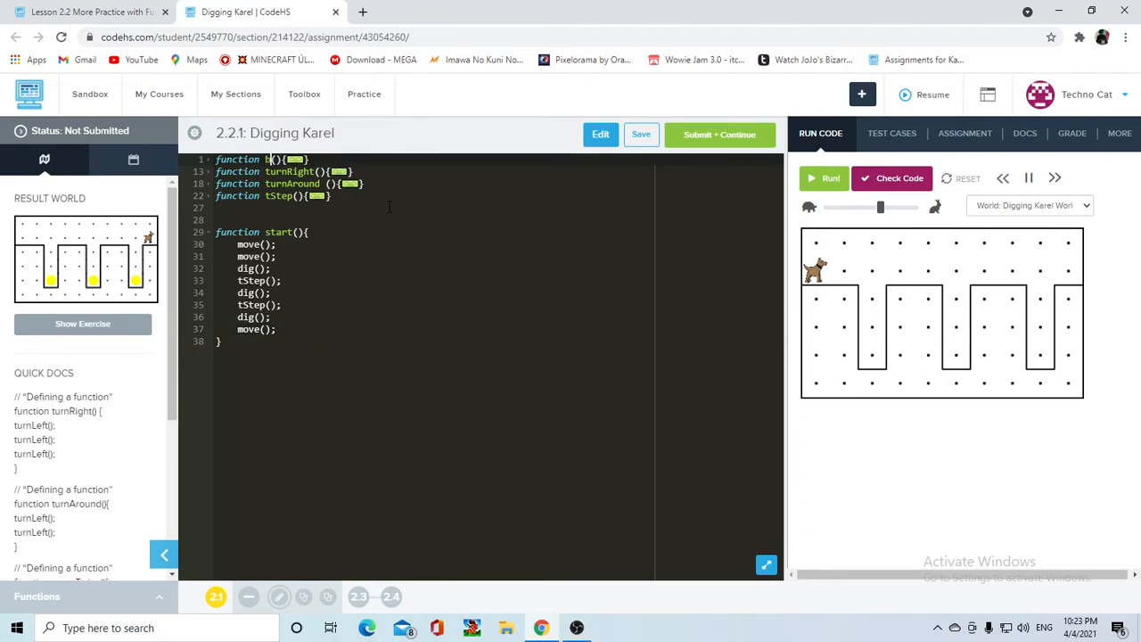
{"action": "type", "text": "uryBall"}
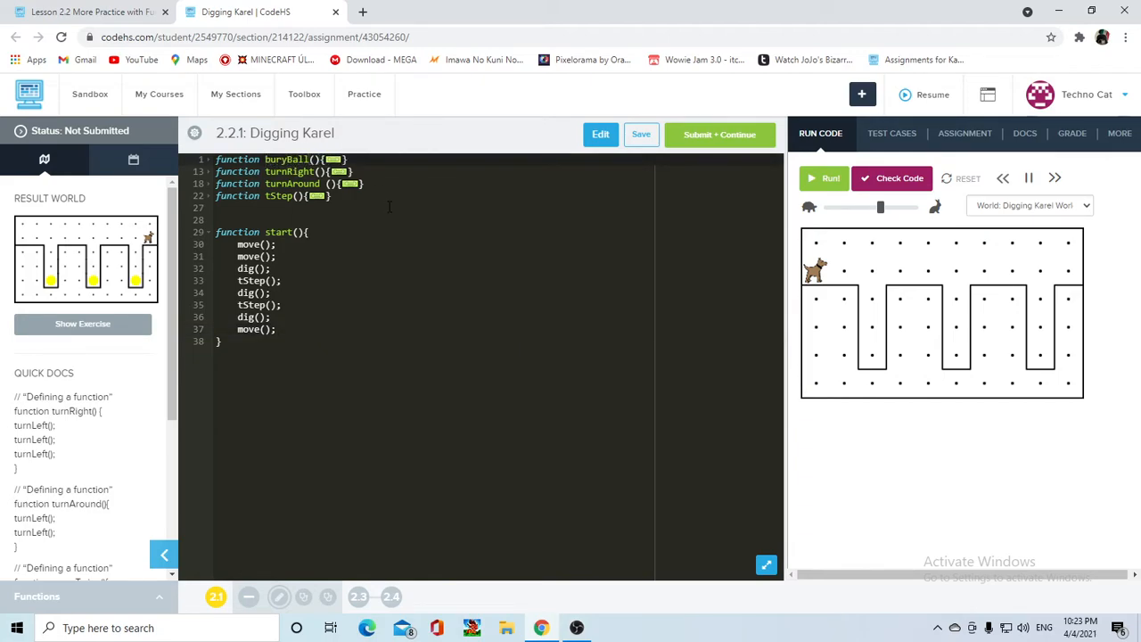
{"action": "left_click", "coordinate": [965, 132]}
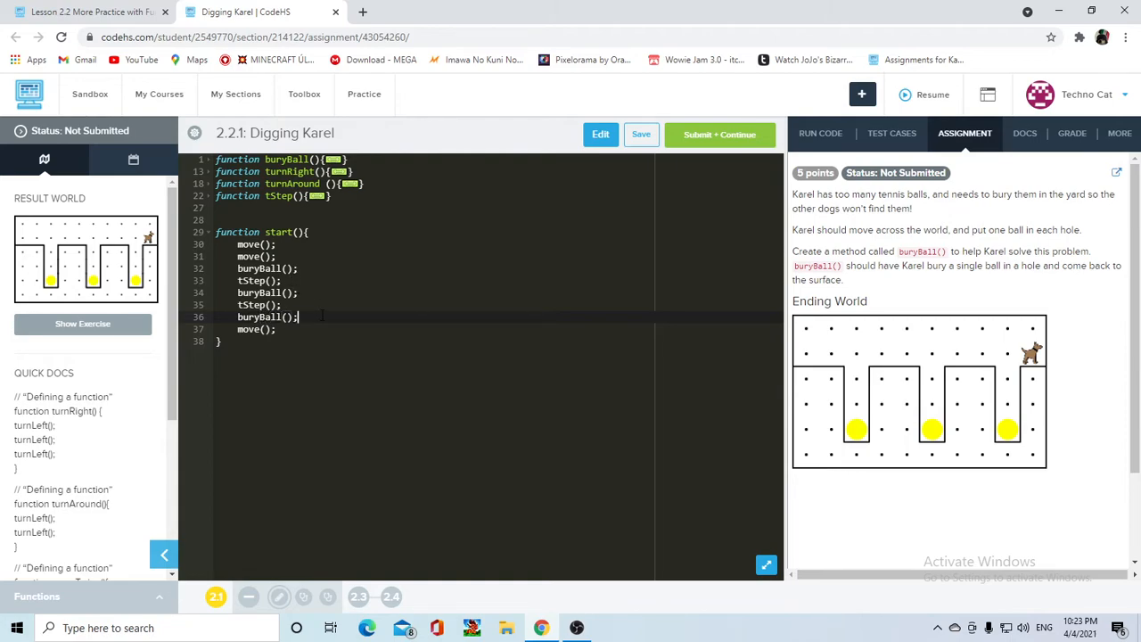
Step: Run Digging Karel, confirm it passes Check Code, and submit it
{"action": "left_click", "coordinate": [820, 133]}
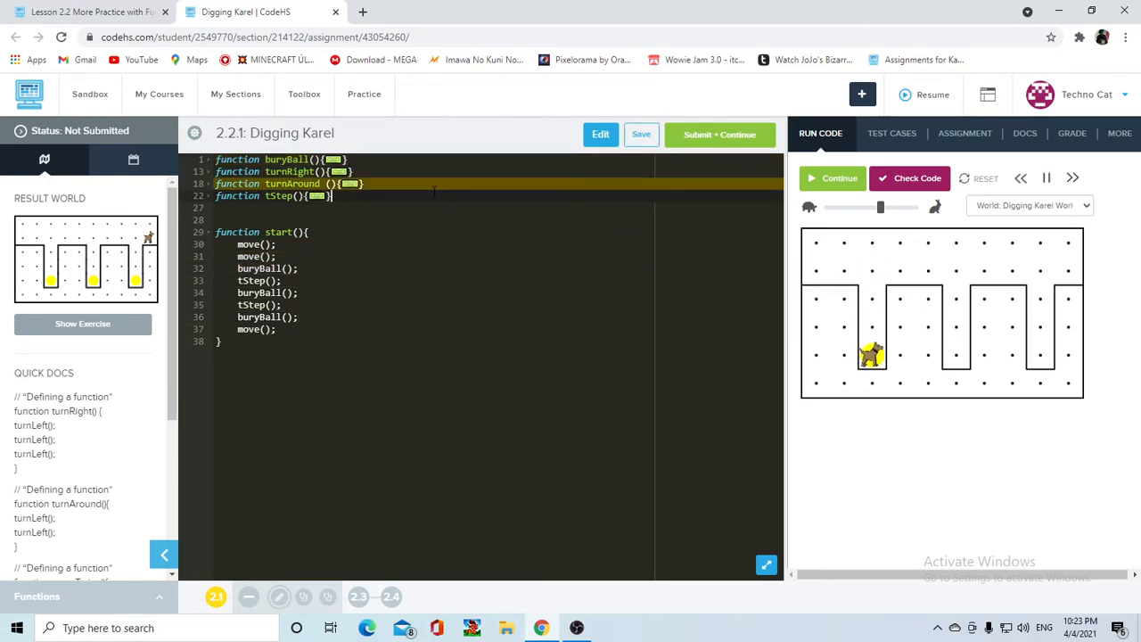
{"action": "left_click", "coordinate": [917, 177]}
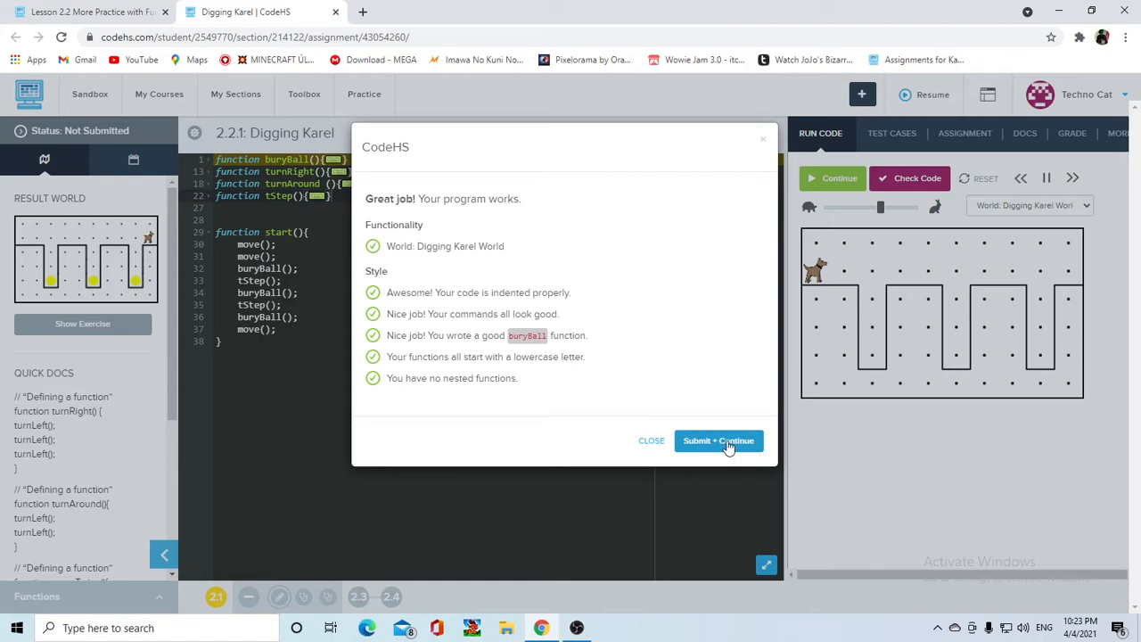
{"action": "left_click", "coordinate": [719, 440]}
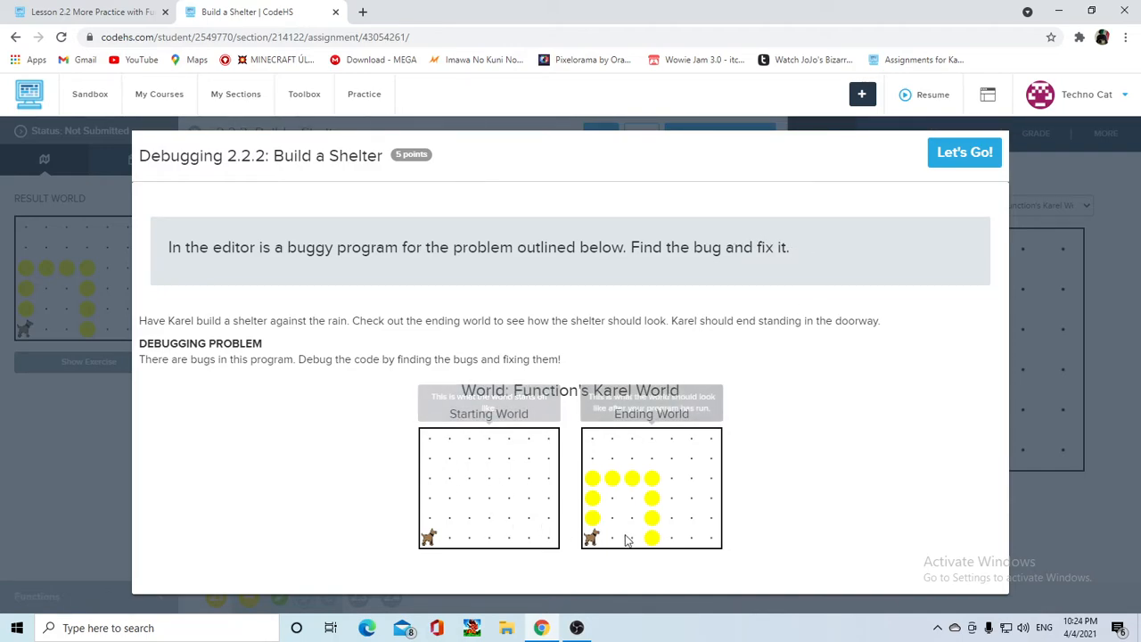
{"action": "mouse_move", "coordinate": [627, 522]}
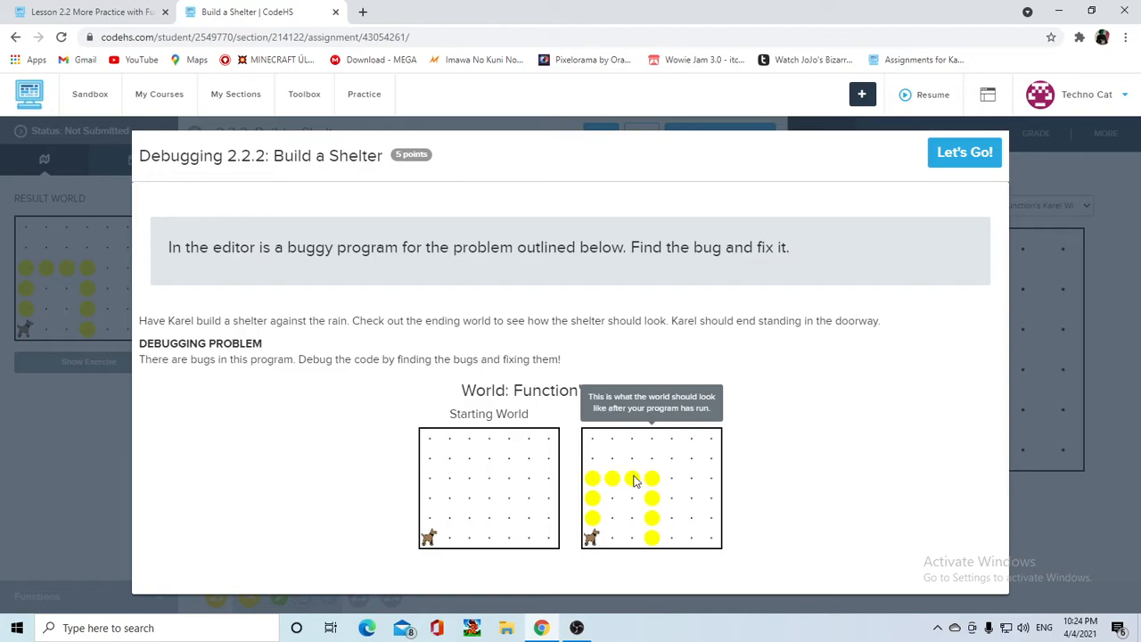
{"action": "mouse_move", "coordinate": [597, 540]}
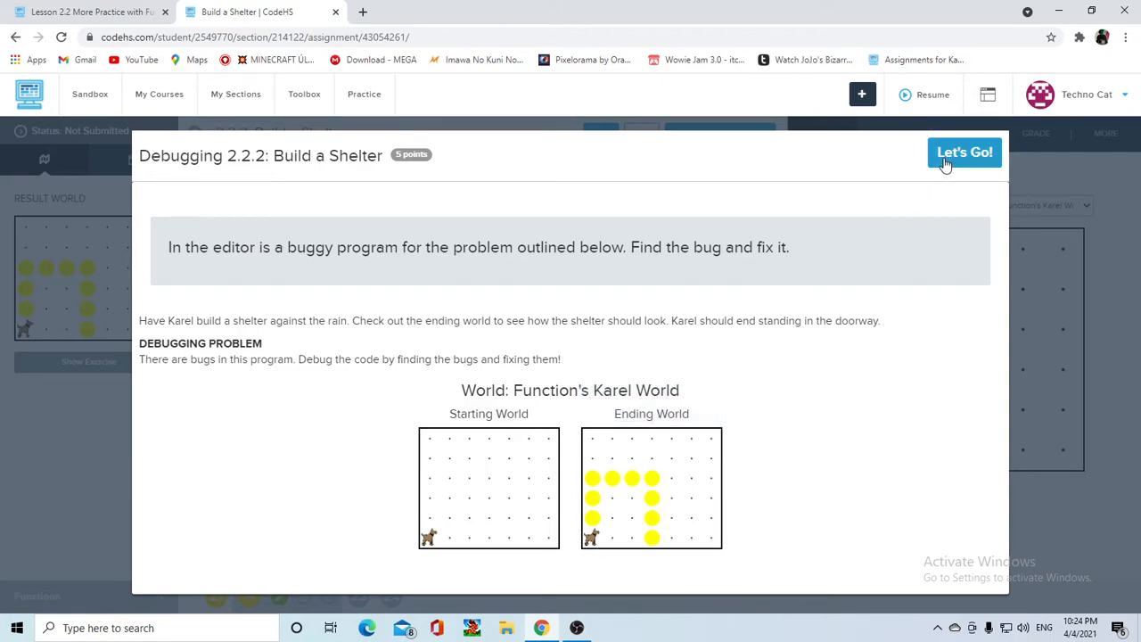
Step: Dismiss the Build a Shelter intro with Let's Go! to reach its buggy code
{"action": "left_click", "coordinate": [964, 153]}
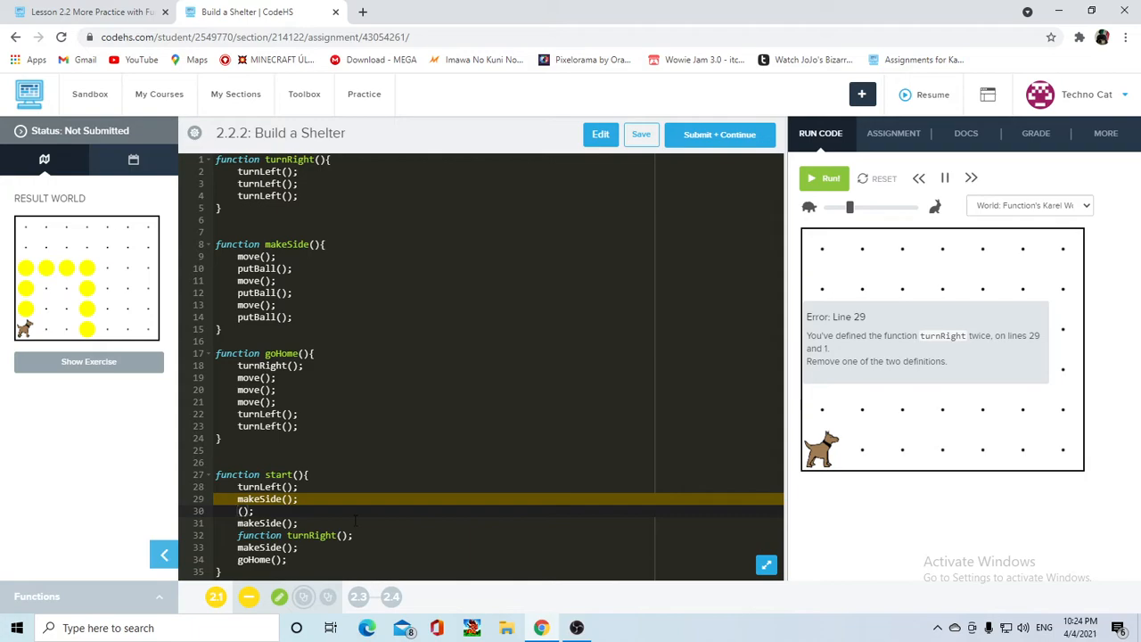
Step: Replace the stray parentheses on line 30 with a turnRight() call and start the run
{"action": "key", "text": "Backspace"}
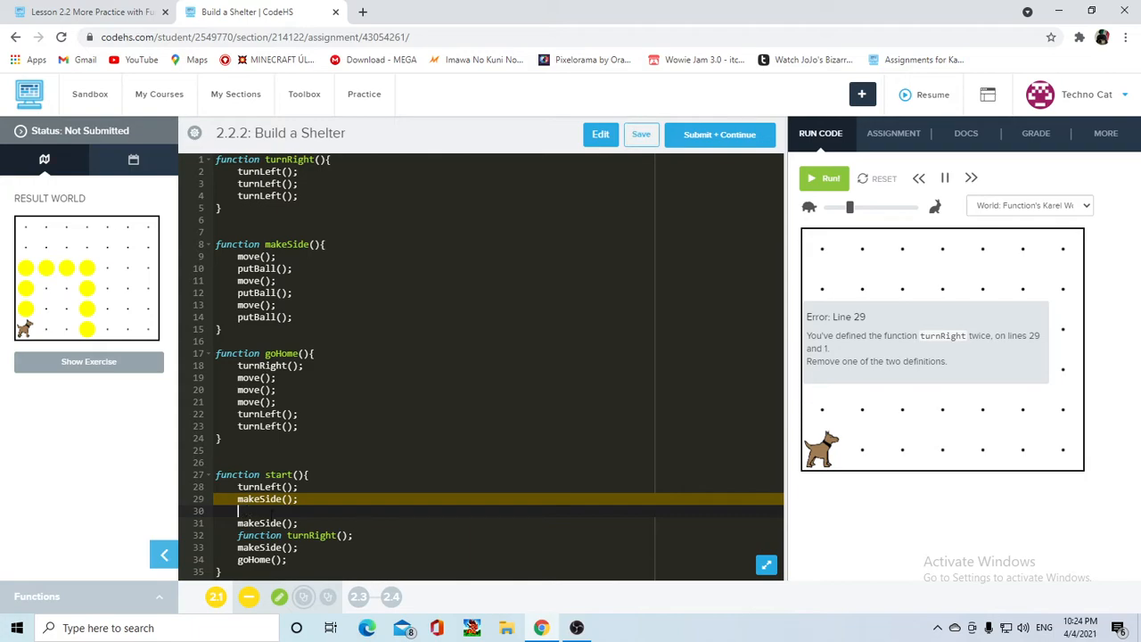
{"action": "type", "text": "turnRight();"}
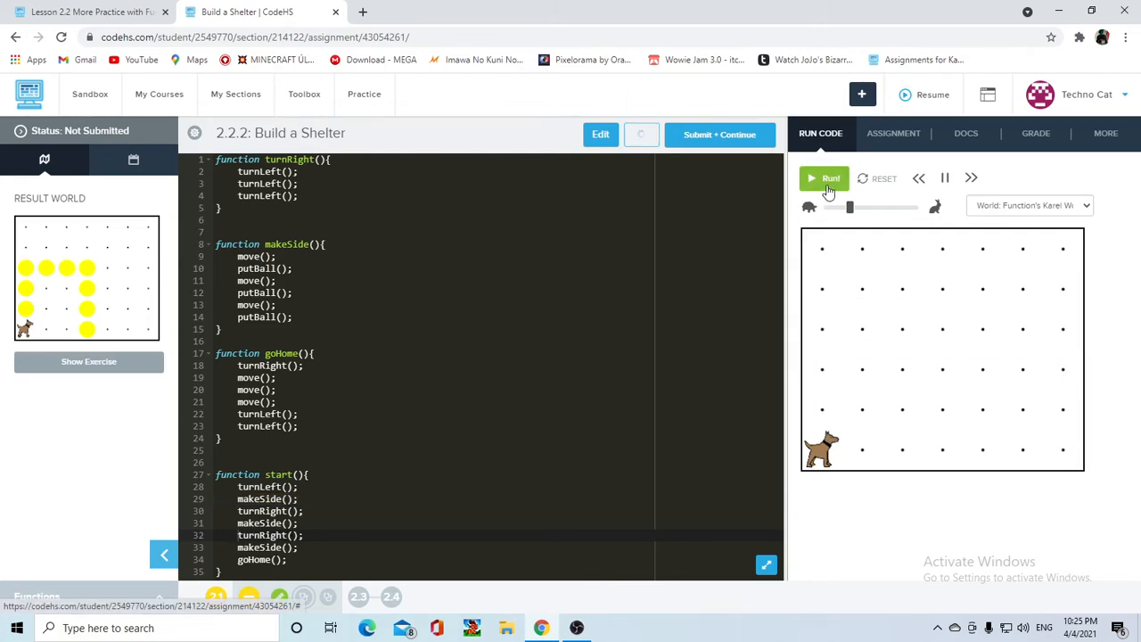
{"action": "left_click", "coordinate": [830, 177]}
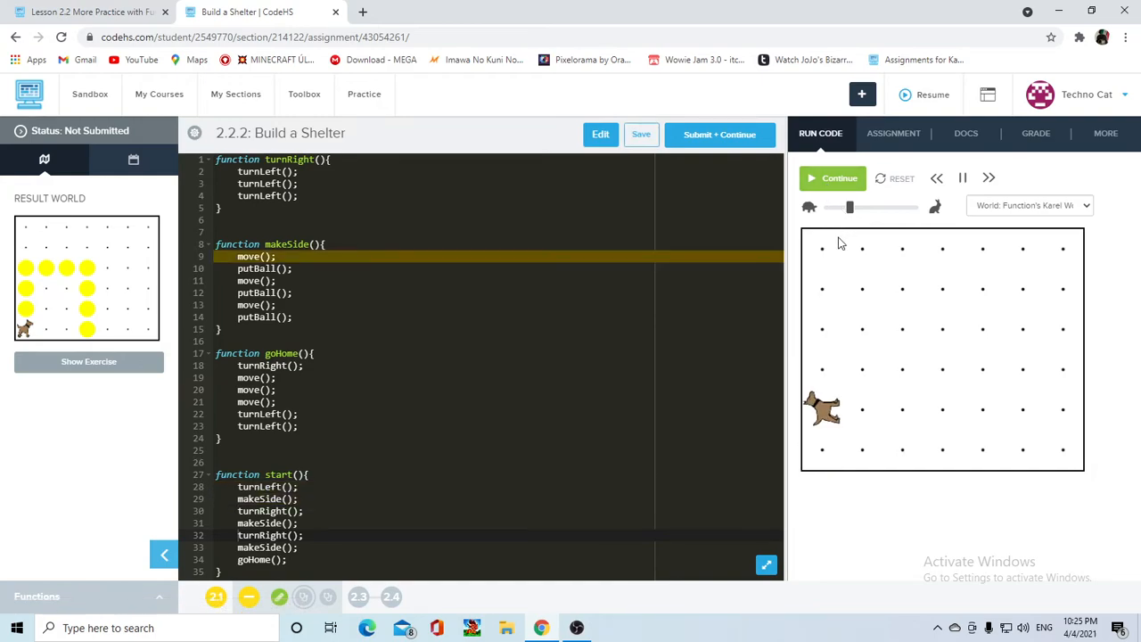
Step: Keep the Build a Shelter program running until Karel finishes the shelter
{"action": "left_click", "coordinate": [833, 178]}
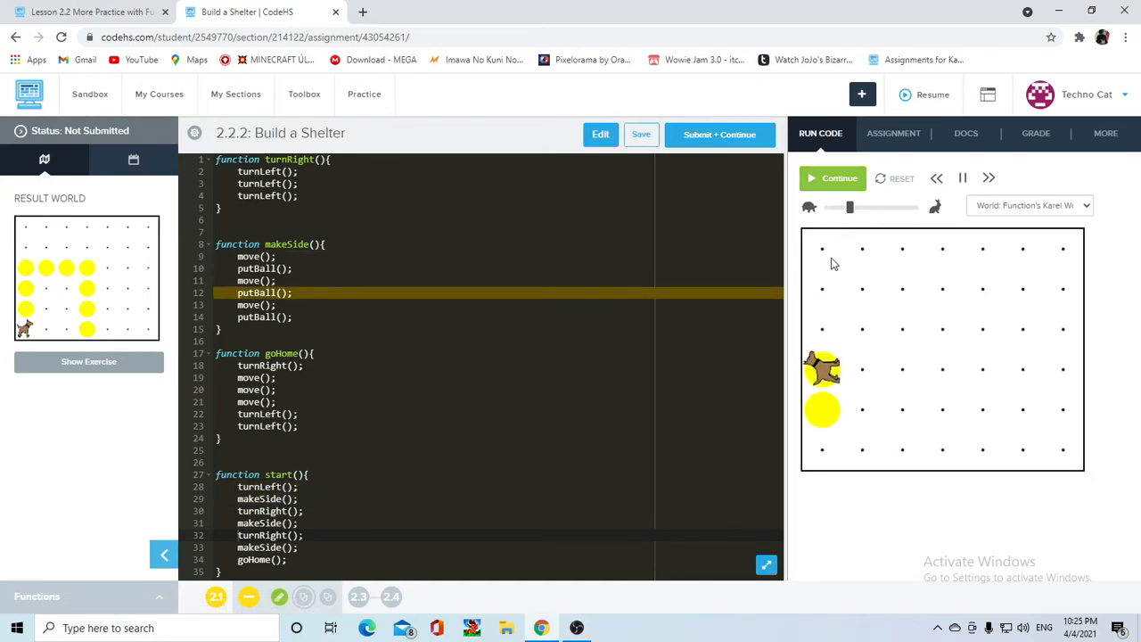
{"action": "left_click", "coordinate": [839, 179]}
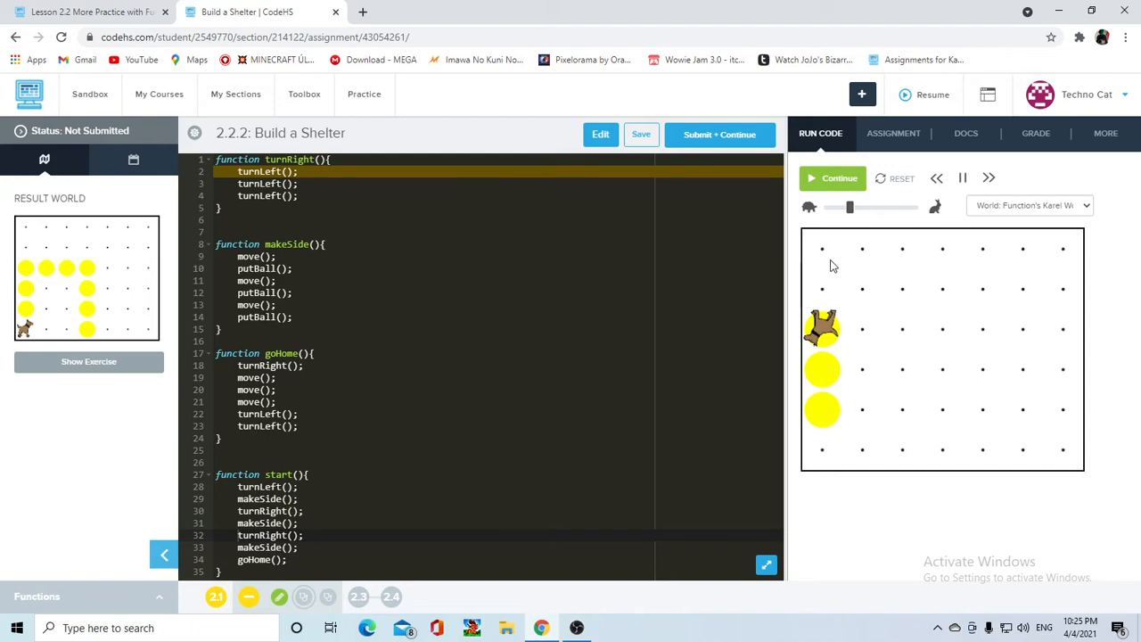
{"action": "left_click", "coordinate": [839, 178]}
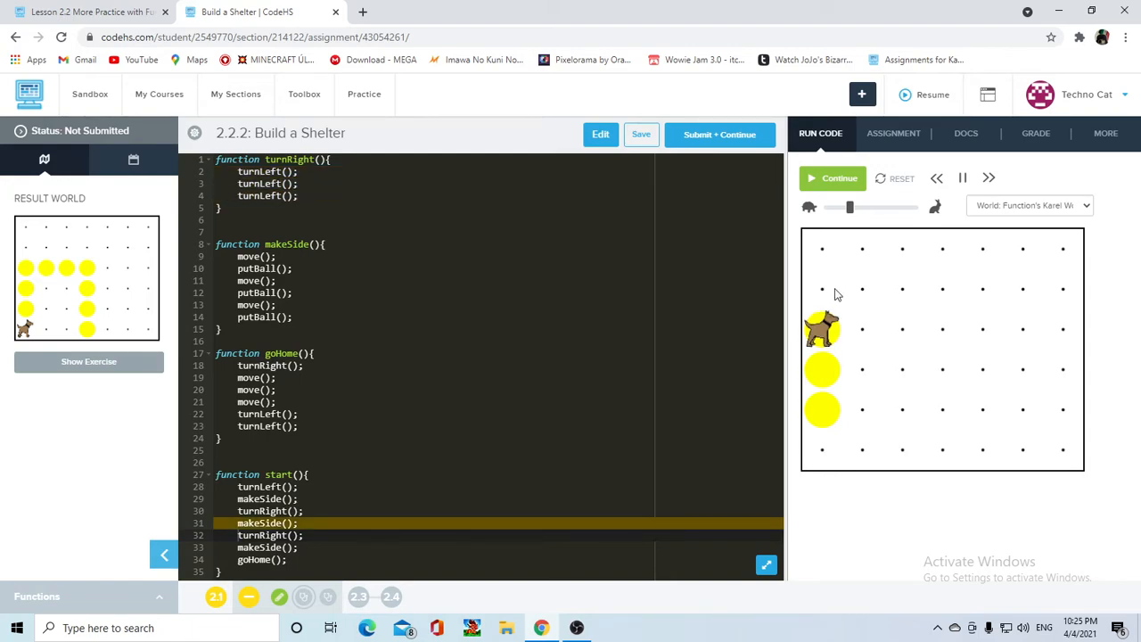
{"action": "left_click", "coordinate": [839, 177]}
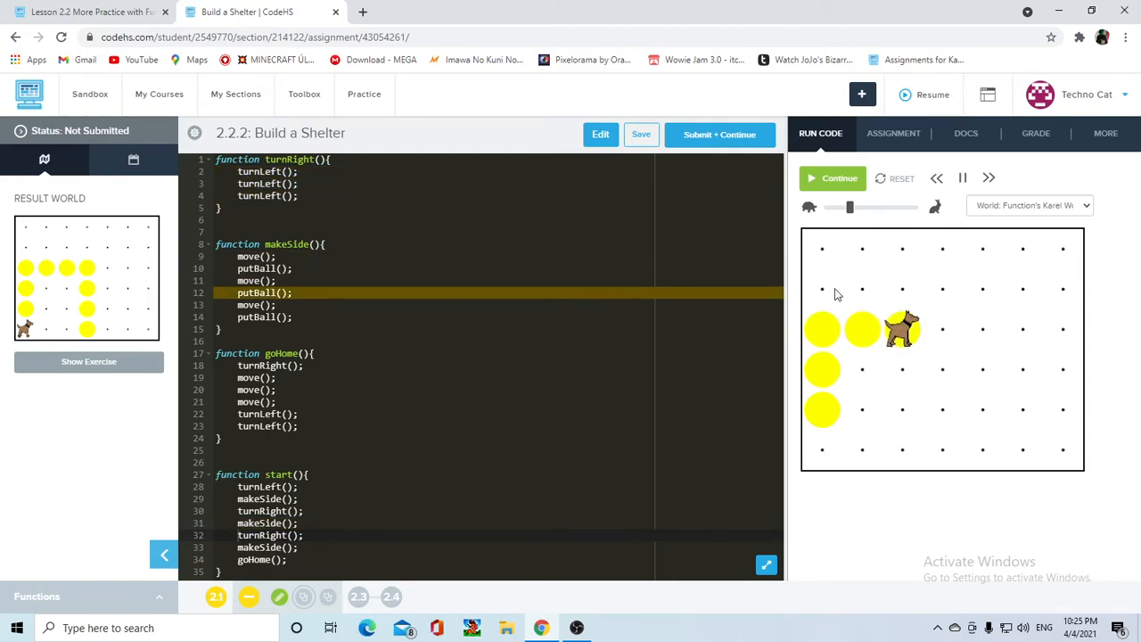
{"action": "left_click", "coordinate": [832, 178]}
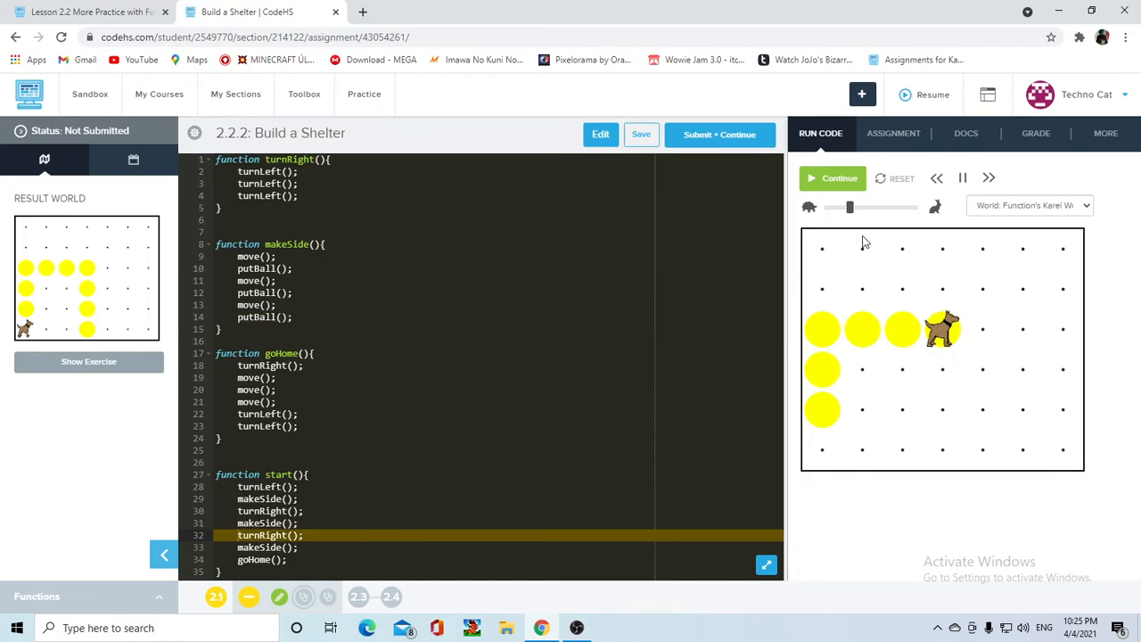
{"action": "left_click", "coordinate": [833, 178]}
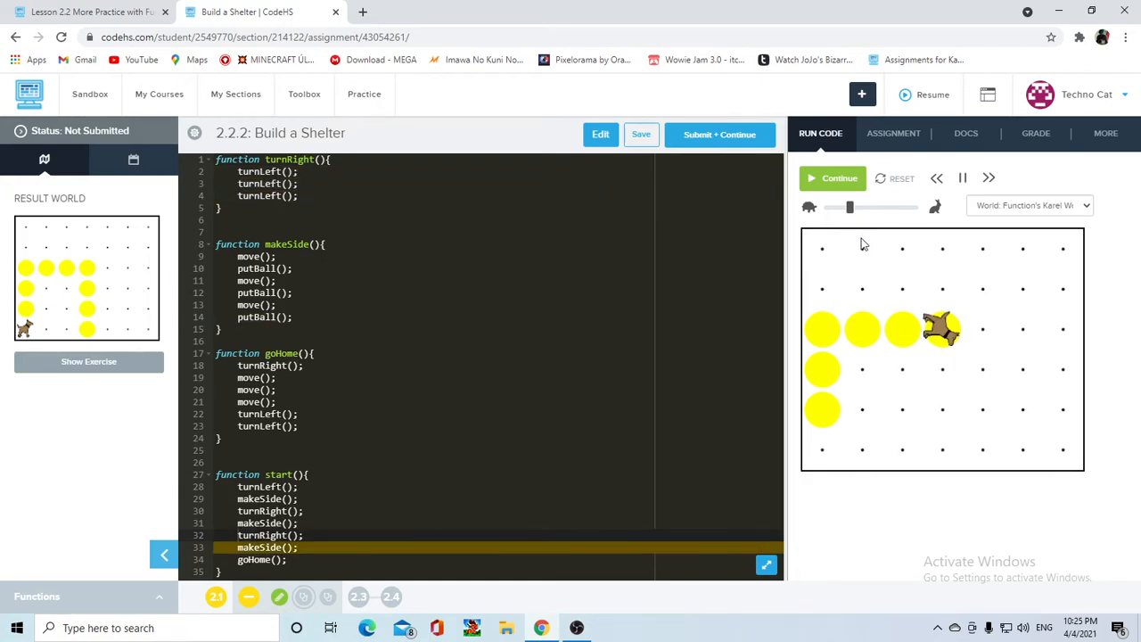
{"action": "left_click", "coordinate": [833, 177]}
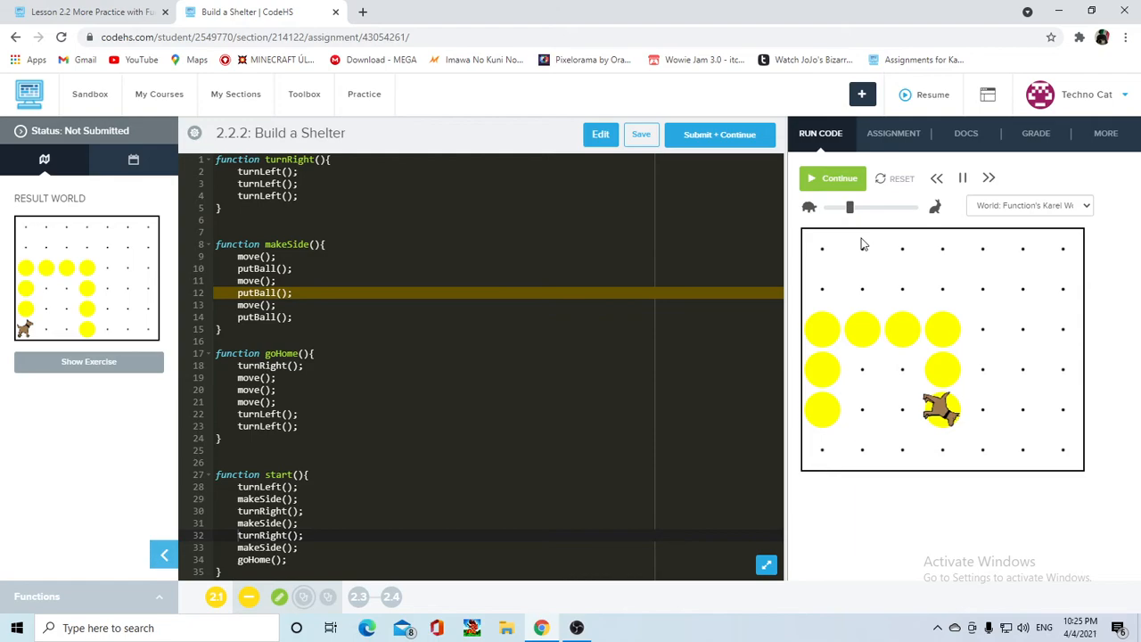
{"action": "left_click", "coordinate": [833, 178]}
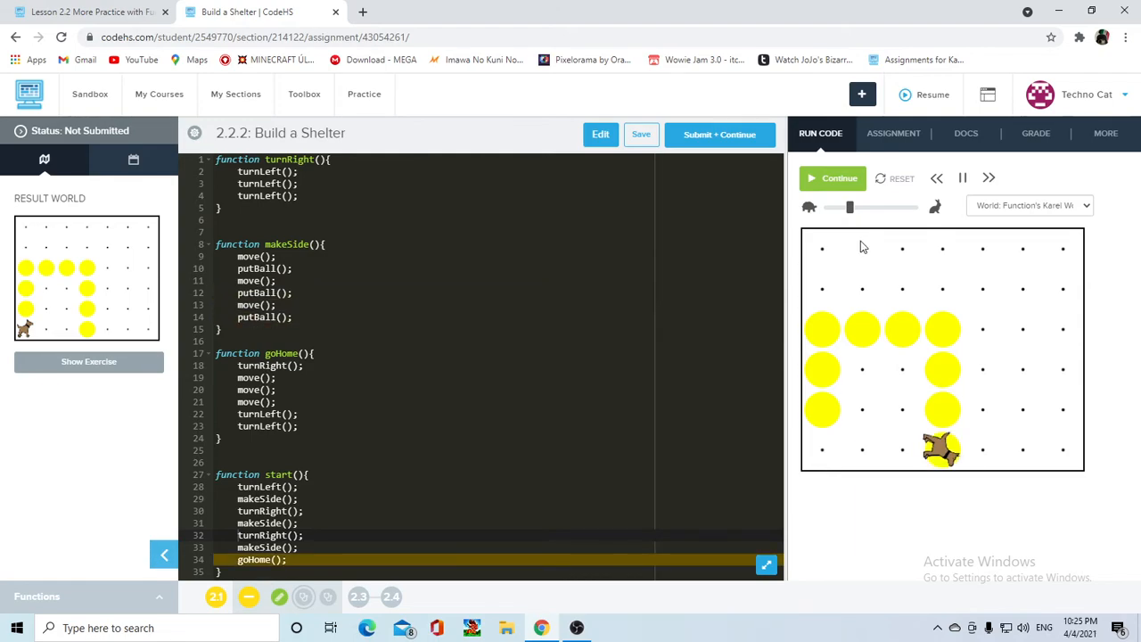
{"action": "left_click", "coordinate": [832, 178]}
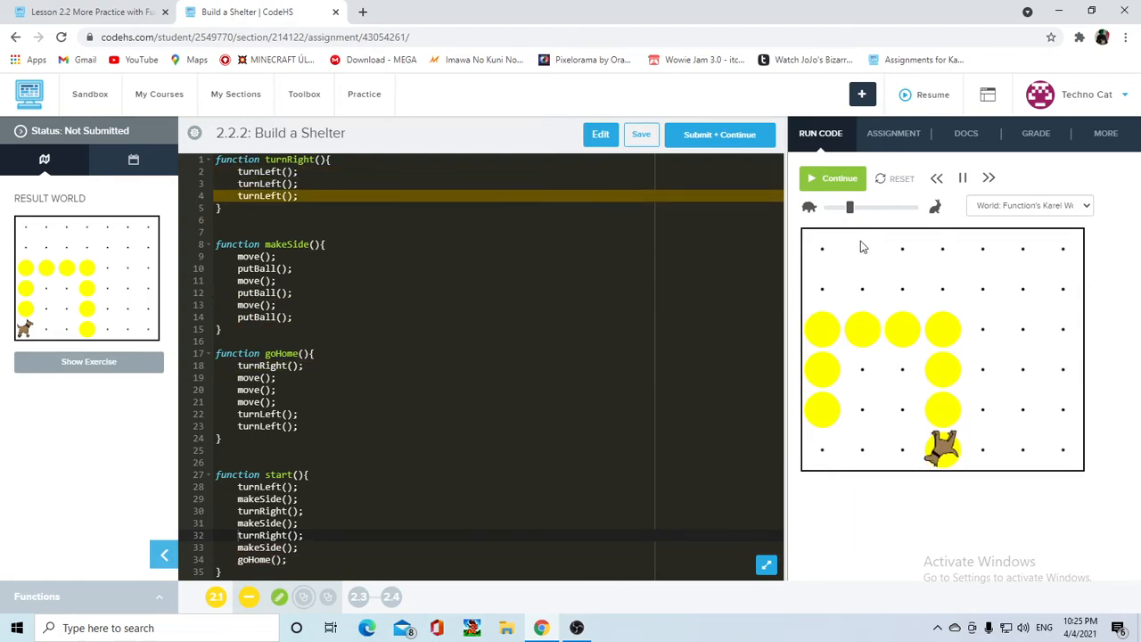
{"action": "left_click", "coordinate": [839, 178]}
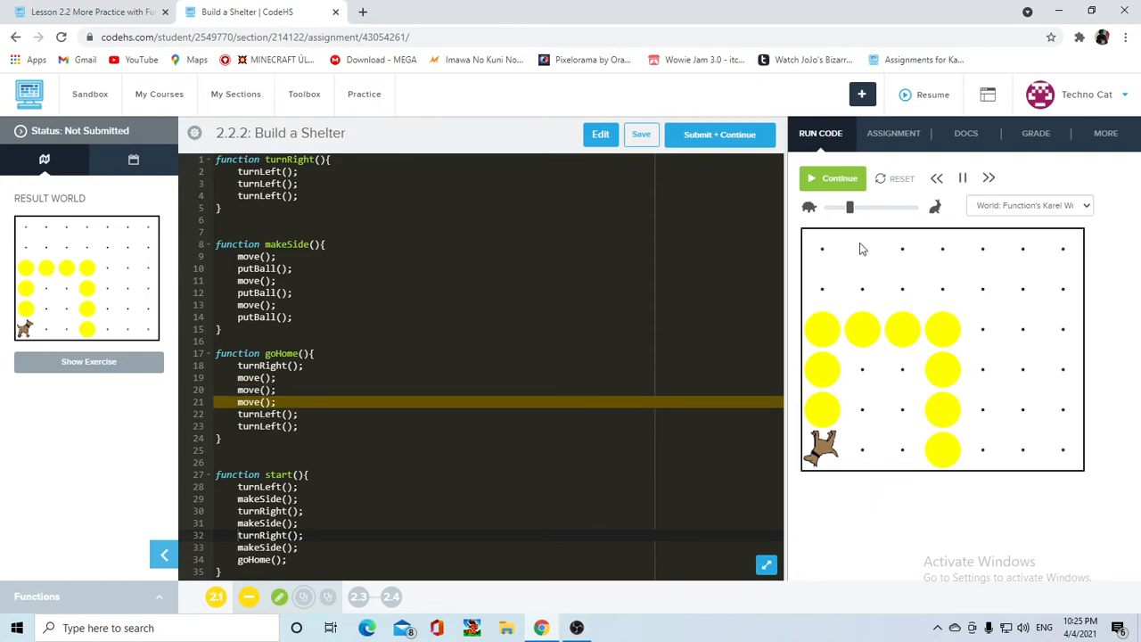
{"action": "left_click", "coordinate": [838, 177]}
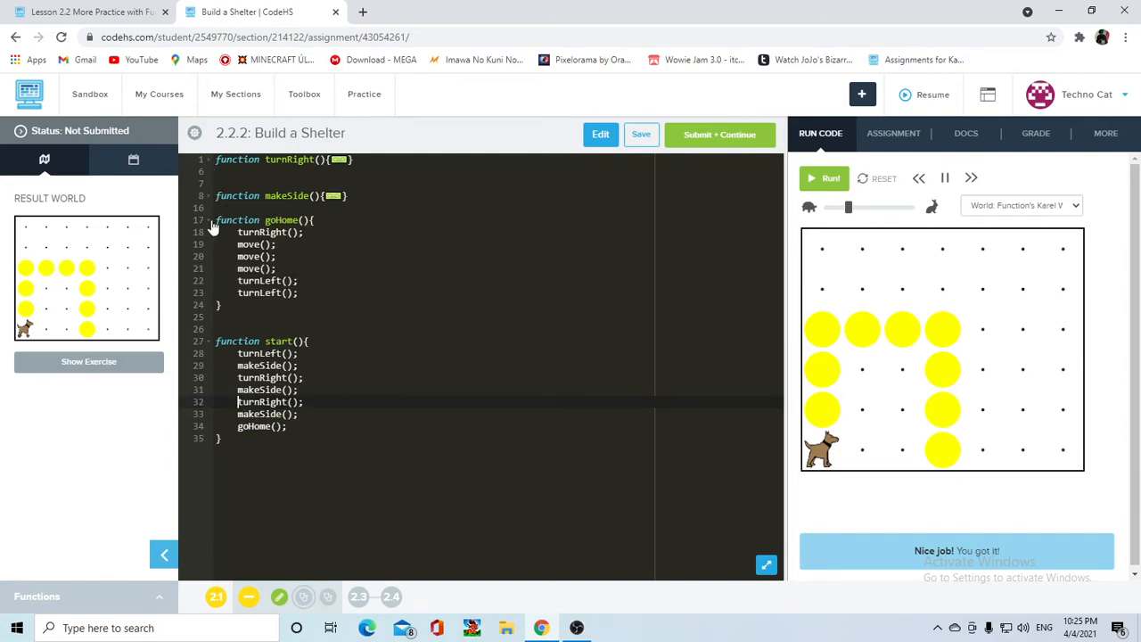
Step: Collapse the goHome body, edit the 'function' keyword, and submit Build a Shelter
{"action": "left_click", "coordinate": [209, 220]}
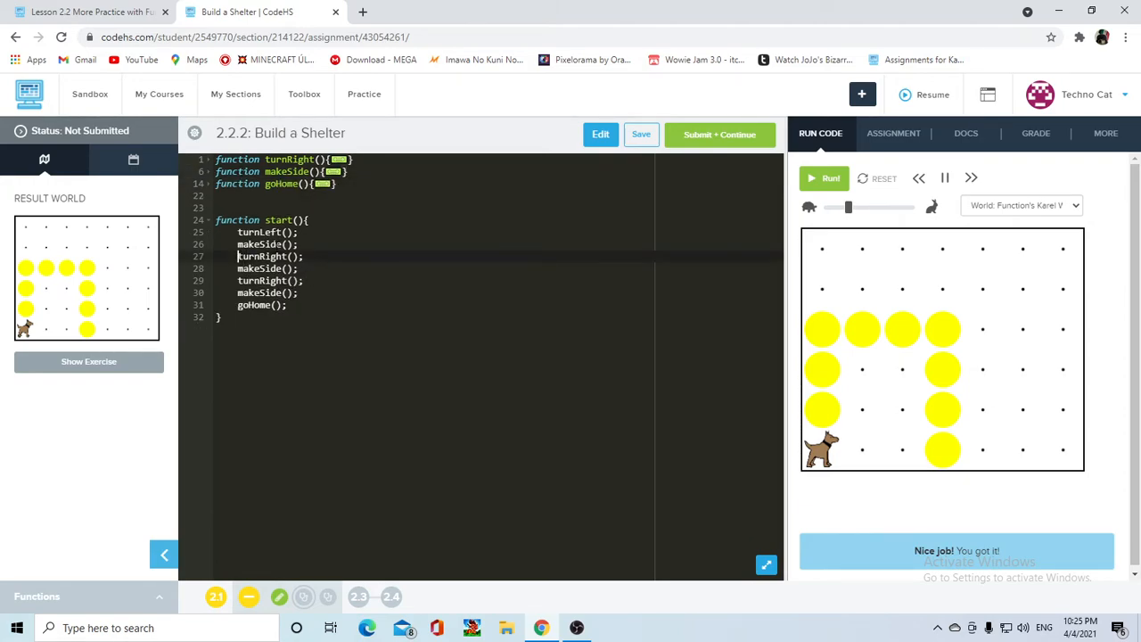
{"action": "type", "text": "function"}
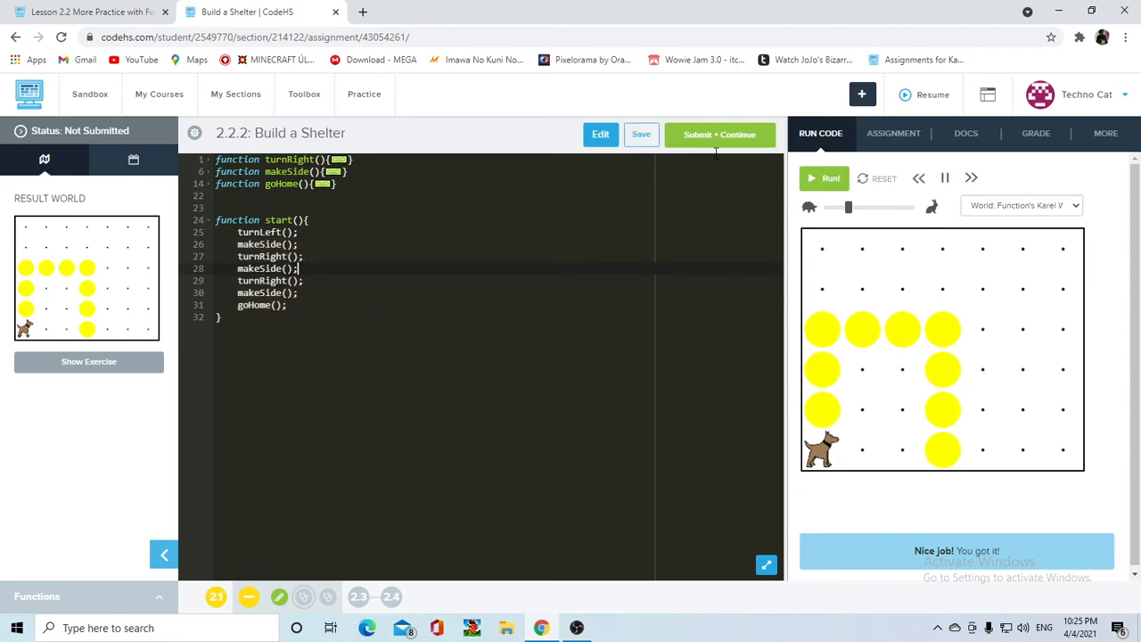
{"action": "left_click", "coordinate": [877, 178]}
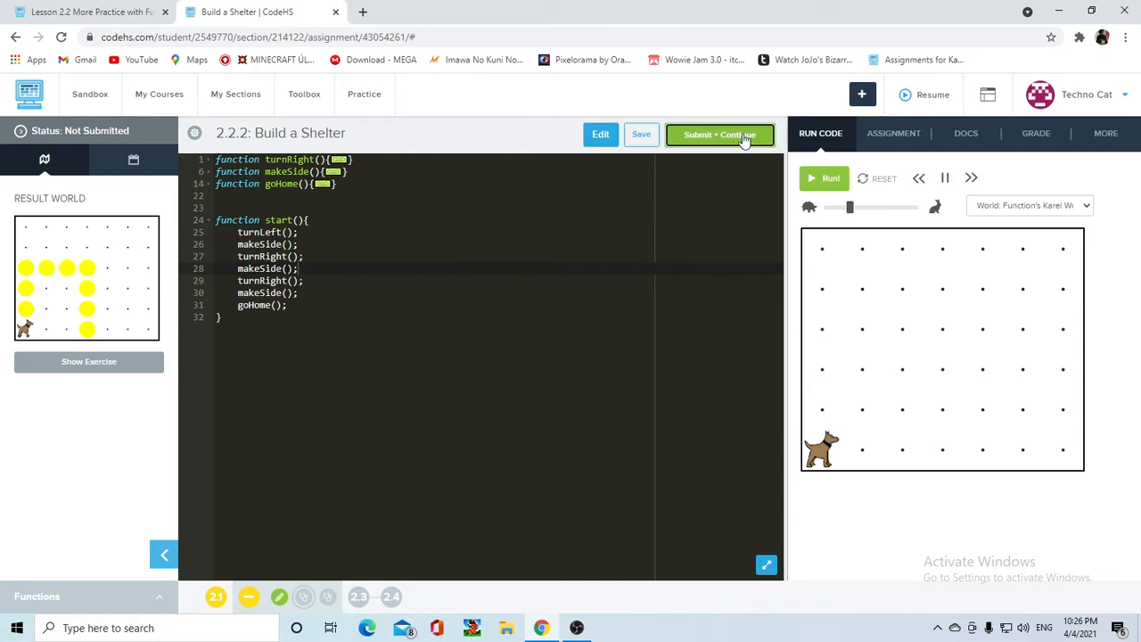
Step: Continue to Debugging 2.2.3: Build a Tent and dismiss its instructions
{"action": "left_click", "coordinate": [719, 134]}
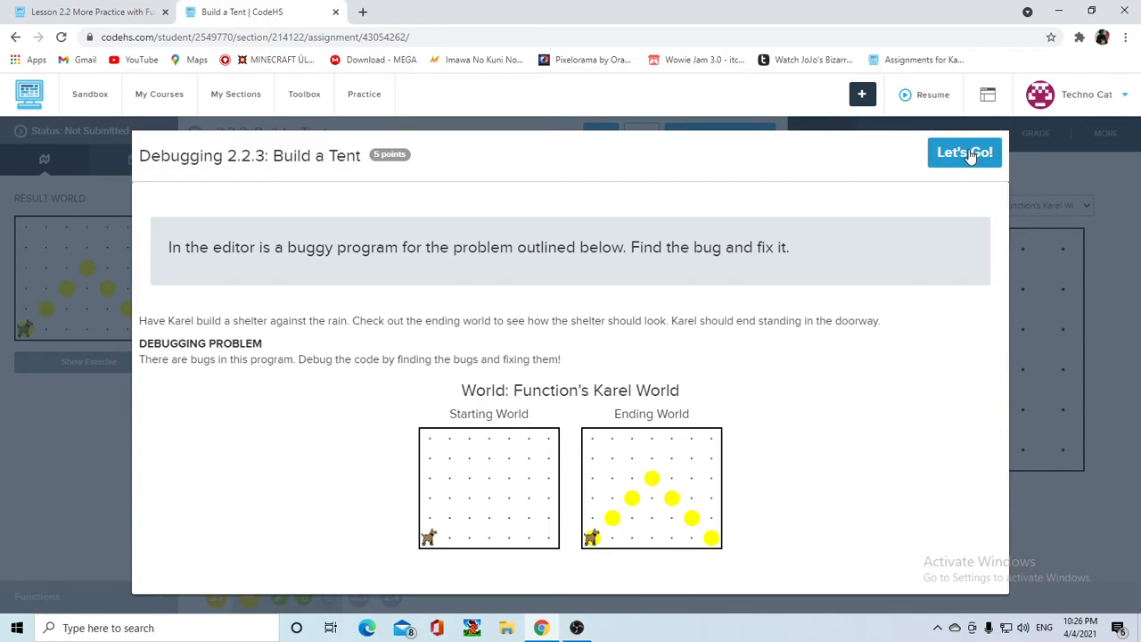
{"action": "left_click", "coordinate": [965, 152]}
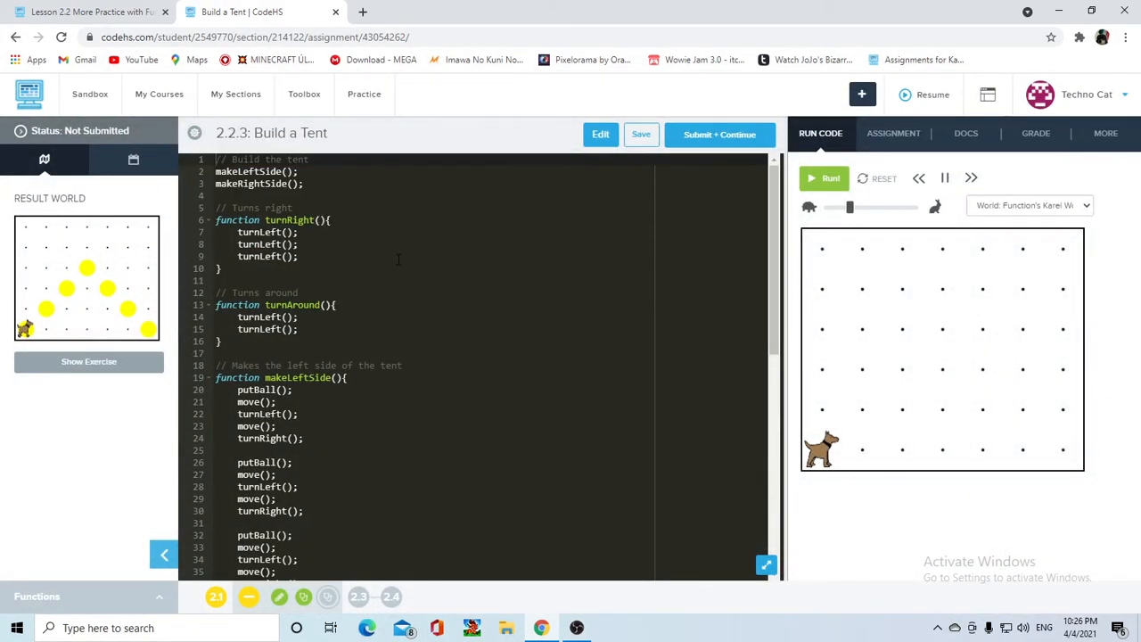
{"action": "left_click", "coordinate": [303, 184]}
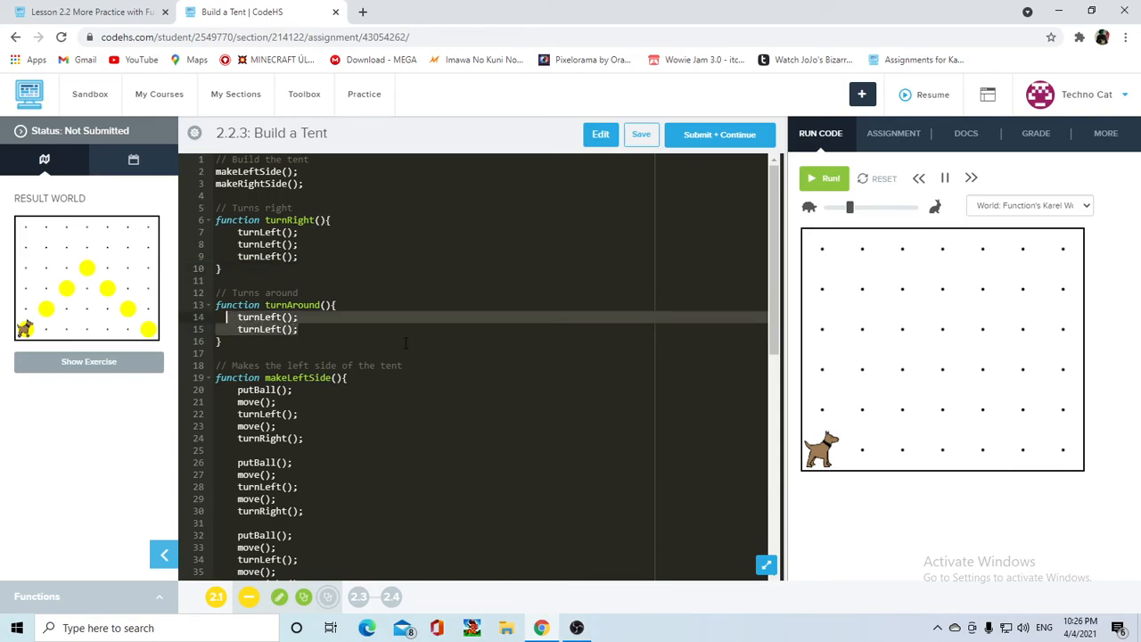
{"action": "scroll", "scroll_direction": "down", "scroll_amount": 3}
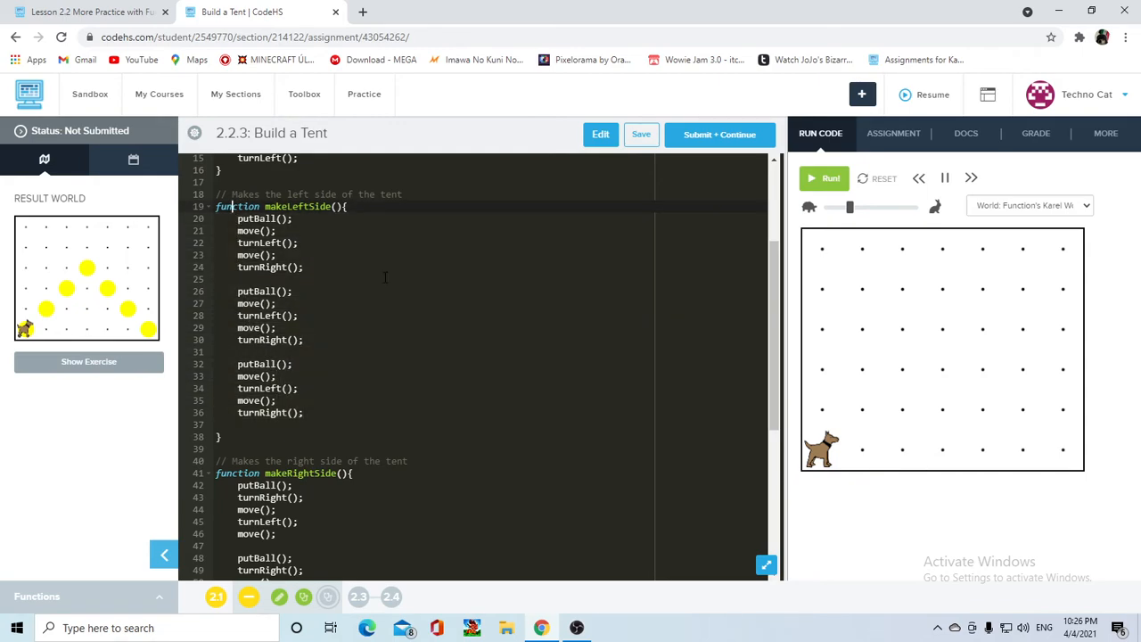
{"action": "scroll", "scroll_direction": "down", "scroll_amount": 3}
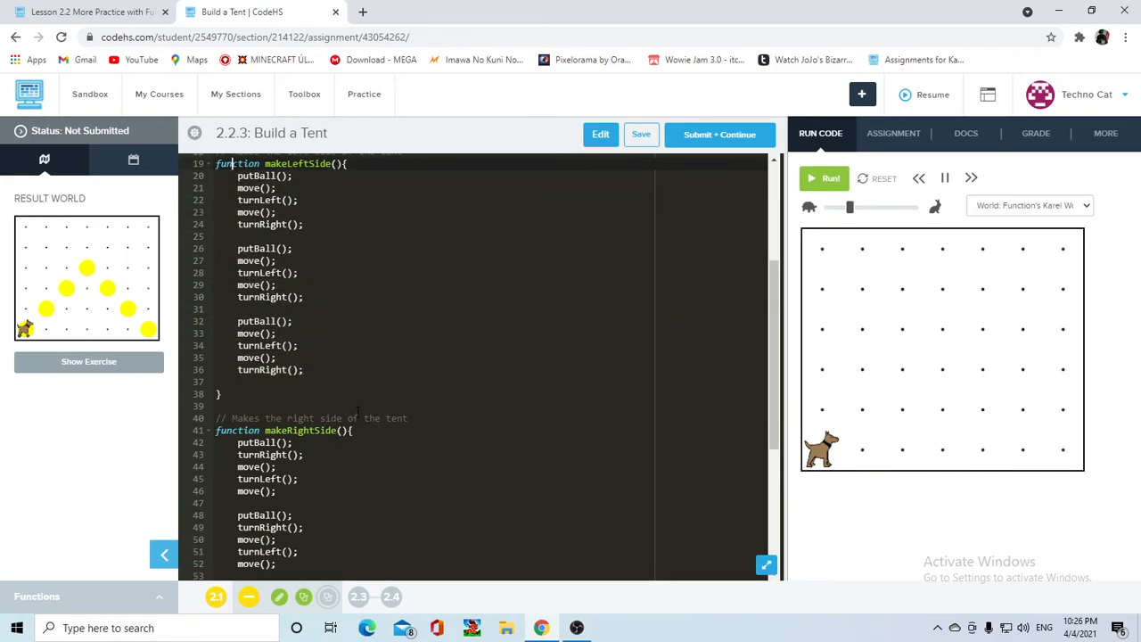
{"action": "scroll", "scroll_direction": "down", "scroll_amount": 3}
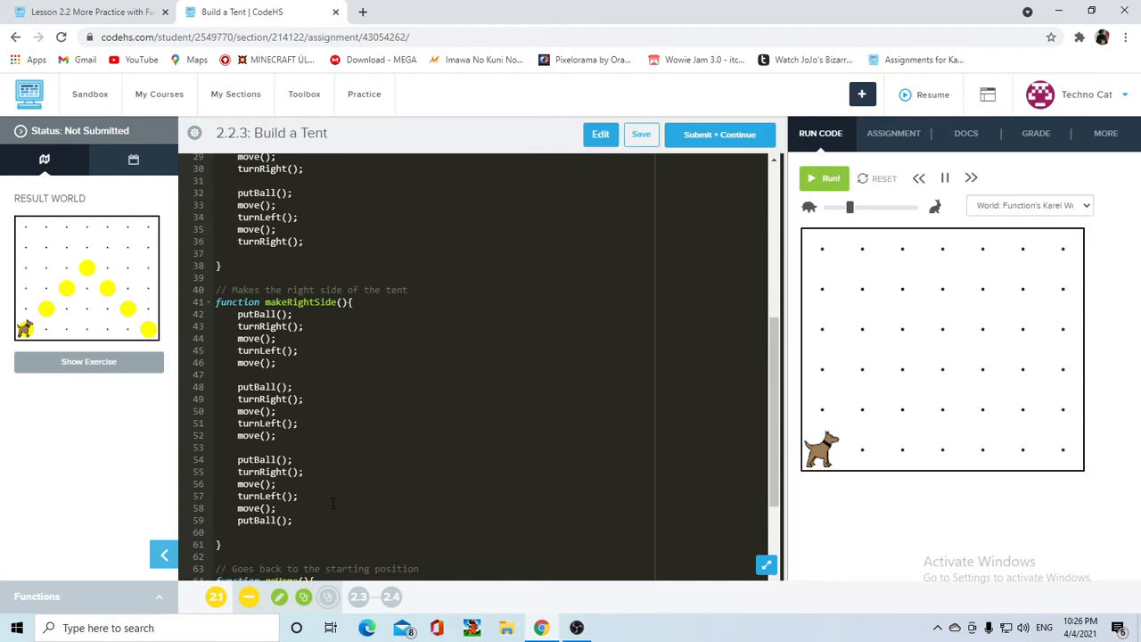
{"action": "scroll", "scroll_direction": "down", "scroll_amount": 3}
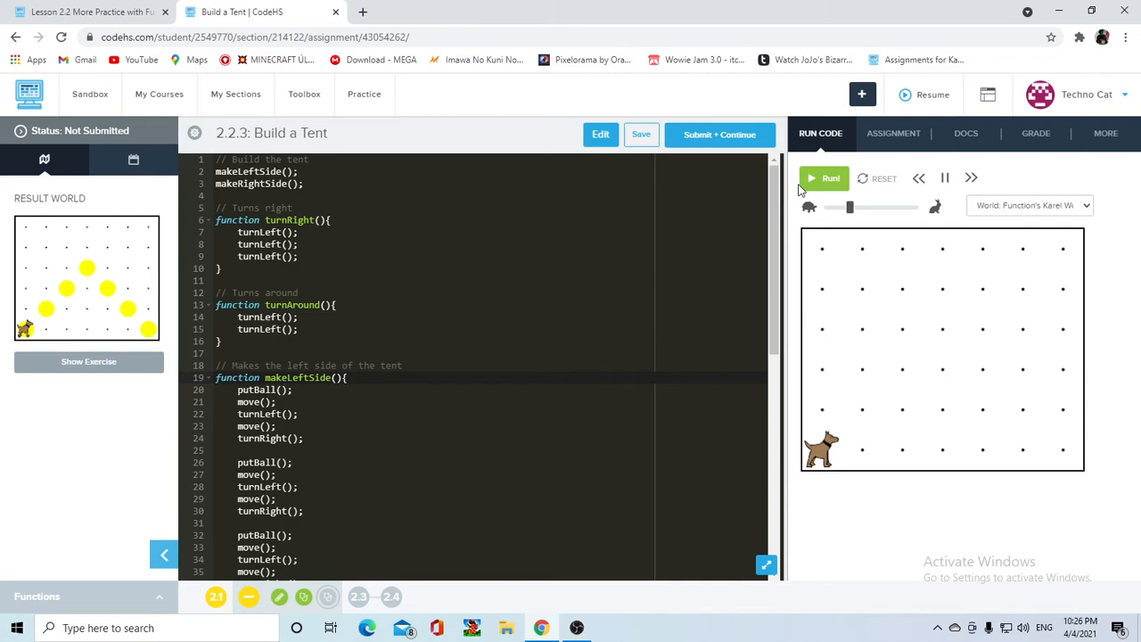
Step: Run the tent program, see Karel end on avenue 7, and inspect goHome
{"action": "left_click", "coordinate": [826, 177]}
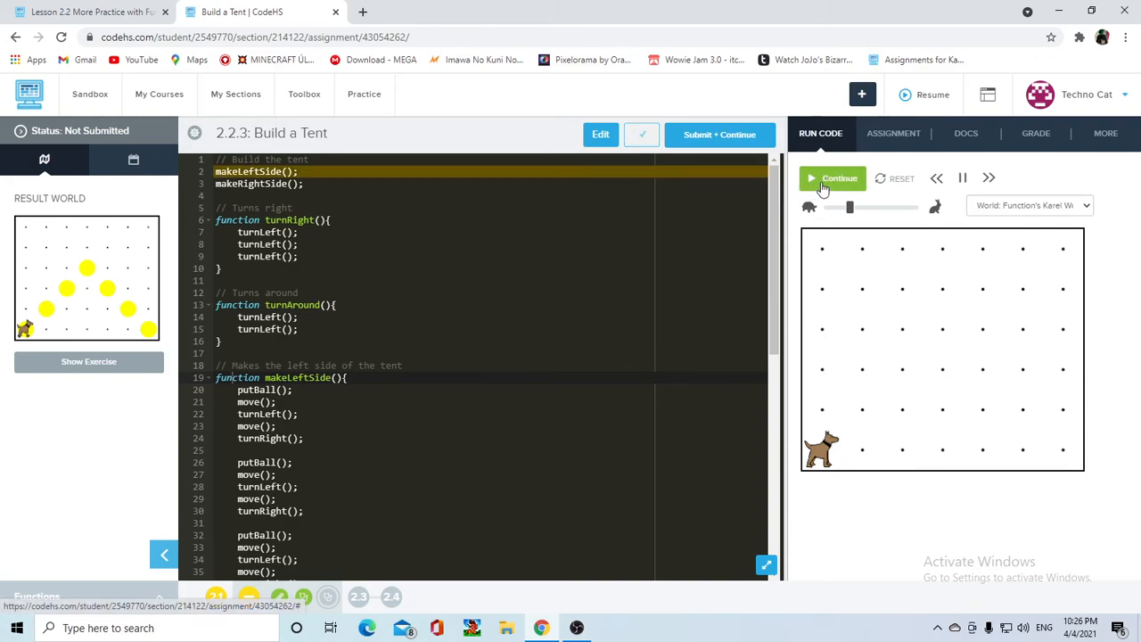
{"action": "left_click", "coordinate": [833, 179]}
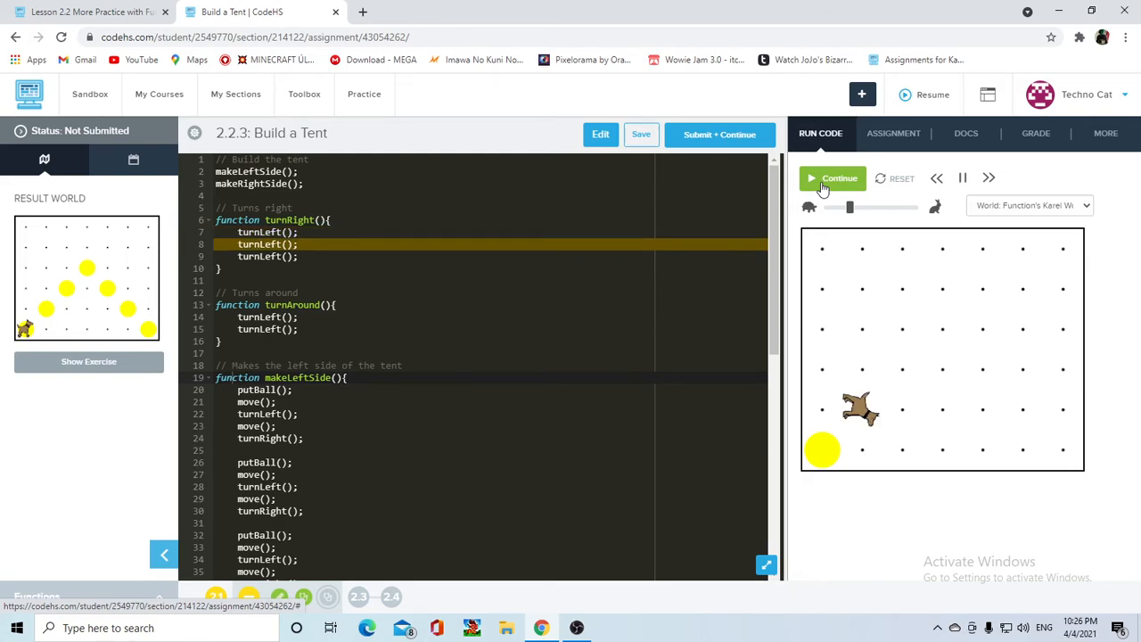
{"action": "scroll", "scroll_direction": "down", "scroll_amount": 3}
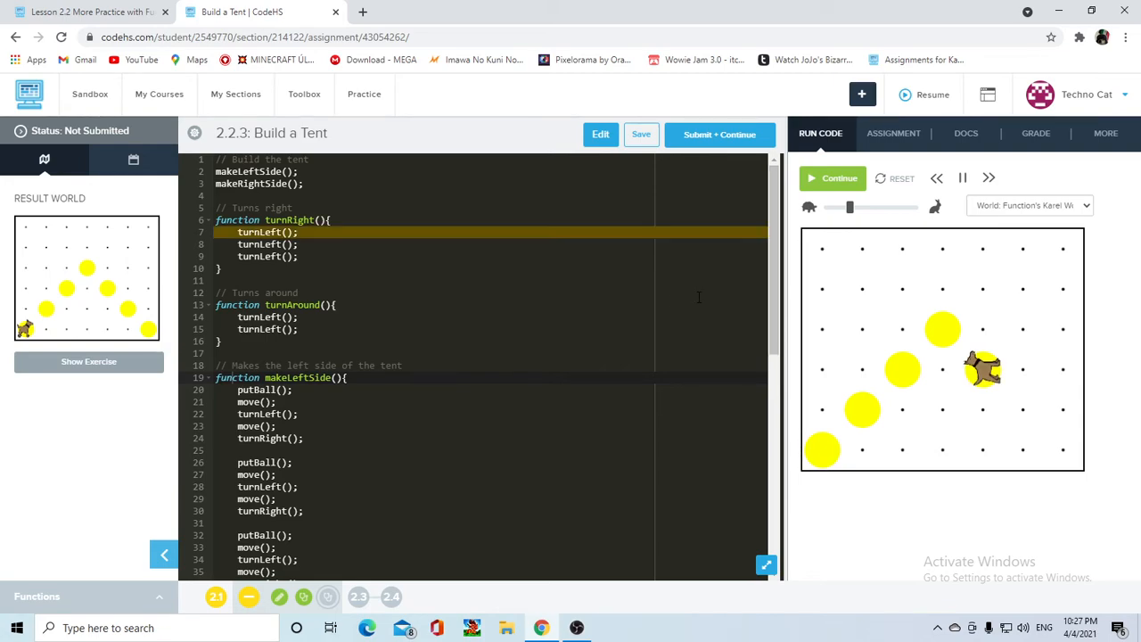
{"action": "left_click", "coordinate": [832, 178]}
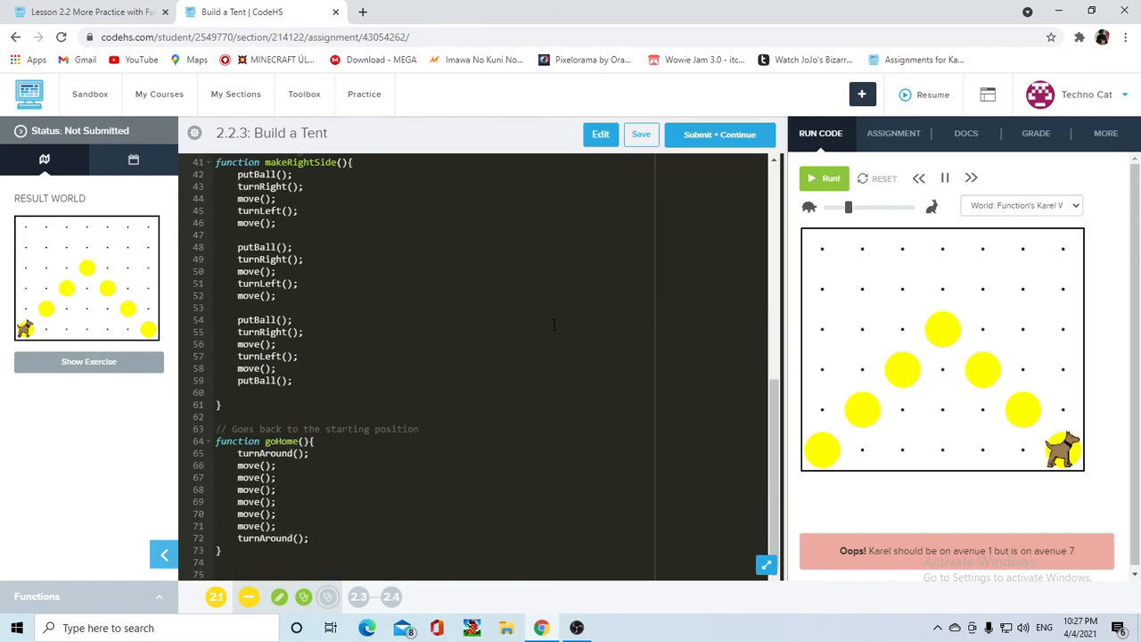
{"action": "mouse_move", "coordinate": [439, 492]}
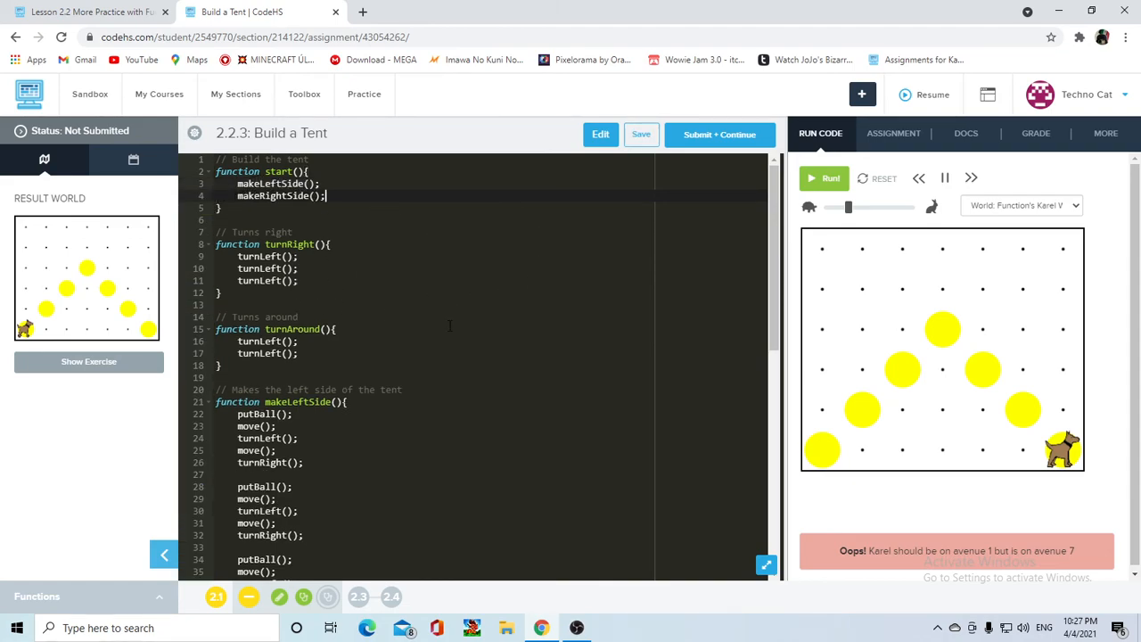
Step: Collapse the helper functions, including makeLeftSide, while building the start() wrapper
{"action": "left_click", "coordinate": [207, 244]}
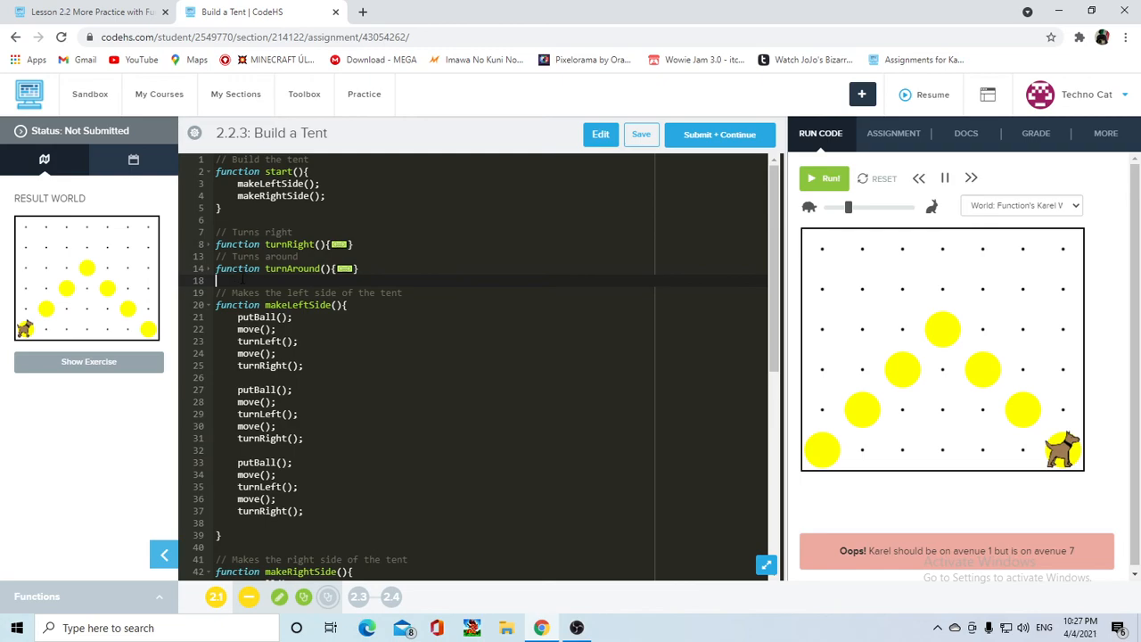
{"action": "left_click", "coordinate": [207, 292]}
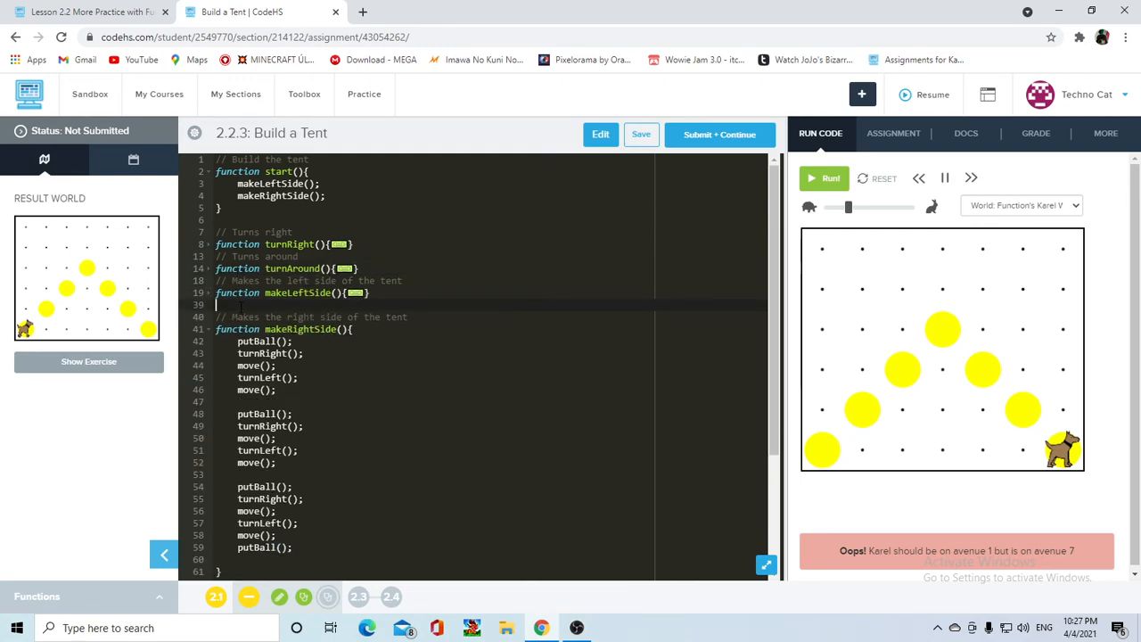
{"action": "scroll", "scroll_direction": "down", "scroll_amount": 3}
{"action": "type", "text": "goHome("}
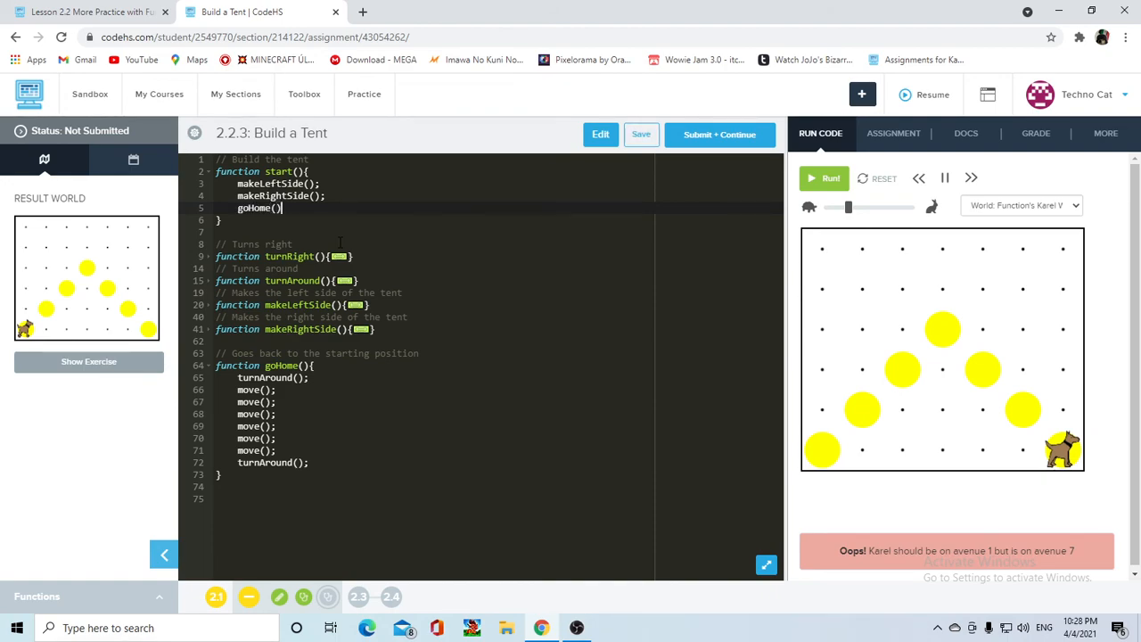
Step: Add the semicolon after goHome(), collapse goHome, and scroll to the start function
{"action": "type", "text": ";"}
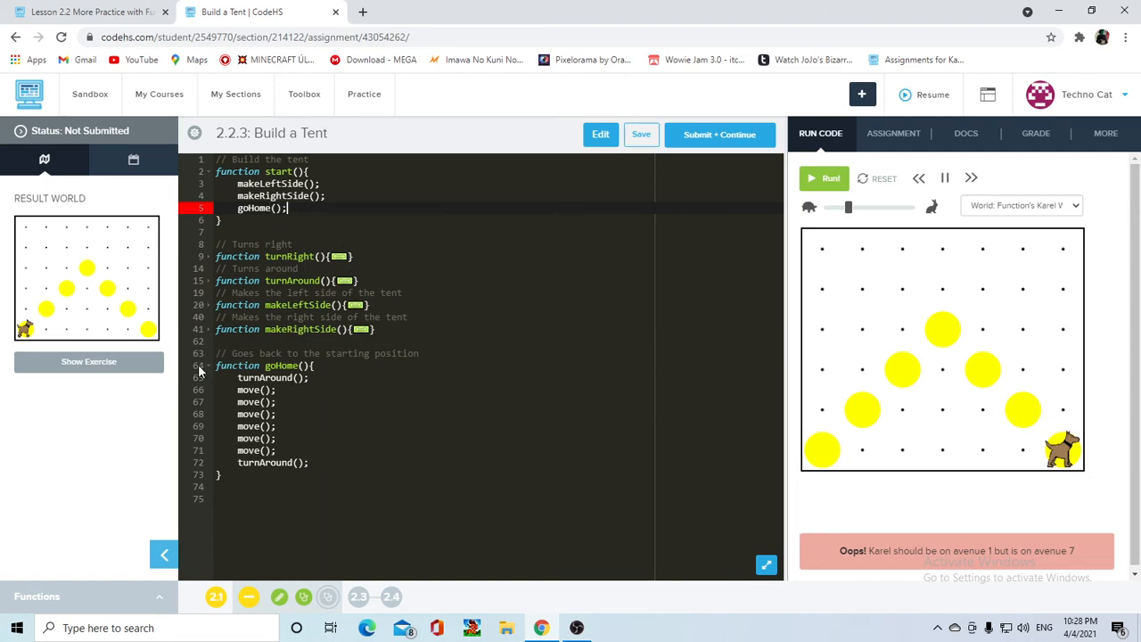
{"action": "left_click", "coordinate": [208, 366]}
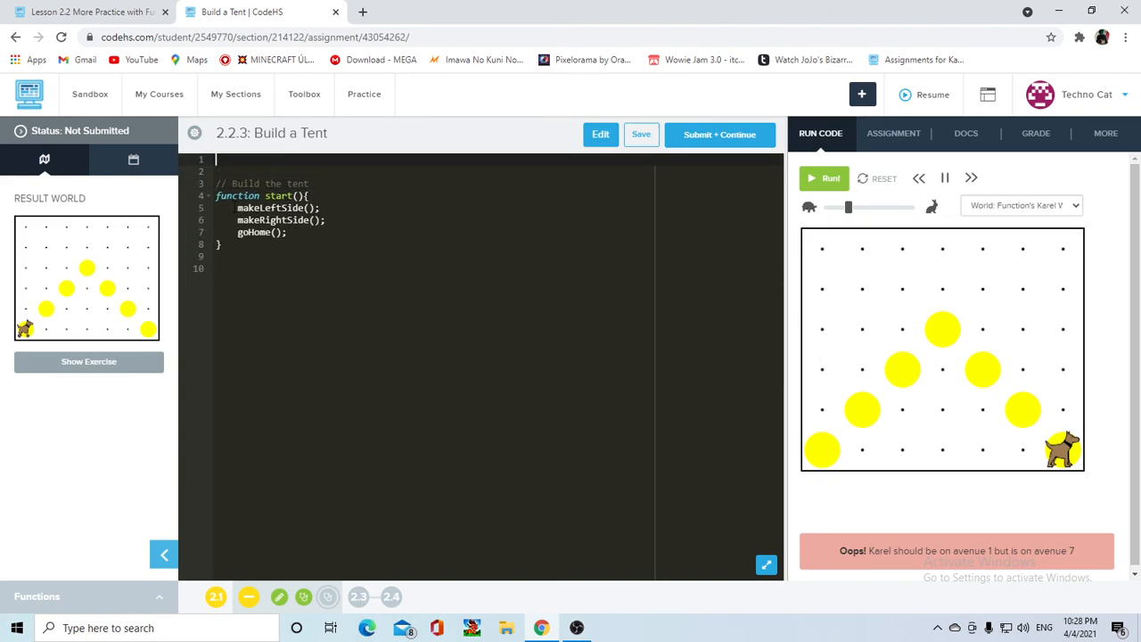
{"action": "scroll", "scroll_direction": "down", "scroll_amount": 3}
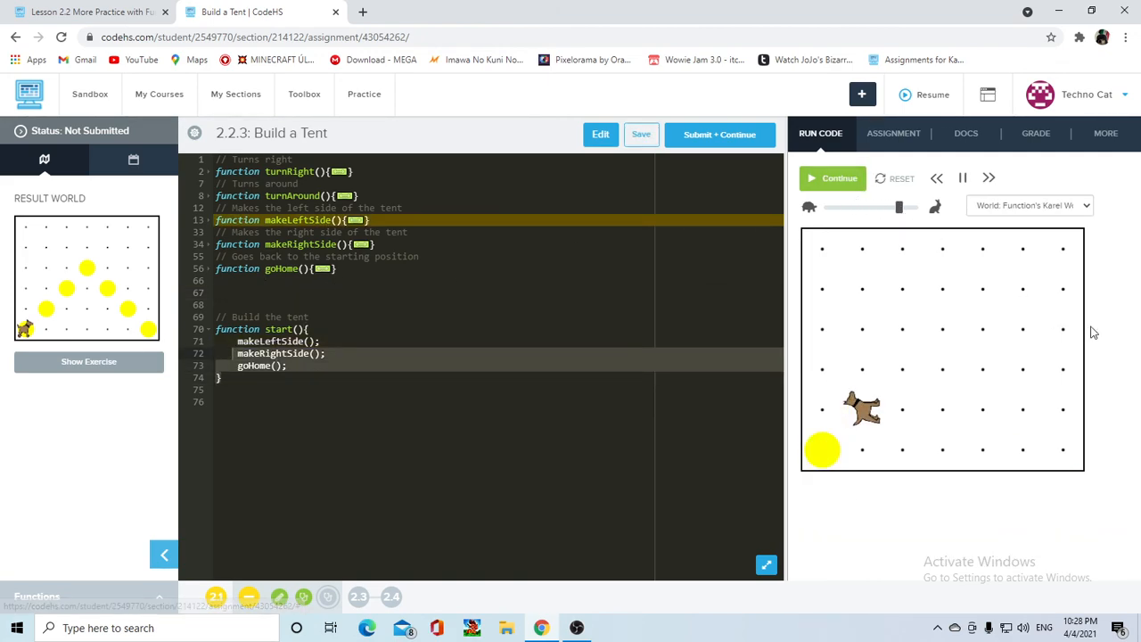
Step: Run Build a Tent to completion, with Karel returning home for 'Nice job! You got it!'
{"action": "left_click", "coordinate": [833, 178]}
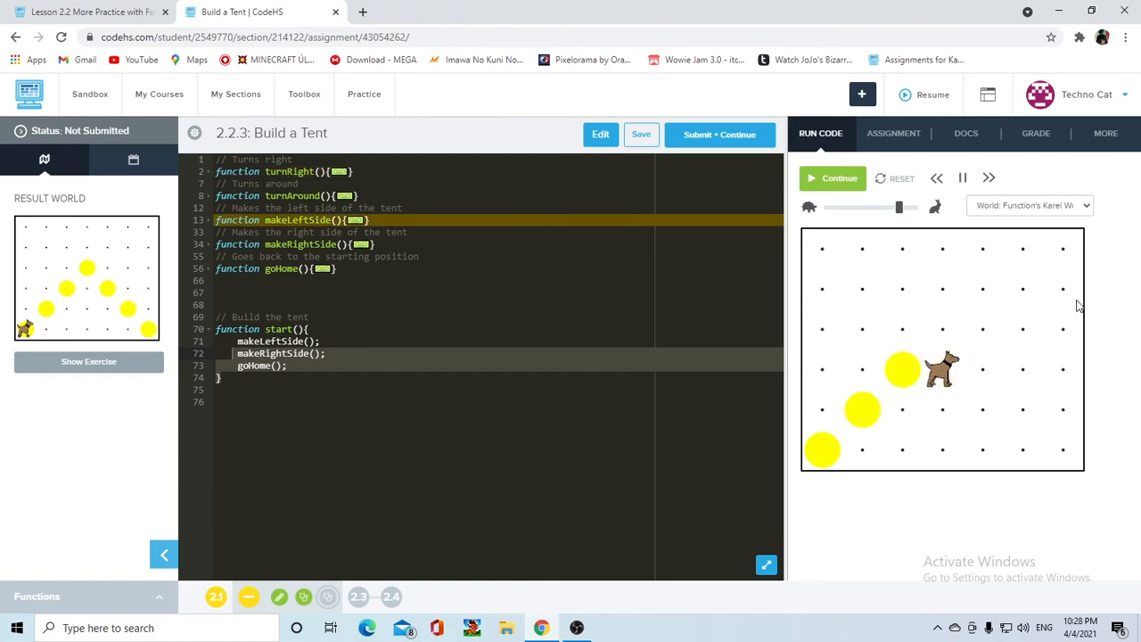
{"action": "left_click", "coordinate": [833, 178]}
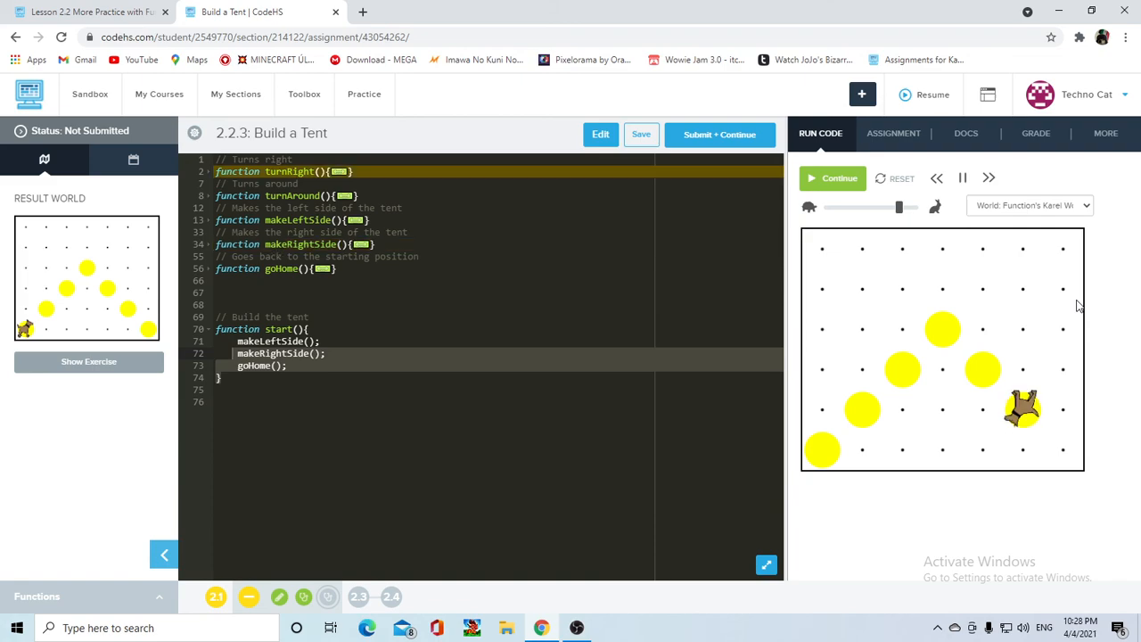
{"action": "left_click", "coordinate": [839, 177]}
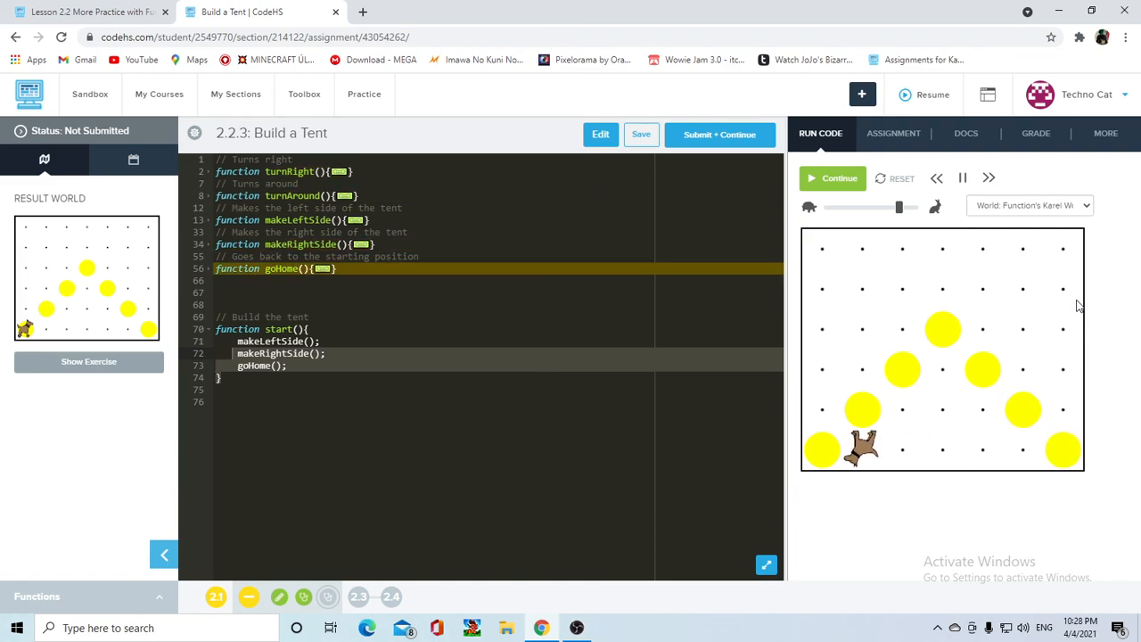
{"action": "left_click", "coordinate": [833, 178]}
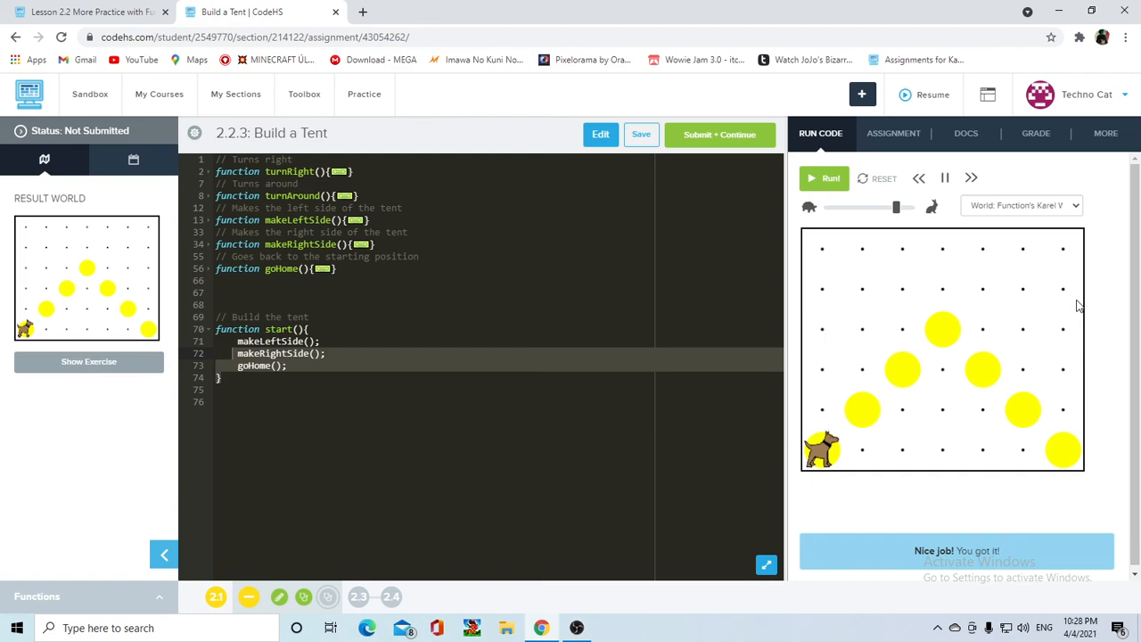
{"action": "mouse_move", "coordinate": [986, 268]}
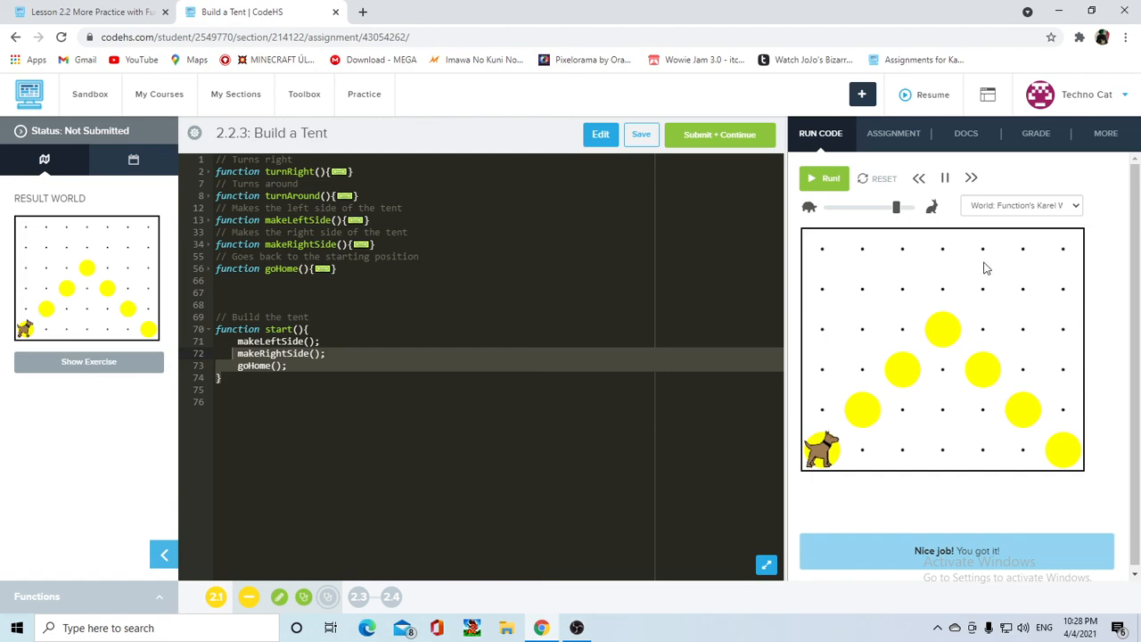